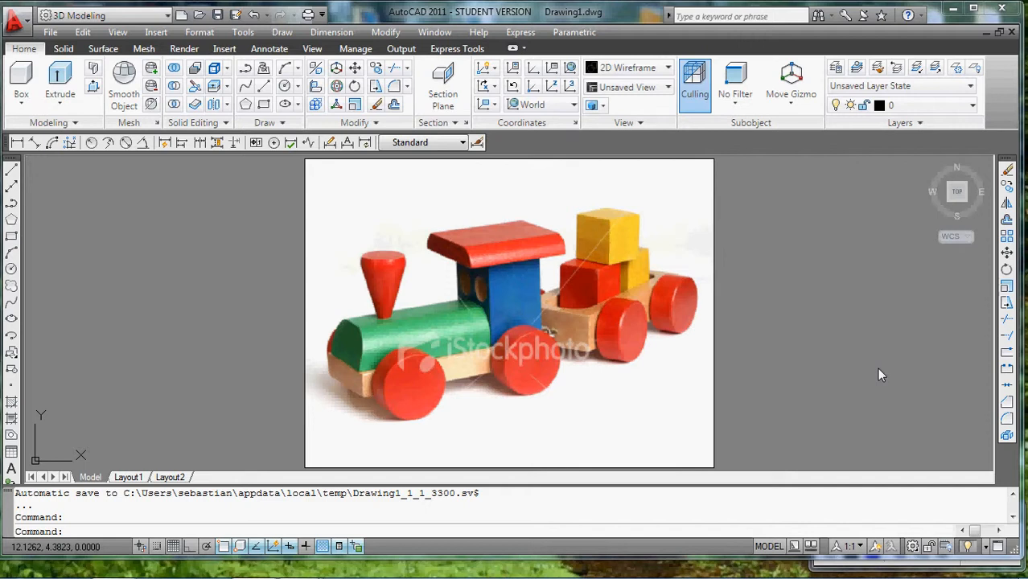
pyautogui.moveTo(465, 306)
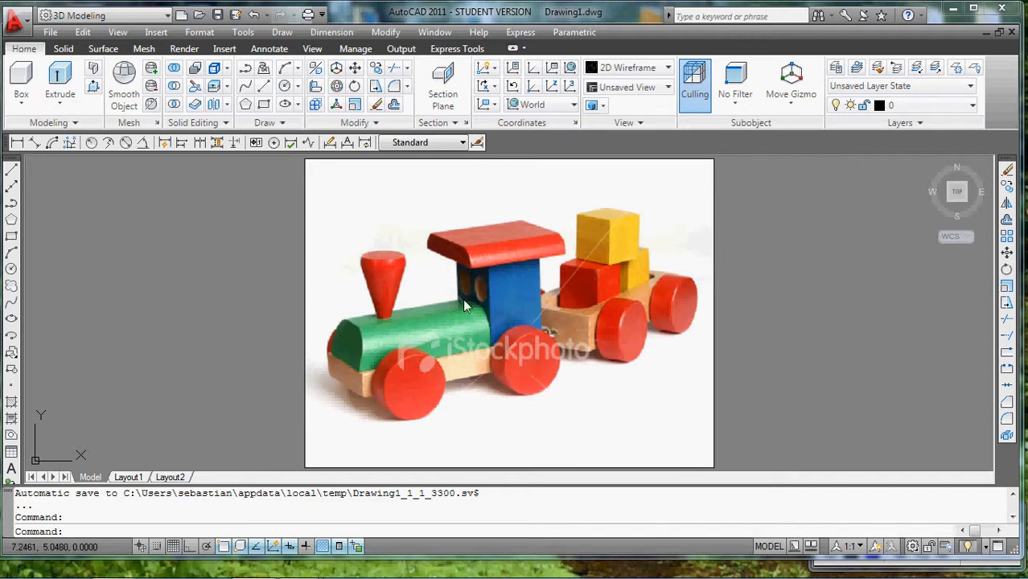
pyautogui.moveTo(318, 257)
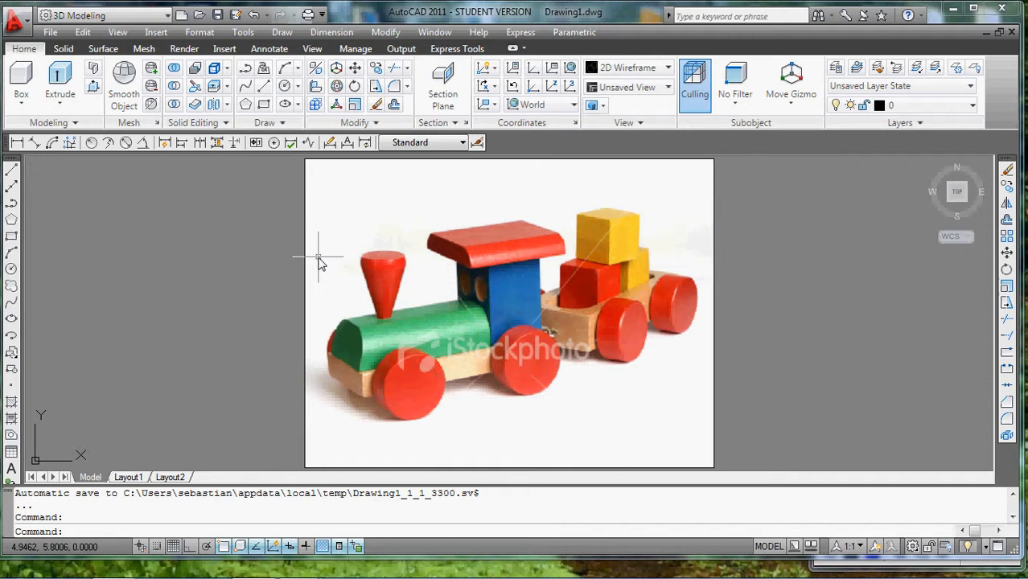
pyautogui.moveTo(442, 333)
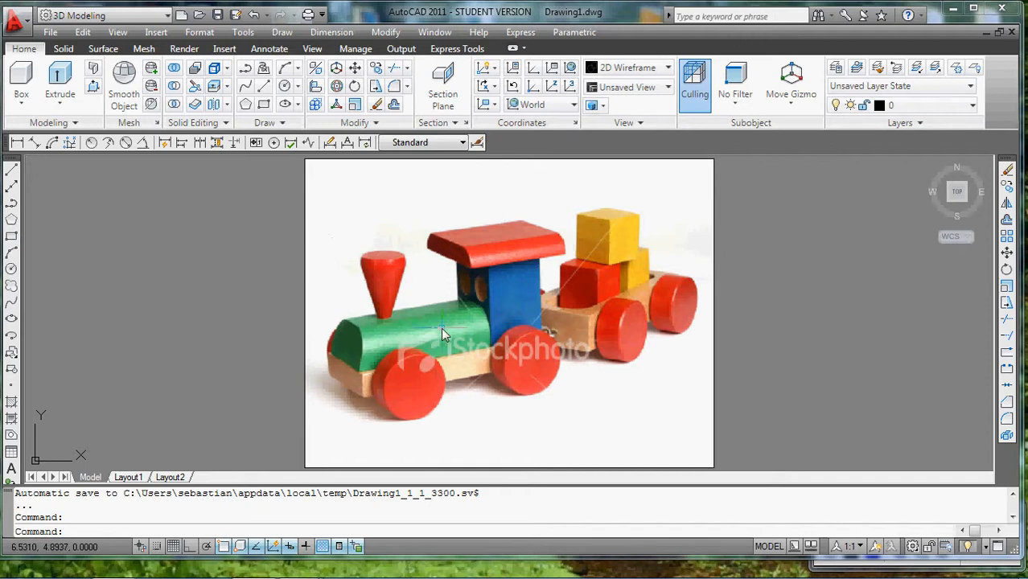
# Move the toy-train reference photo to the left to free drawing space beside it
pyautogui.moveTo(442, 337); pyautogui.dragTo(129, 346)
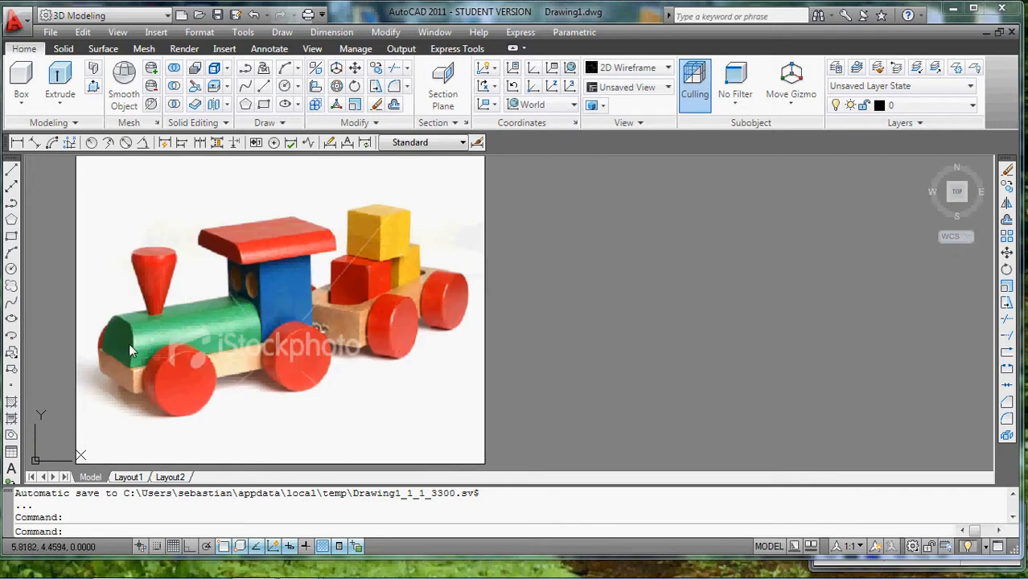
pyautogui.moveTo(203, 309)
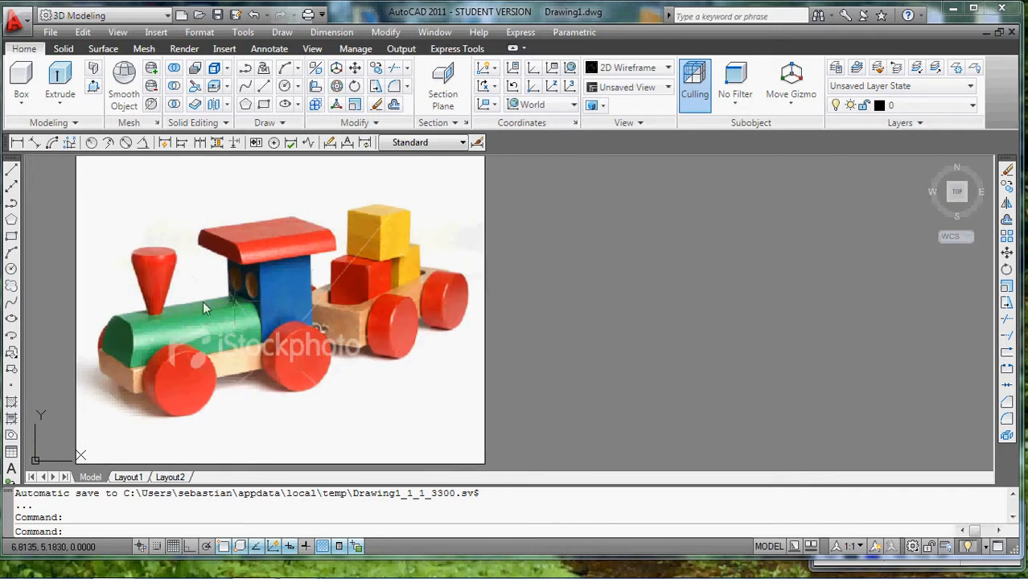
pyautogui.moveTo(394, 276)
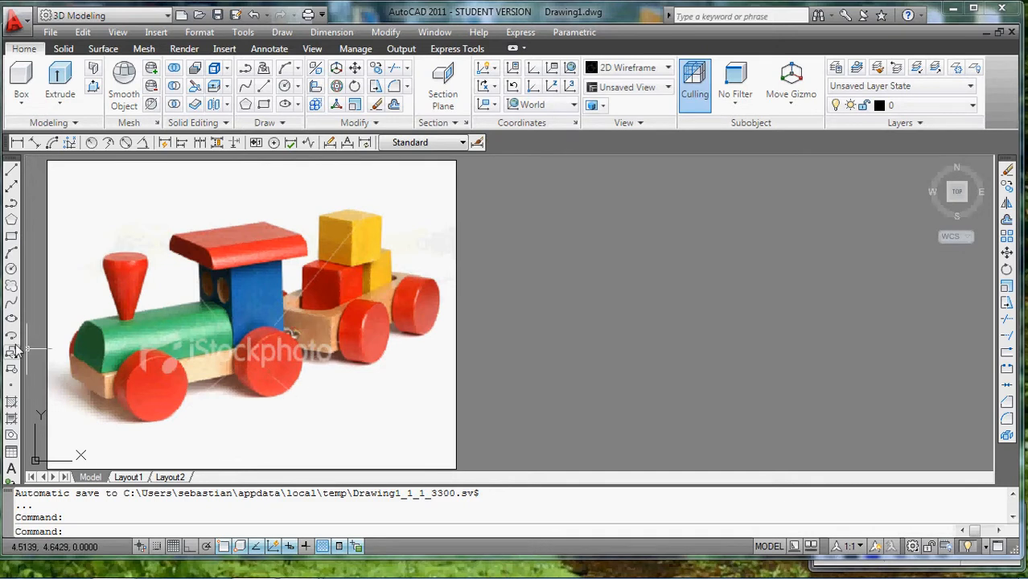
pyautogui.moveTo(153, 338)
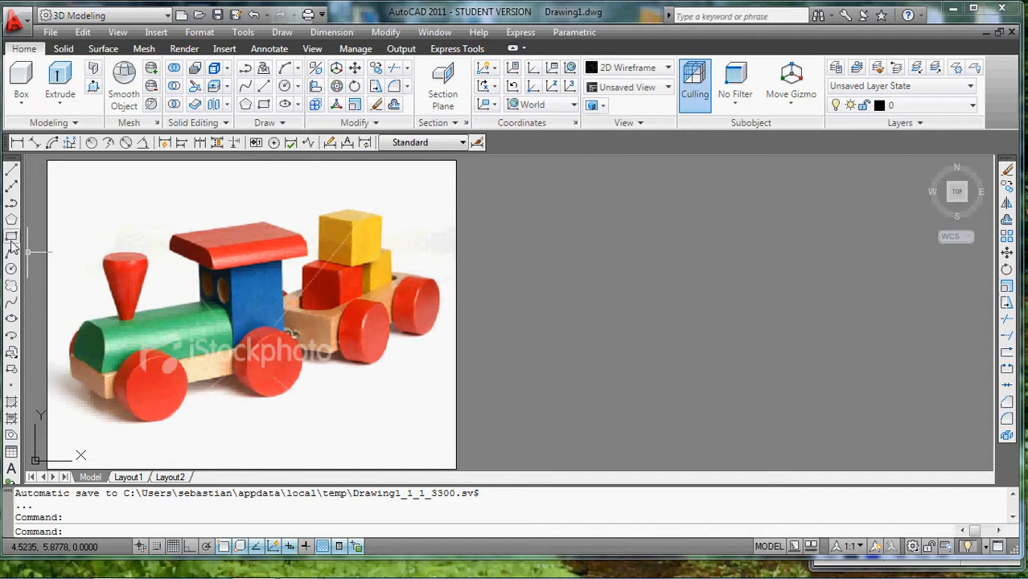
pyautogui.moveTo(212, 373)
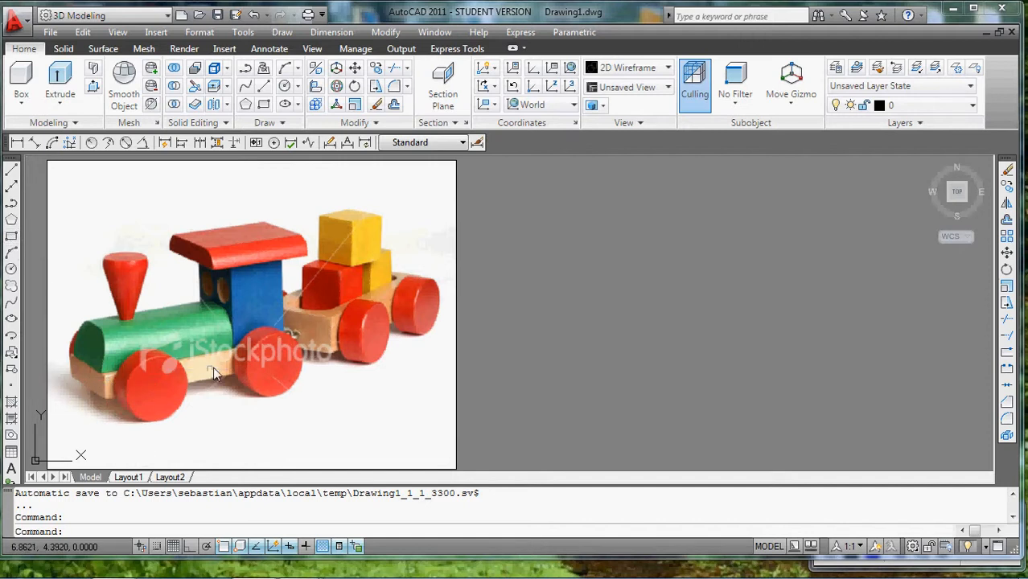
pyautogui.moveTo(226, 344)
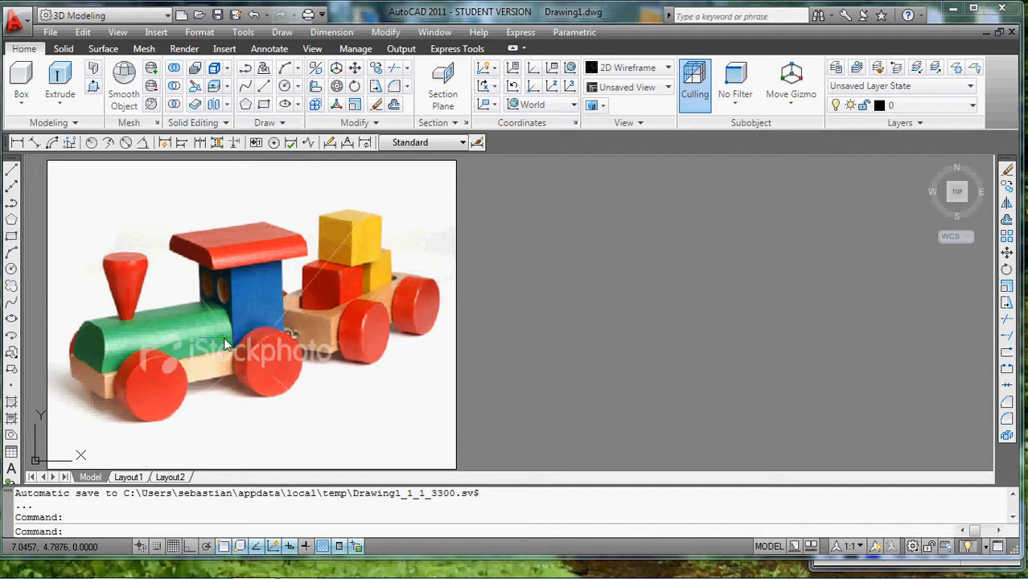
pyautogui.moveTo(129, 369)
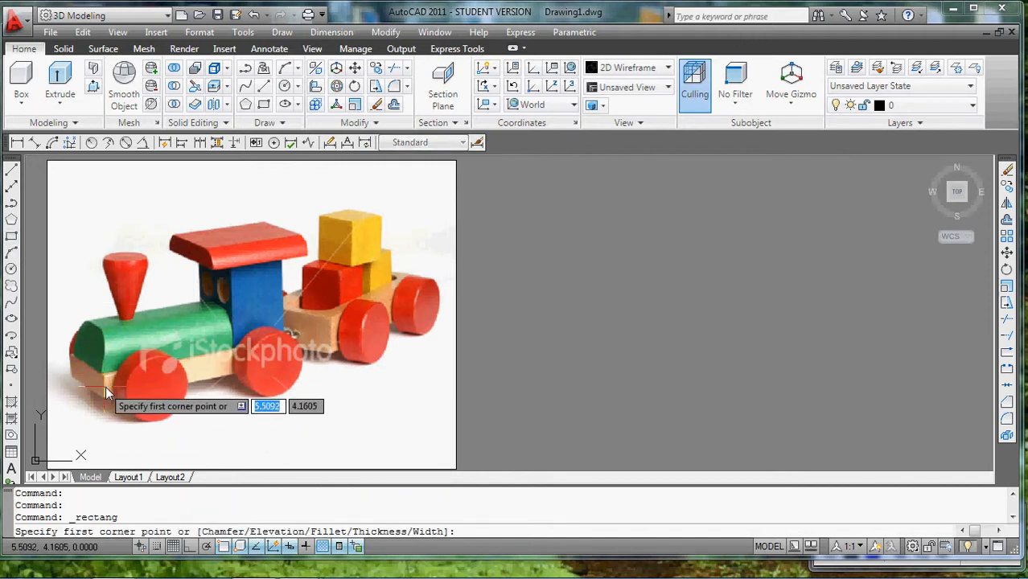
pyautogui.moveTo(593, 378)
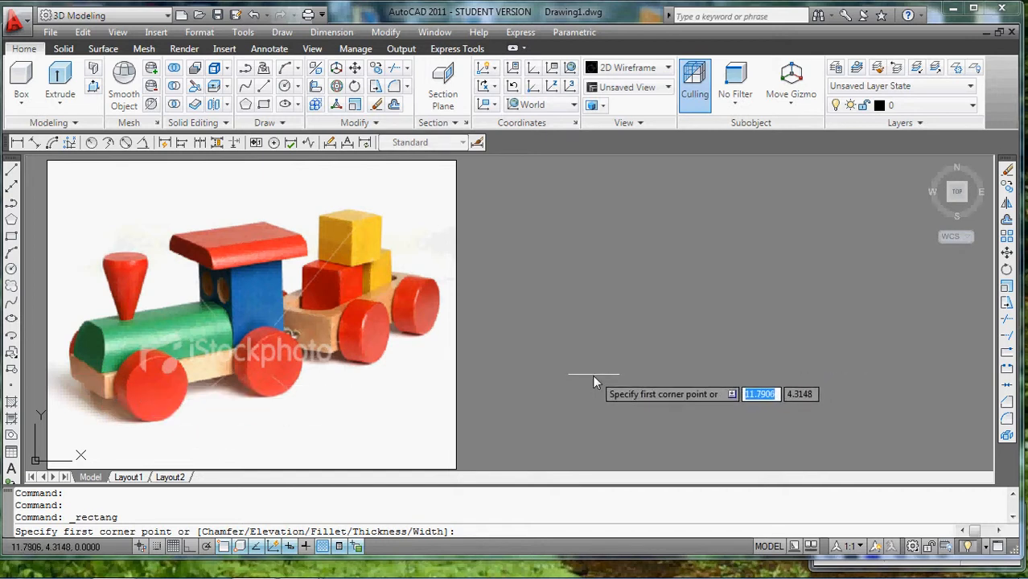
# Place the base rectangle's first corner to the right of the photo
pyautogui.click(594, 375)
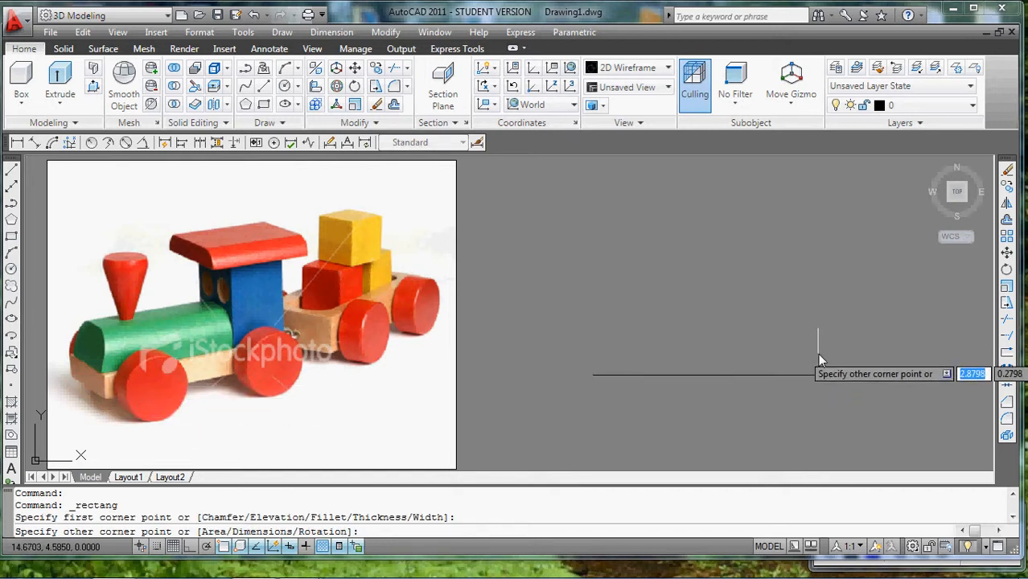
pyautogui.moveTo(750, 362)
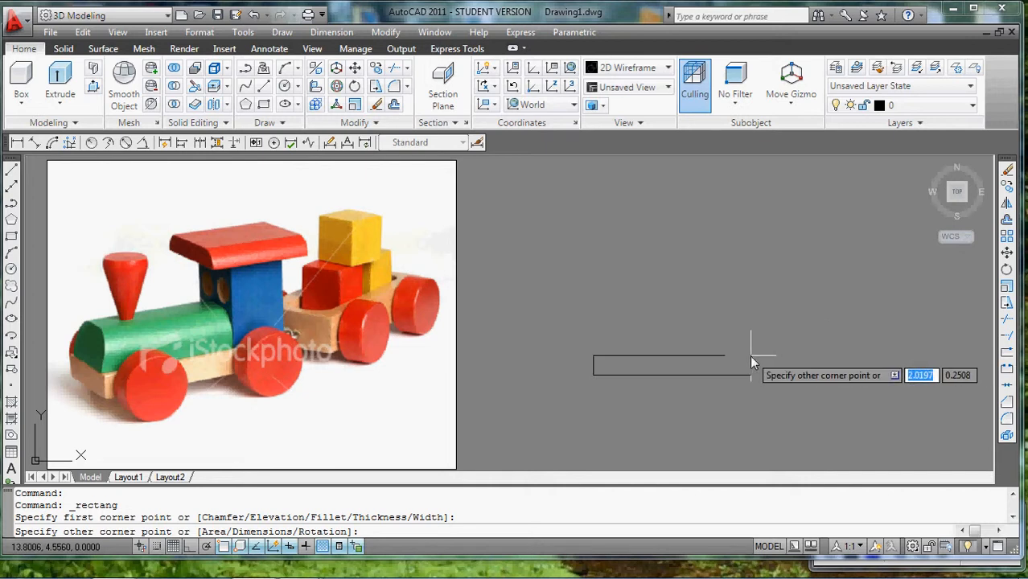
pyautogui.moveTo(750, 359)
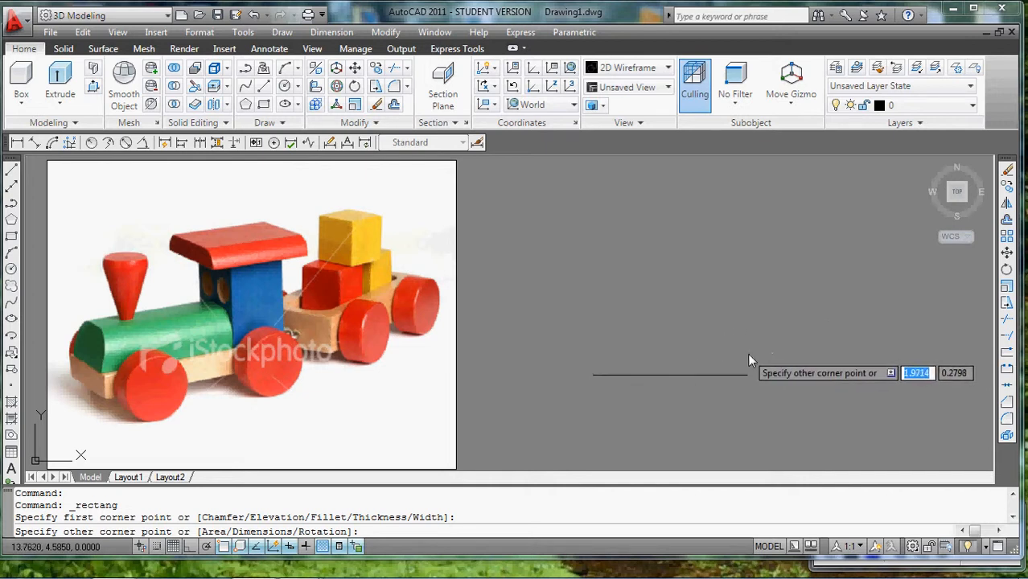
pyautogui.moveTo(748, 357)
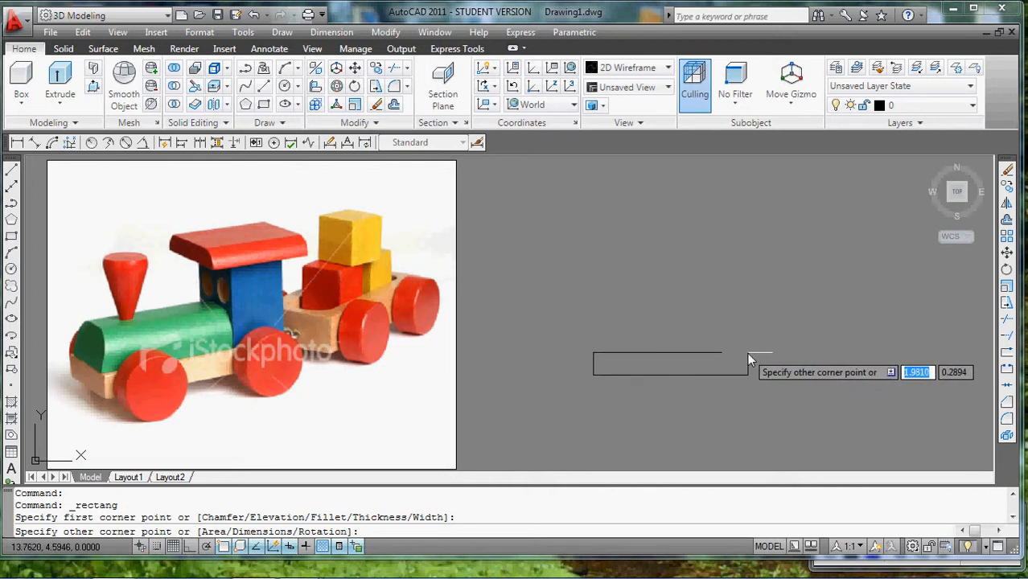
pyautogui.moveTo(755, 357)
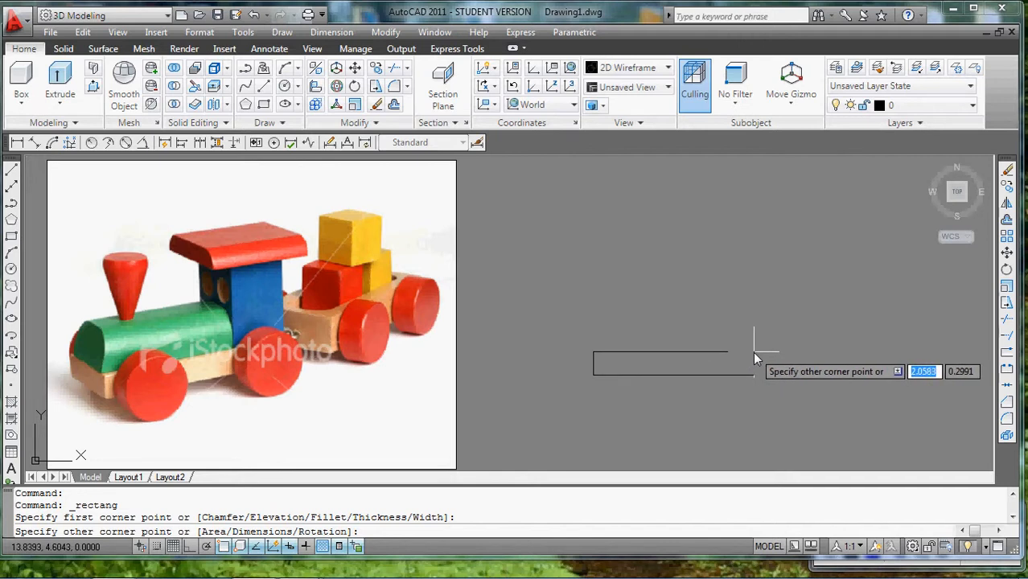
pyautogui.moveTo(695, 357)
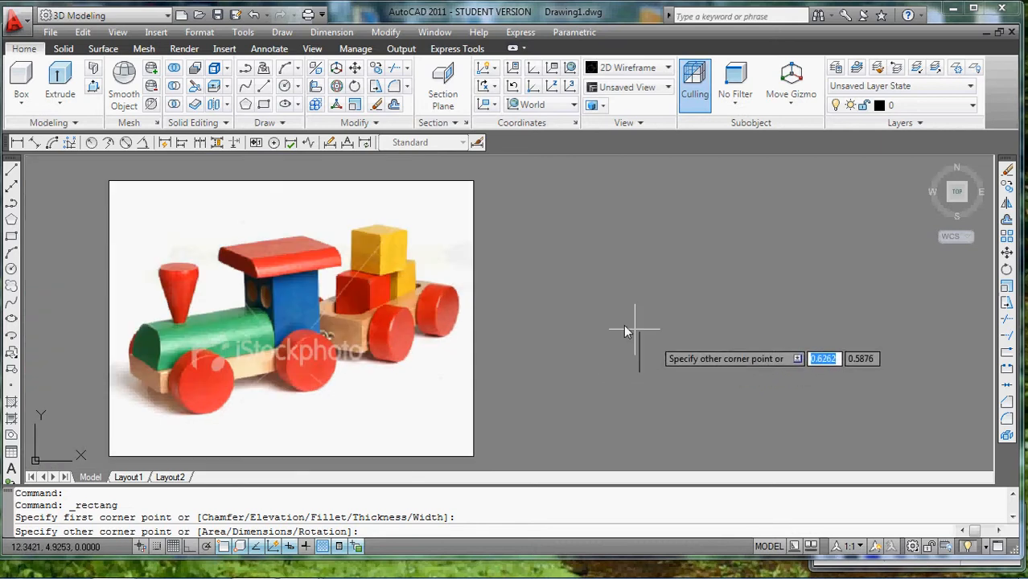
pyautogui.moveTo(627, 293)
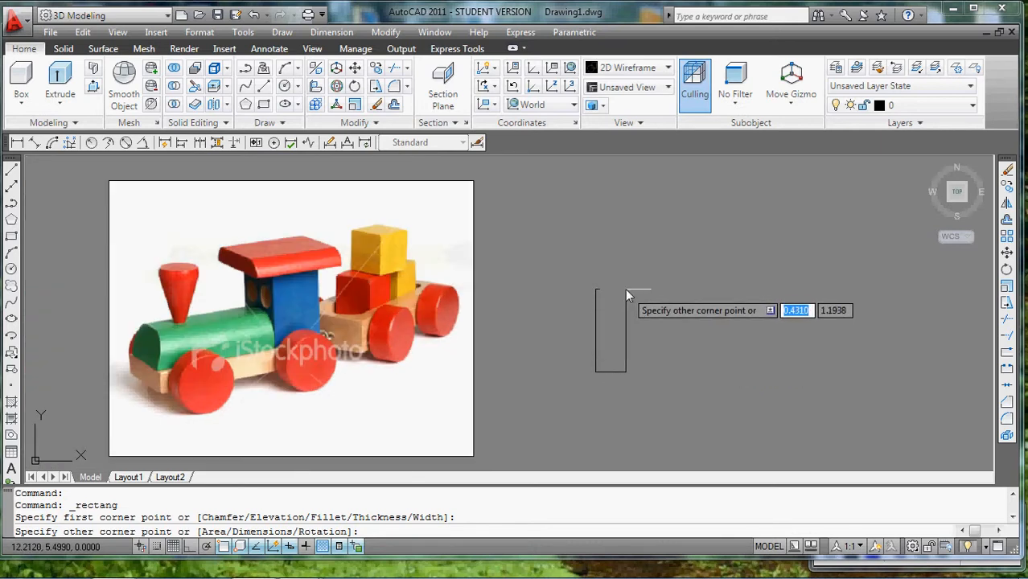
pyautogui.moveTo(628, 330)
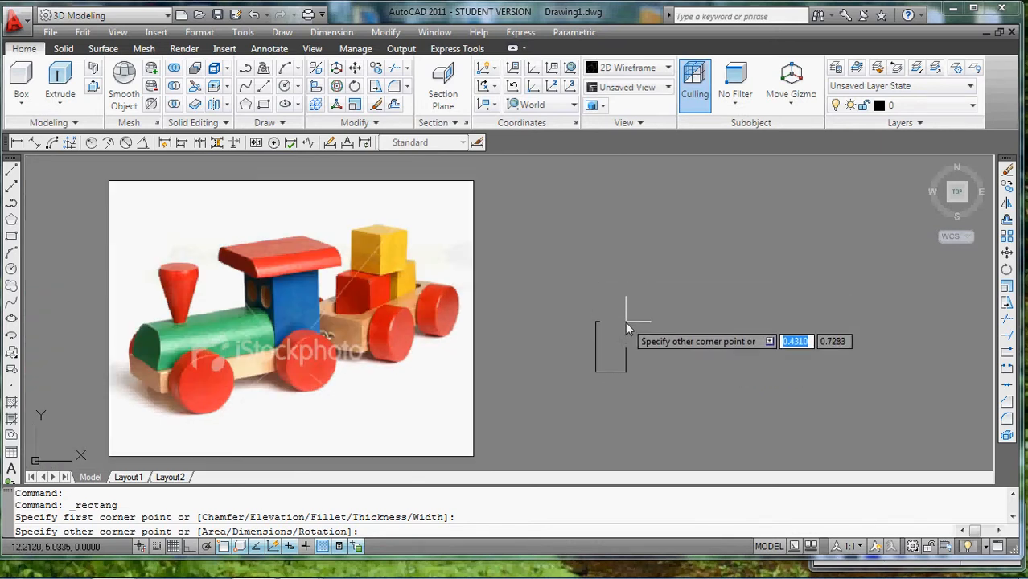
pyautogui.moveTo(628, 321)
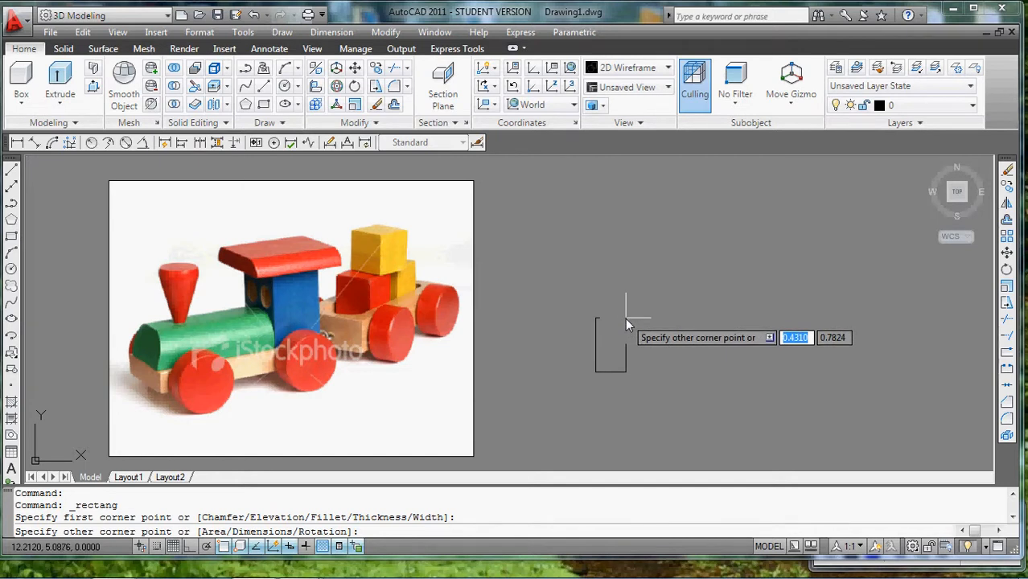
pyautogui.moveTo(640, 322)
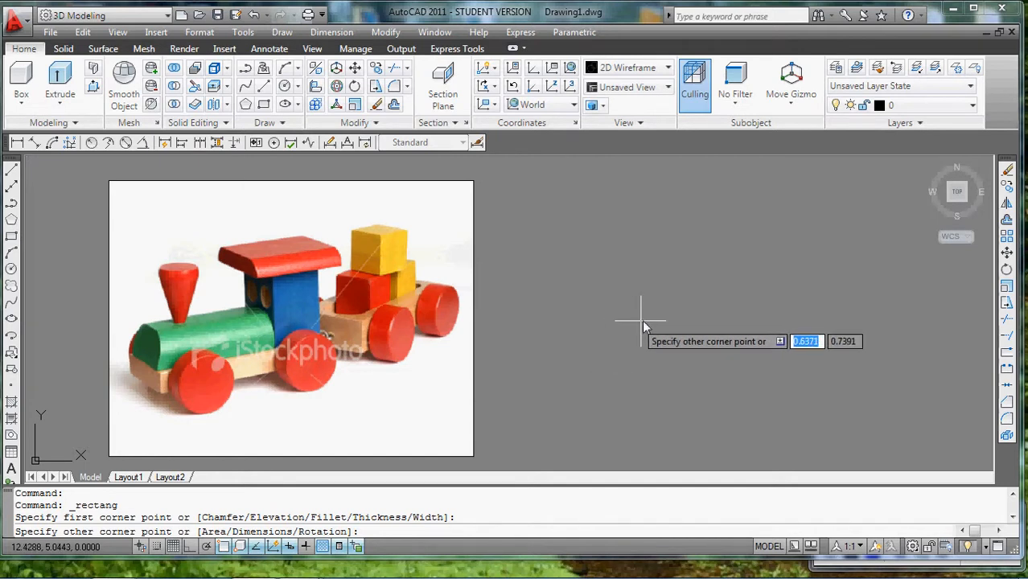
pyautogui.moveTo(785, 322)
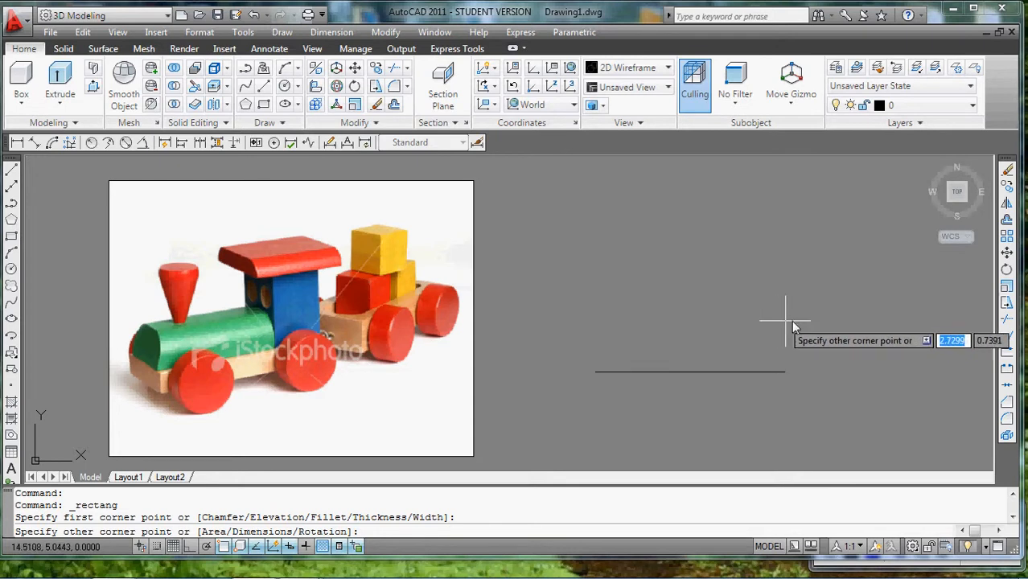
pyautogui.moveTo(901, 325)
pyautogui.write('d')
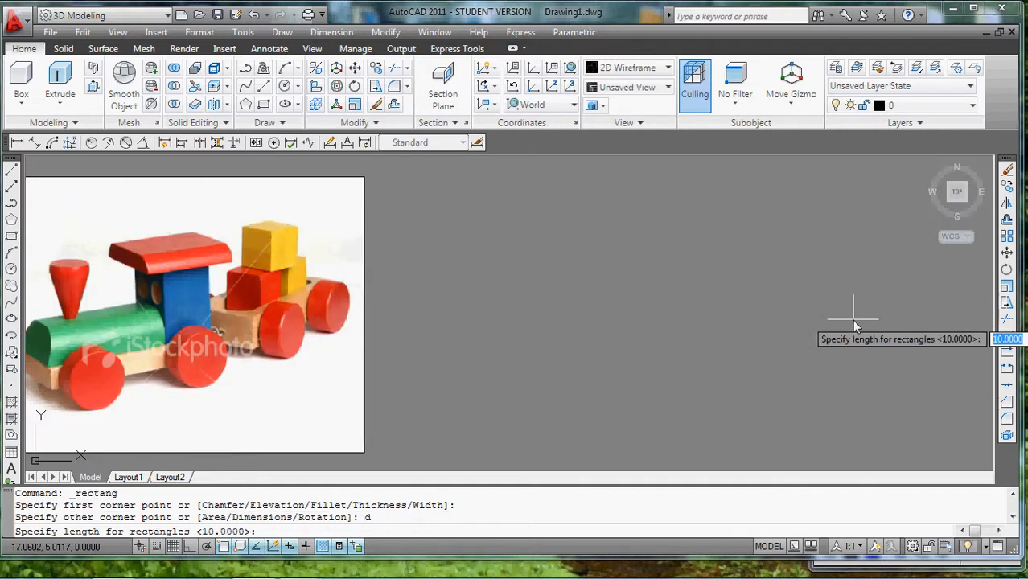
# Enter length 5 and width 0.75 and place the train base rectangle
pyautogui.write('5')
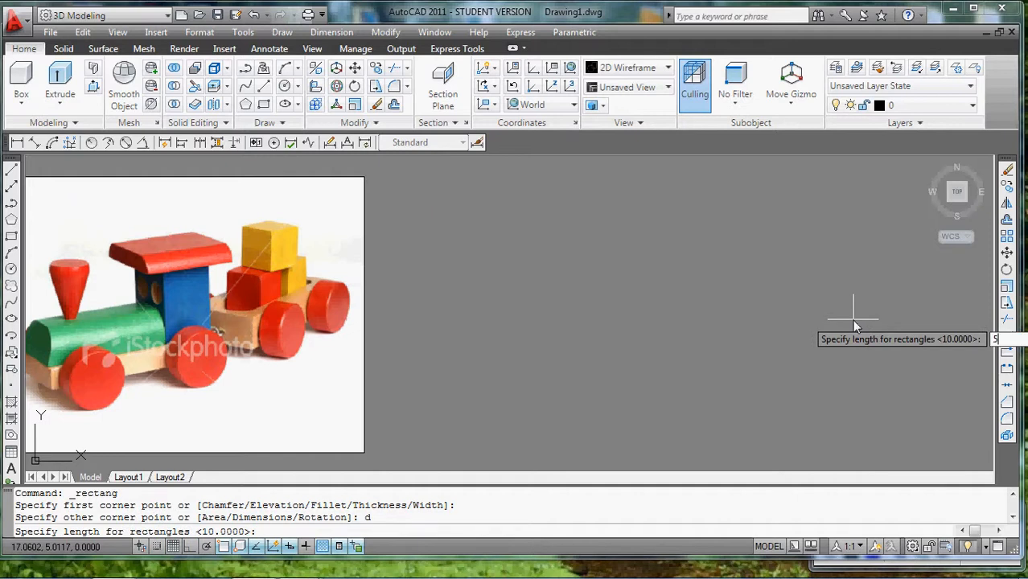
pyautogui.moveTo(410, 337)
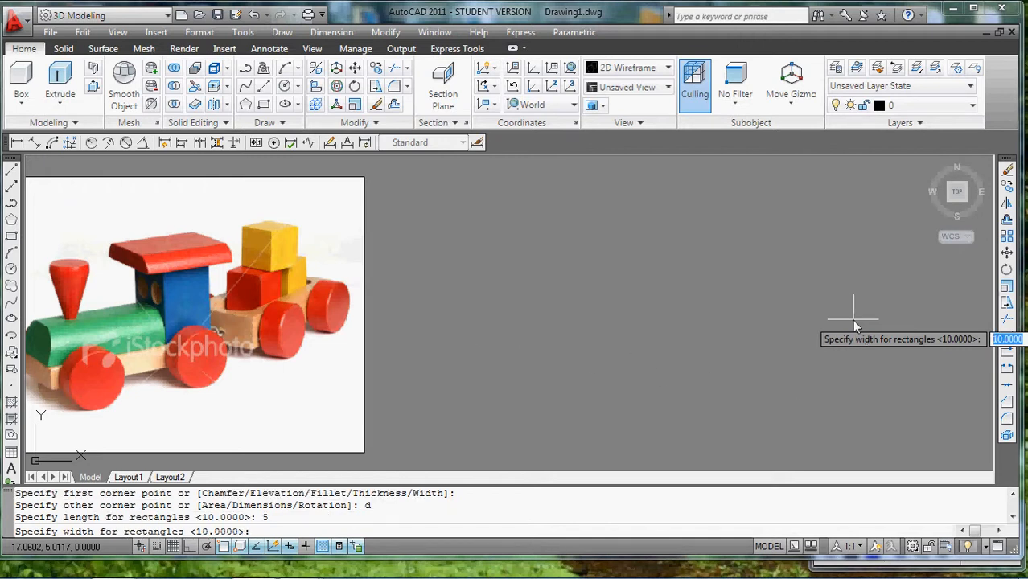
pyautogui.moveTo(813, 248)
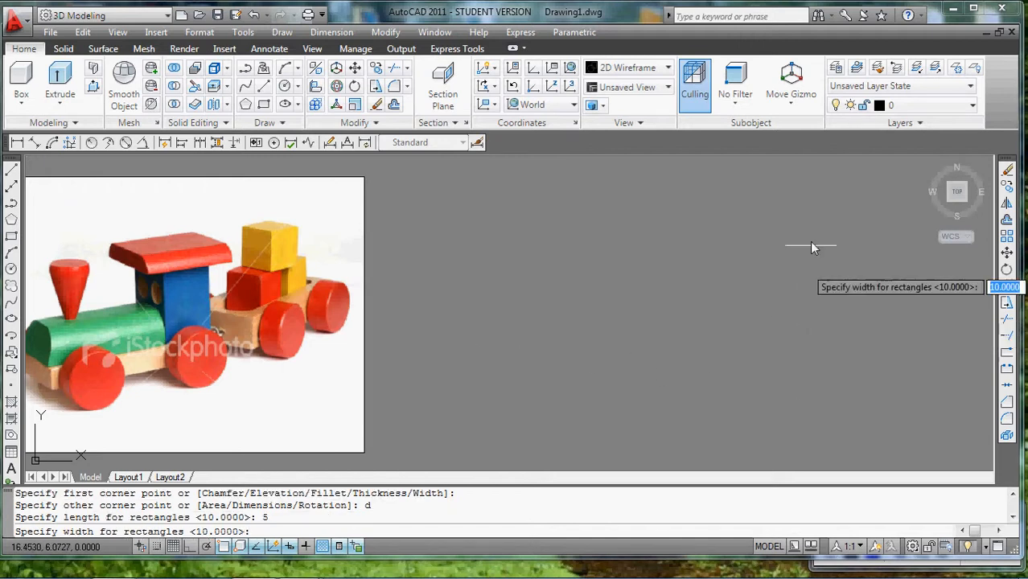
pyautogui.moveTo(801, 270)
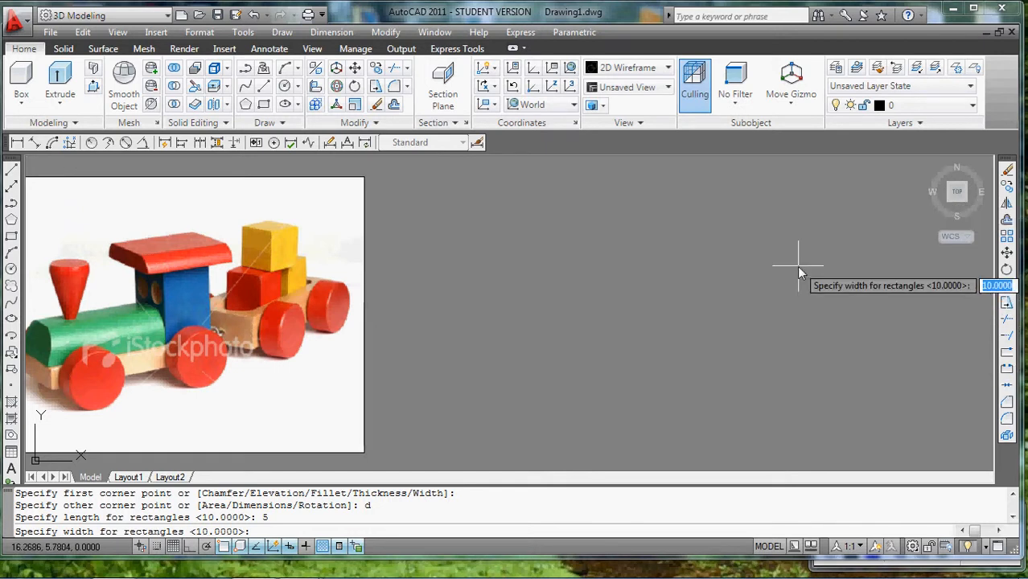
pyautogui.write('.75')
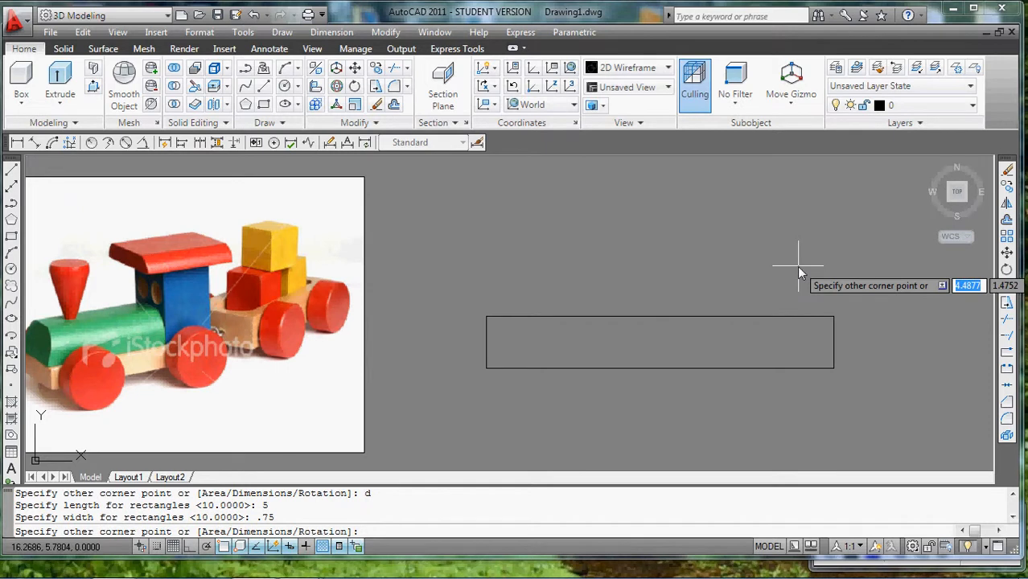
pyautogui.click(711, 290)
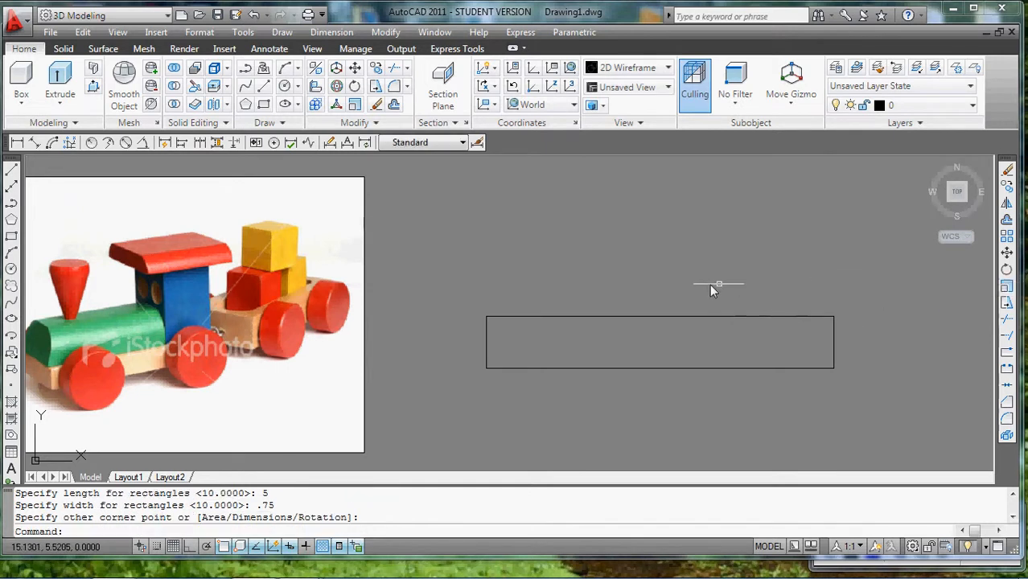
pyautogui.moveTo(514, 419)
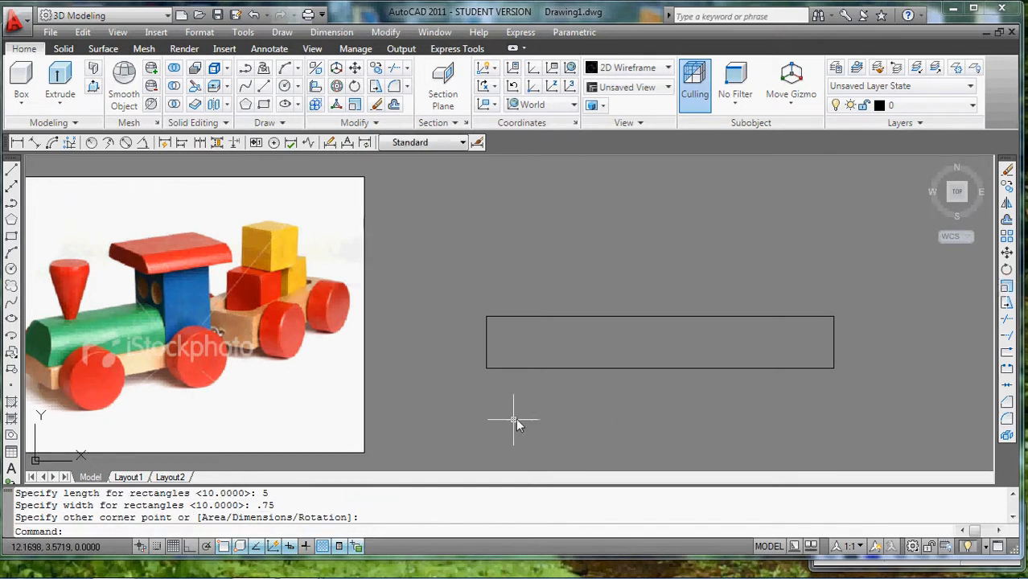
pyautogui.moveTo(706, 264)
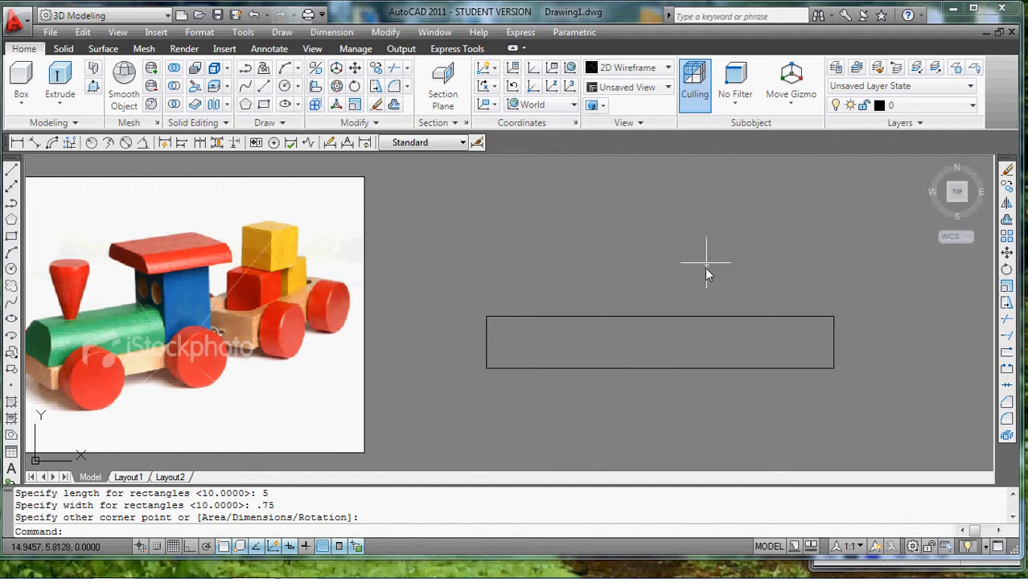
pyautogui.moveTo(581, 281)
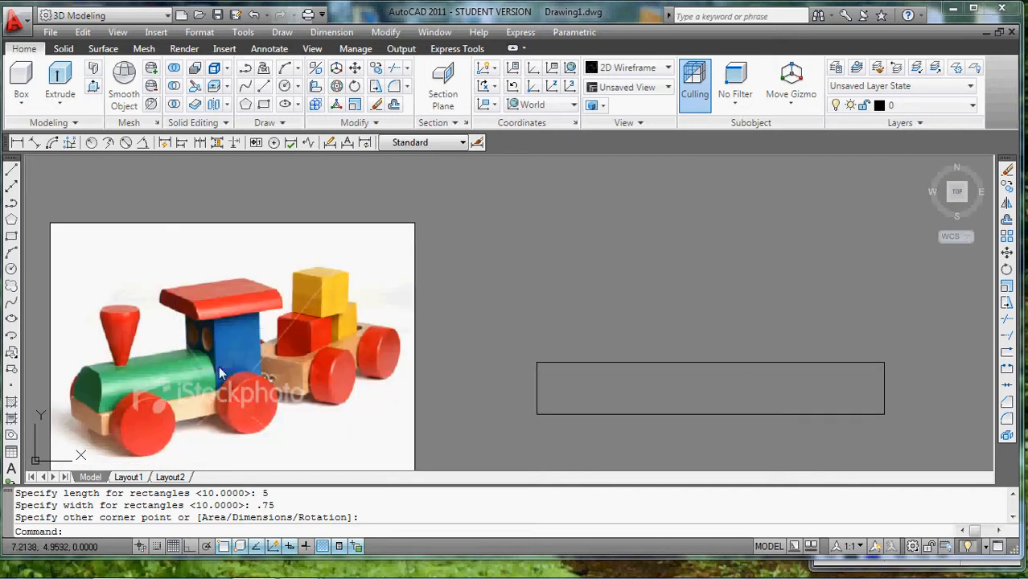
pyautogui.moveTo(229, 364)
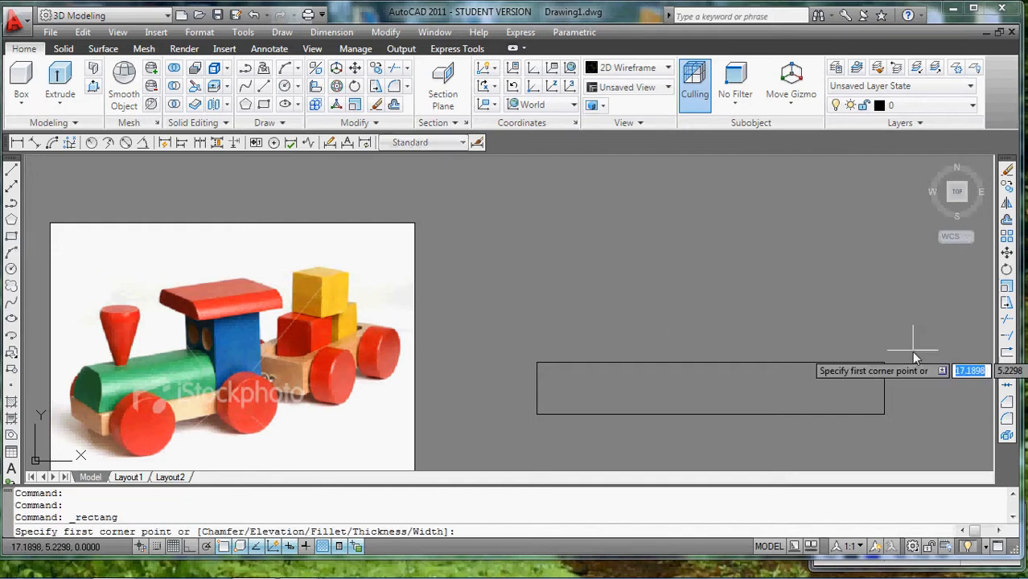
pyautogui.moveTo(788, 357)
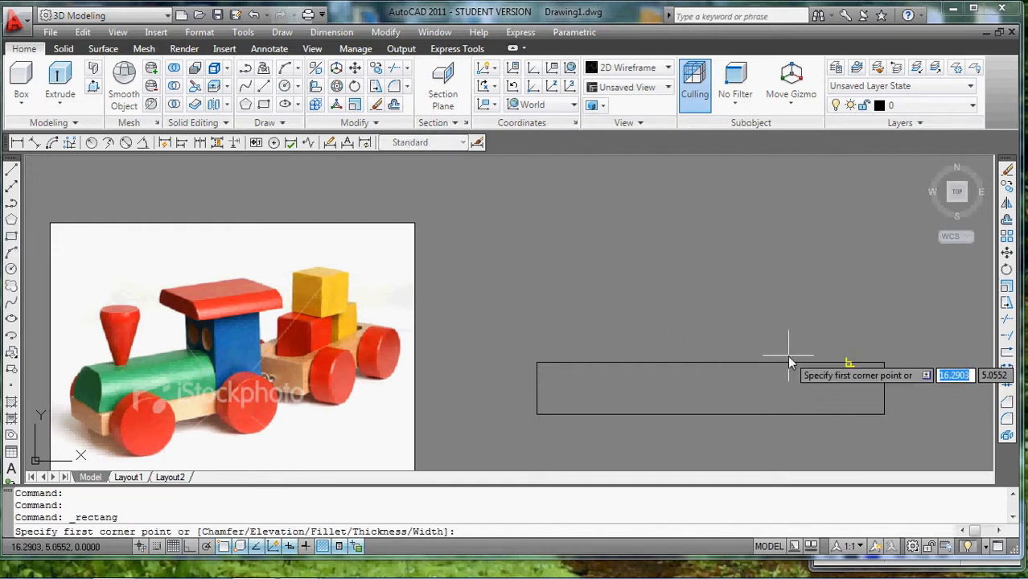
# Draw the 1.25 by 2.5 cab rectangle and begin moving it onto the base's right end
pyautogui.click(788, 357)
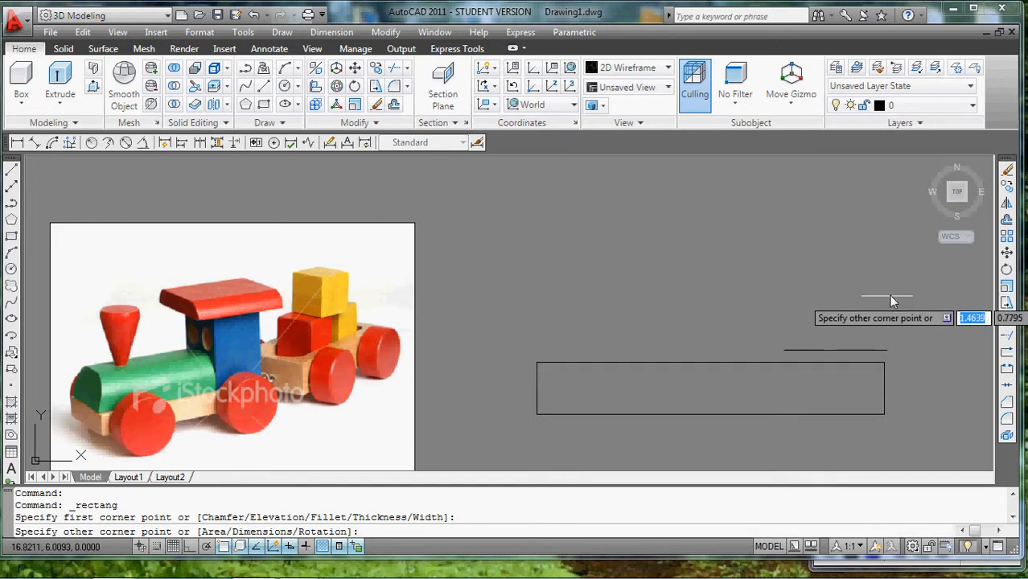
pyautogui.moveTo(892, 219)
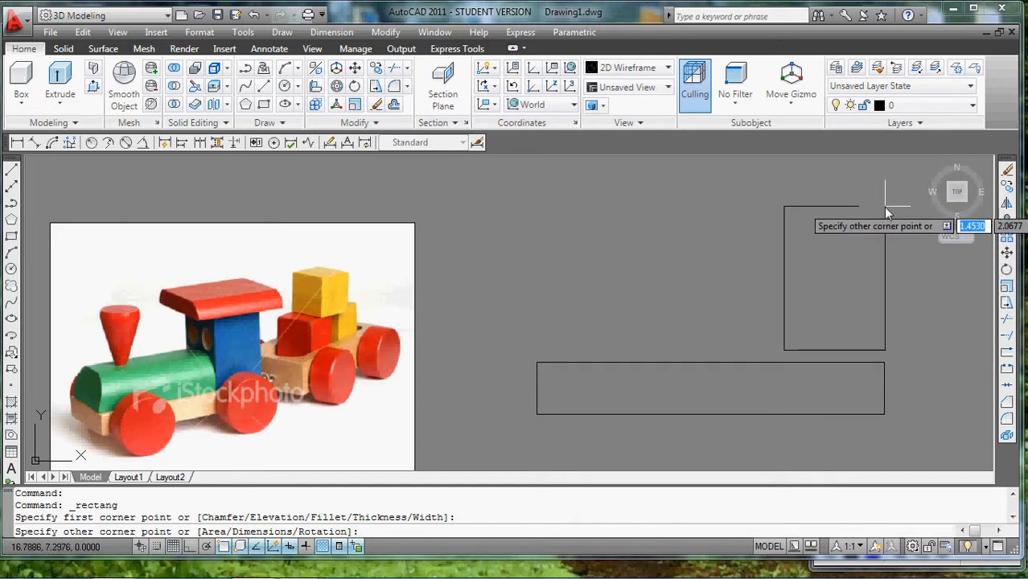
pyautogui.moveTo(881, 212)
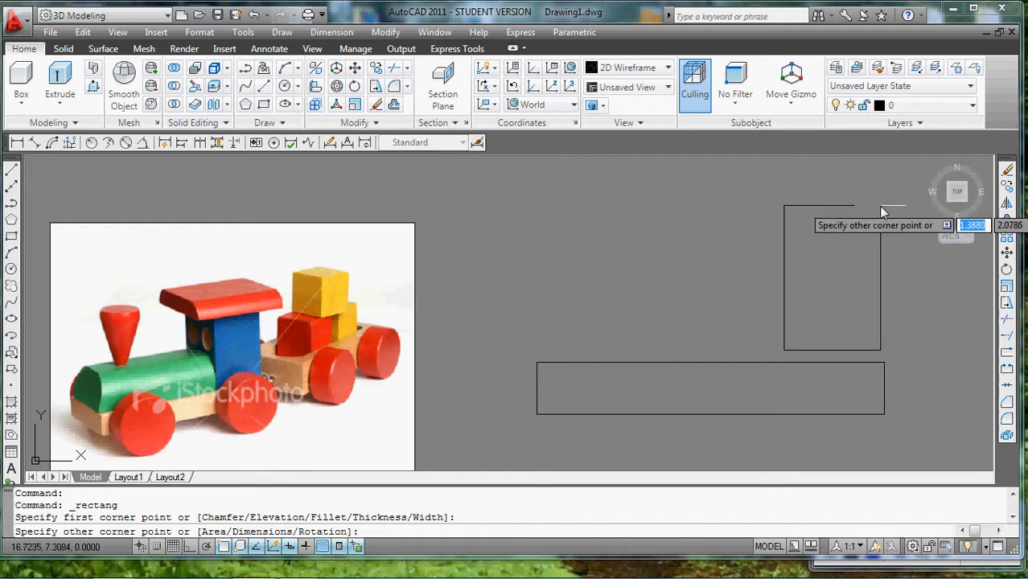
pyautogui.moveTo(883, 206)
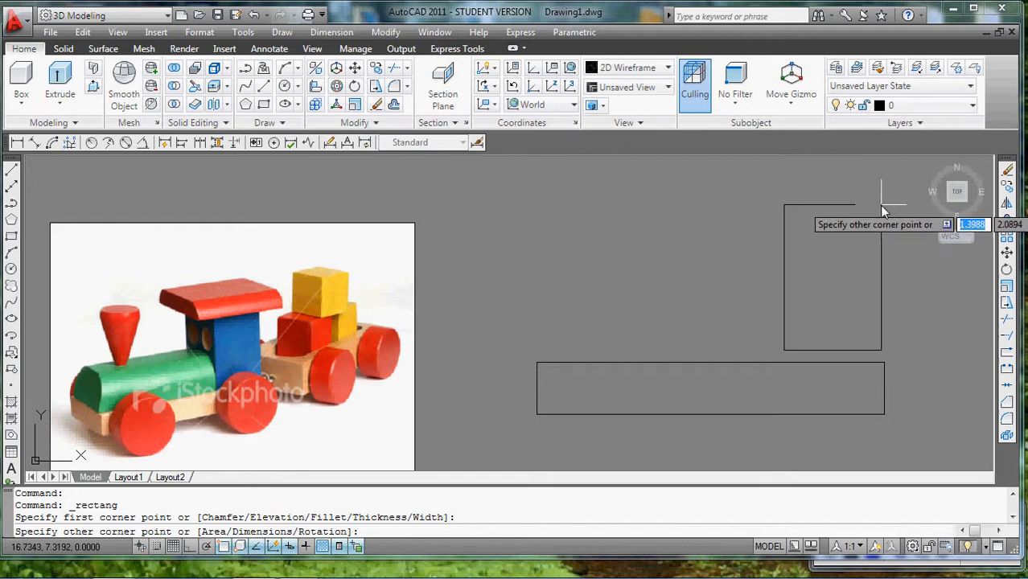
pyautogui.moveTo(882, 190)
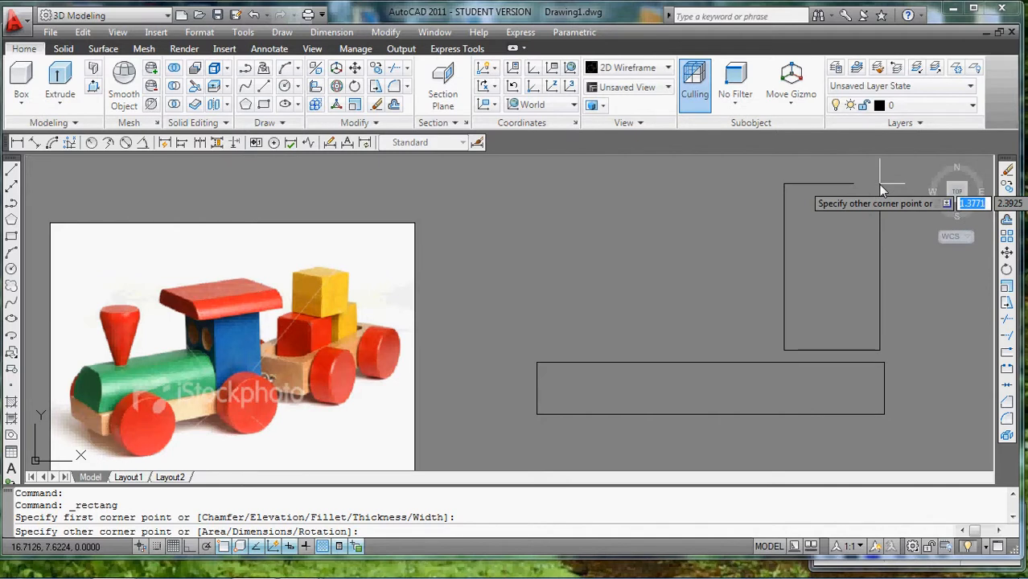
pyautogui.moveTo(884, 180)
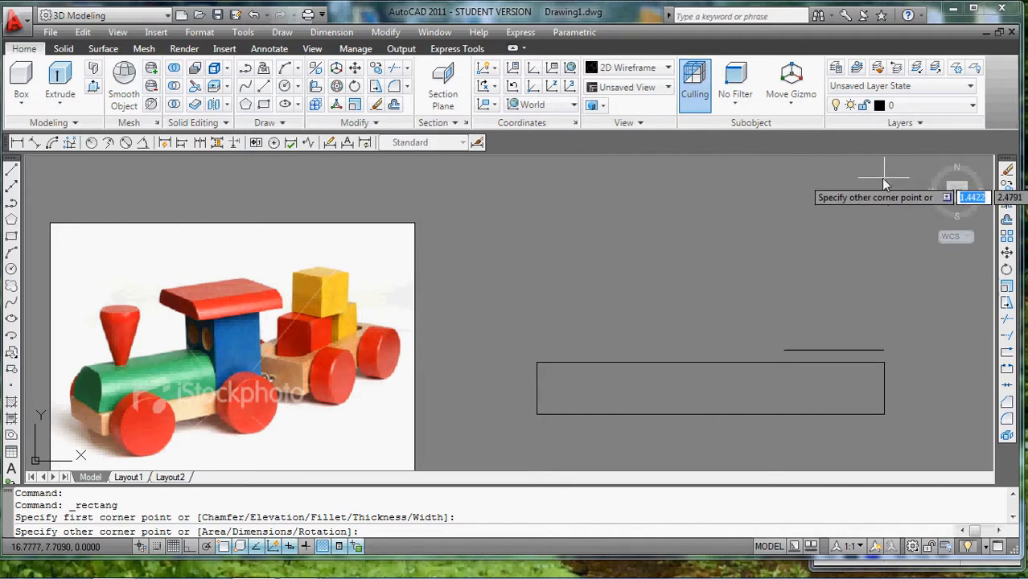
pyautogui.moveTo(877, 180)
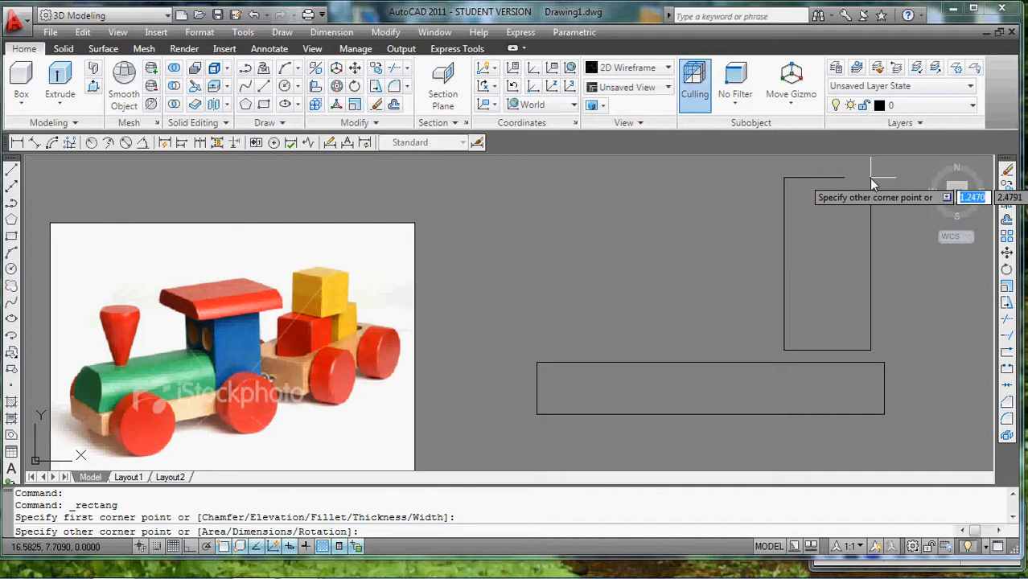
pyautogui.write('d')
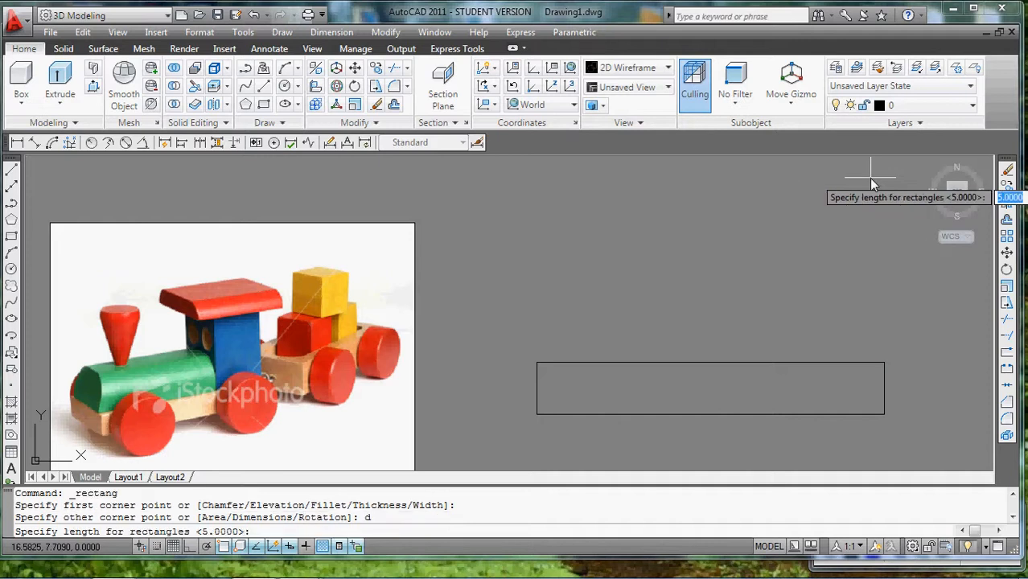
pyautogui.write('9')
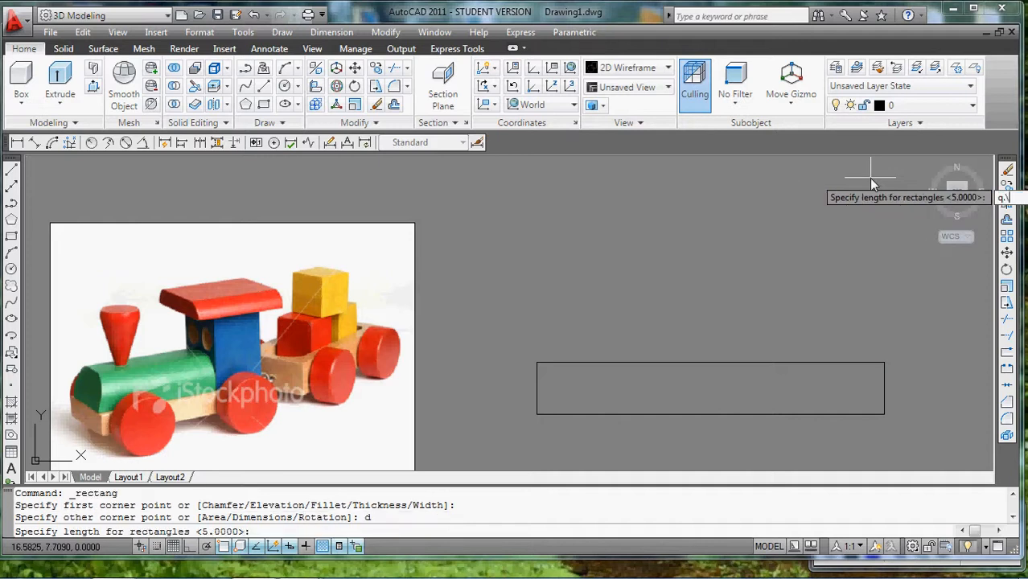
pyautogui.write('1')
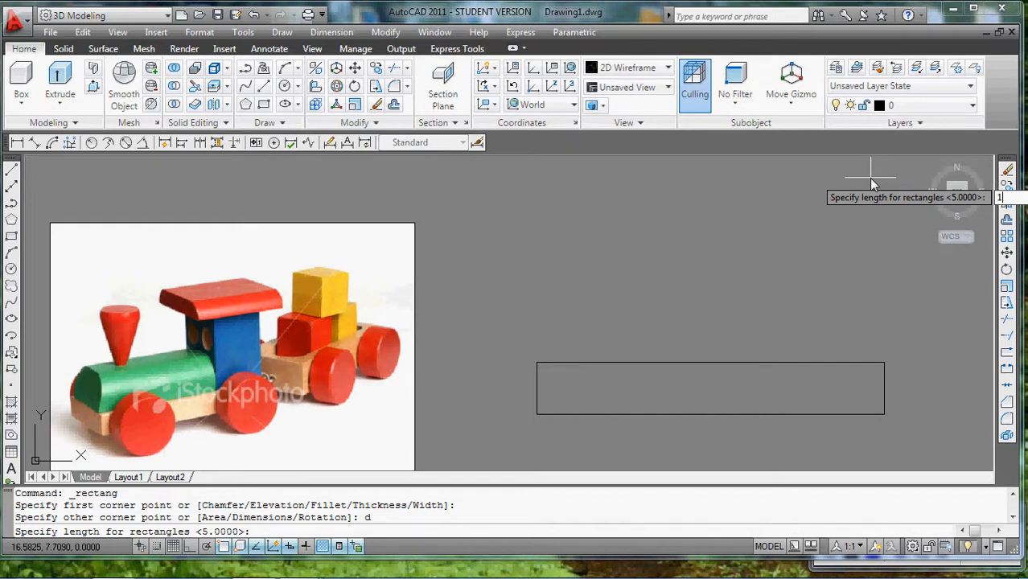
pyautogui.write('1.25')
pyautogui.write('2.5')
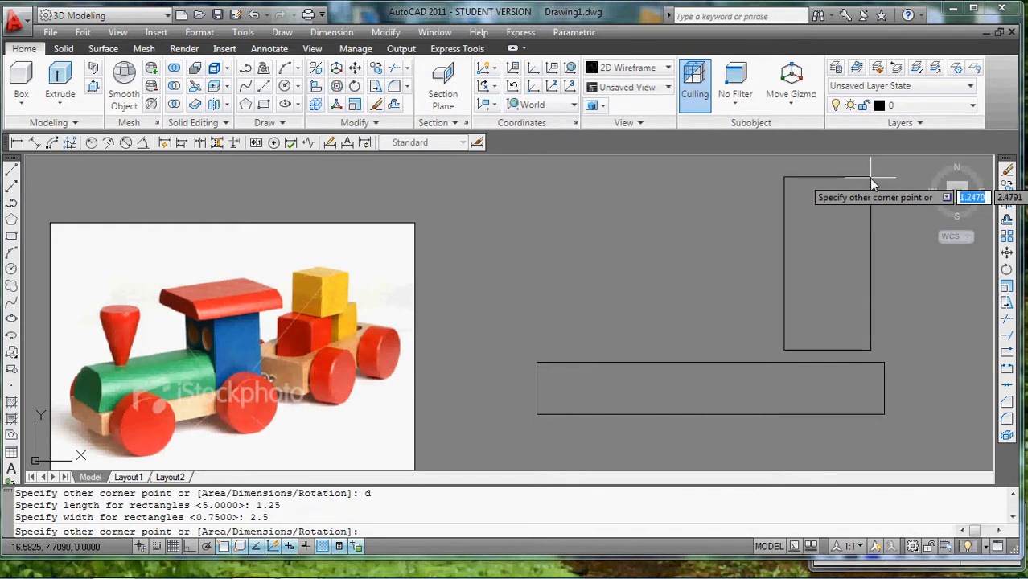
pyautogui.moveTo(885, 402)
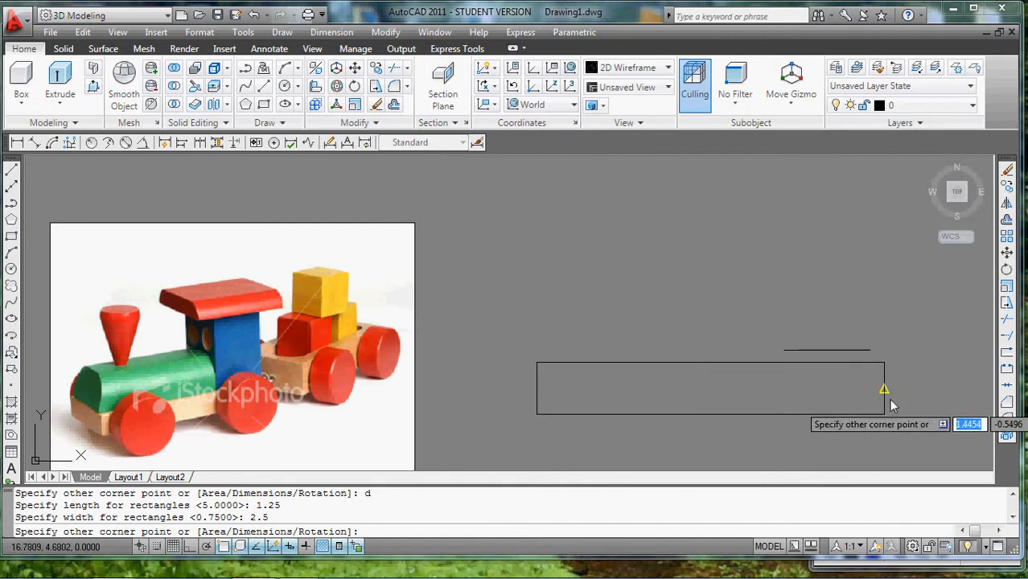
pyautogui.click(869, 276)
pyautogui.write('m')
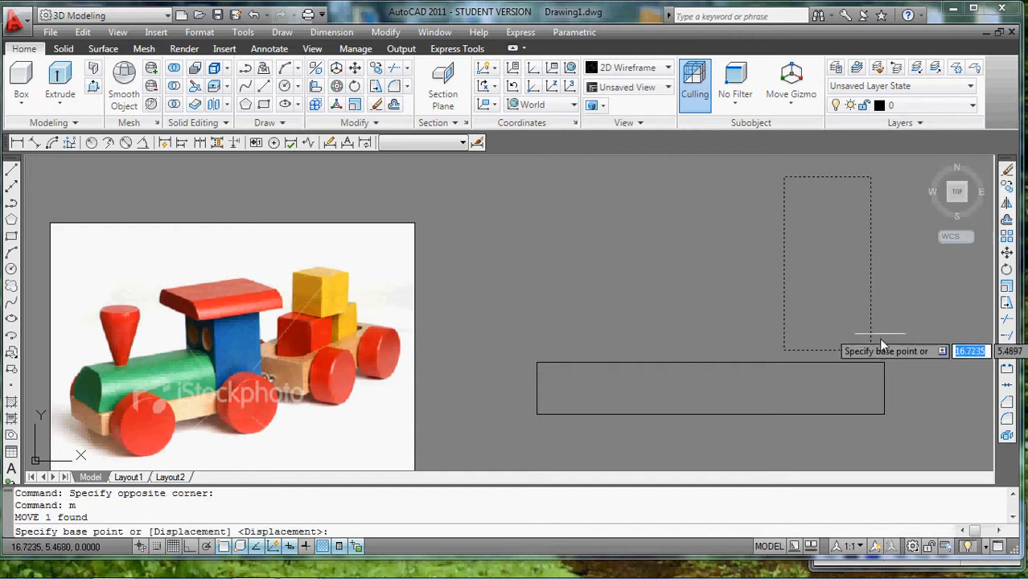
pyautogui.click(882, 341)
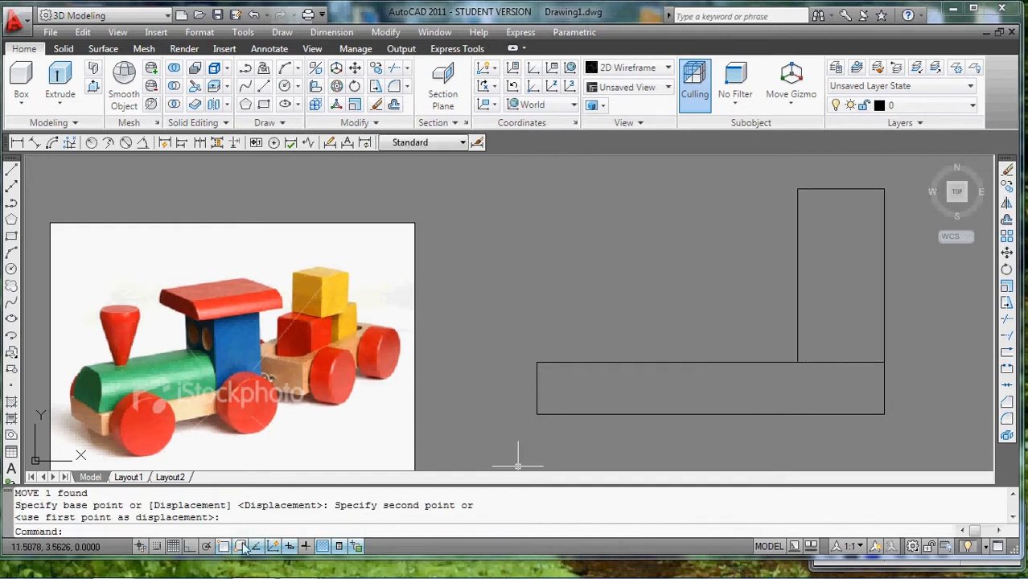
pyautogui.moveTo(883, 352)
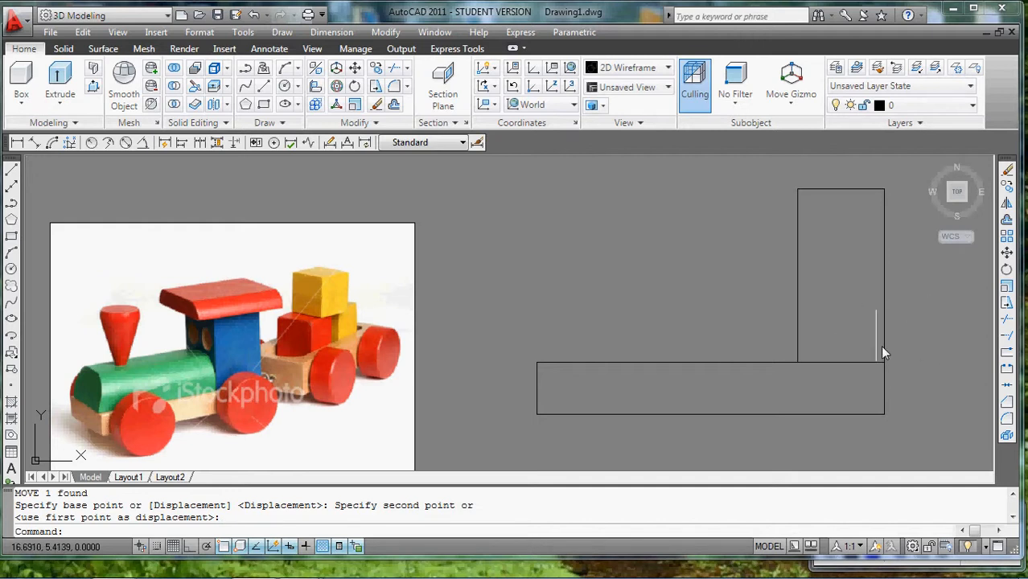
pyautogui.moveTo(695, 325)
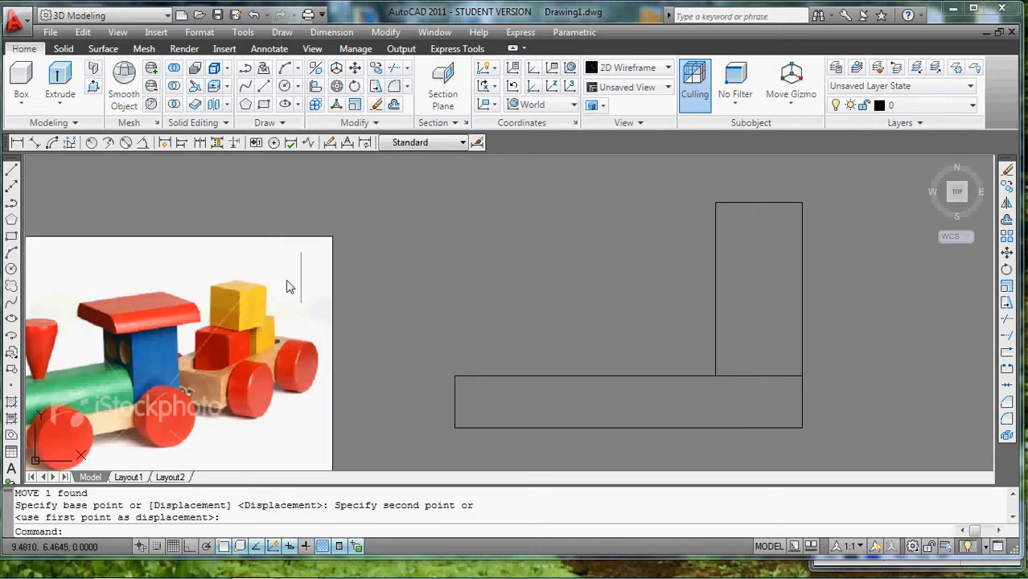
pyautogui.moveTo(40, 201)
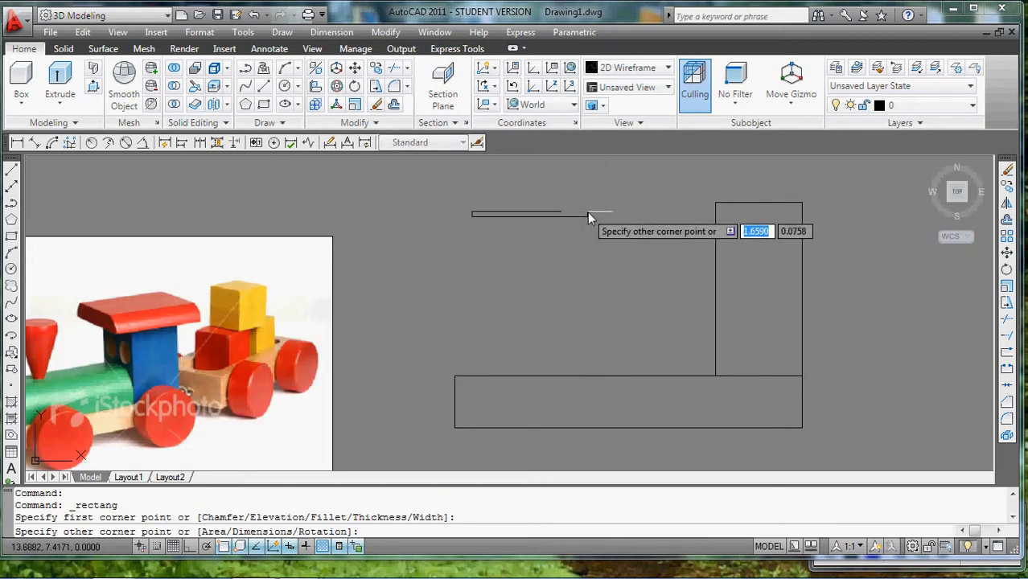
pyautogui.moveTo(619, 196)
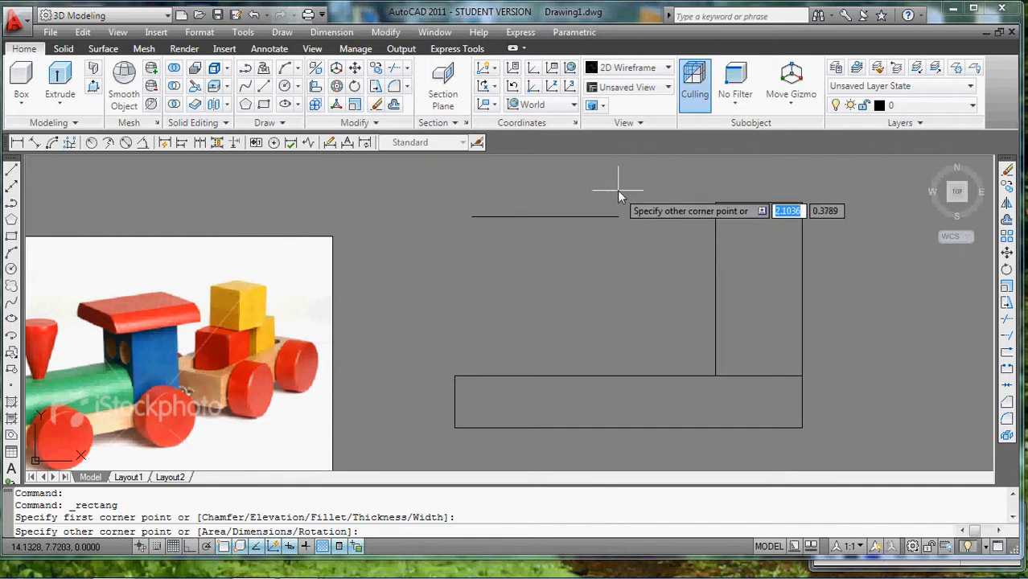
pyautogui.moveTo(630, 185)
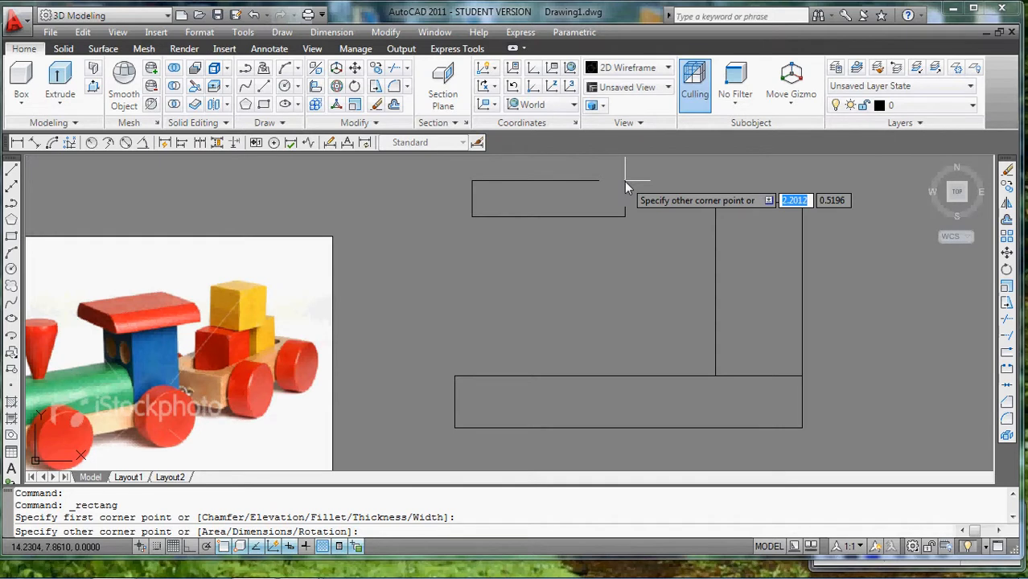
# Start the cap rectangle via the Dimensions option to place on top of the cab
pyautogui.write('d')
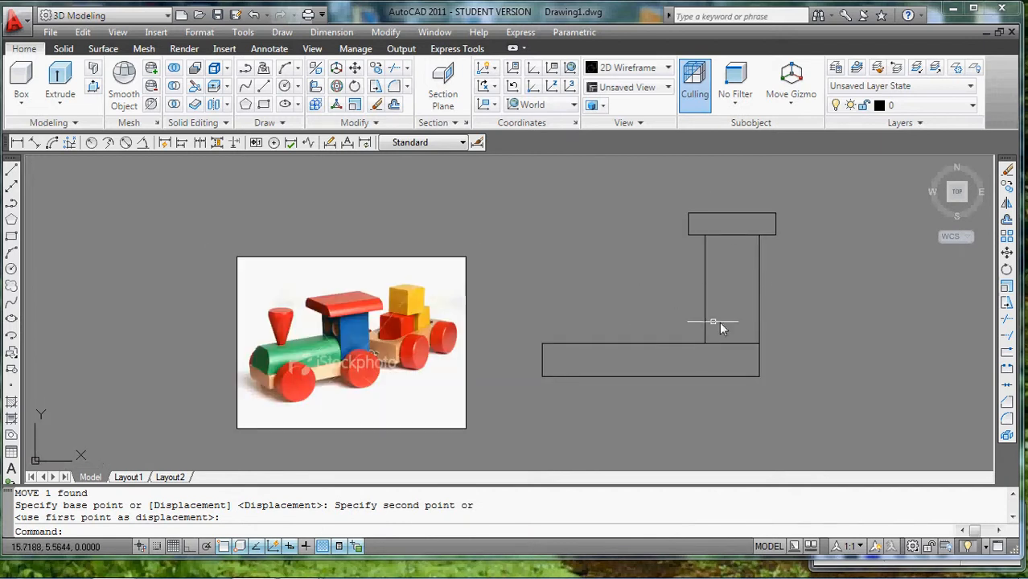
pyautogui.moveTo(592, 132)
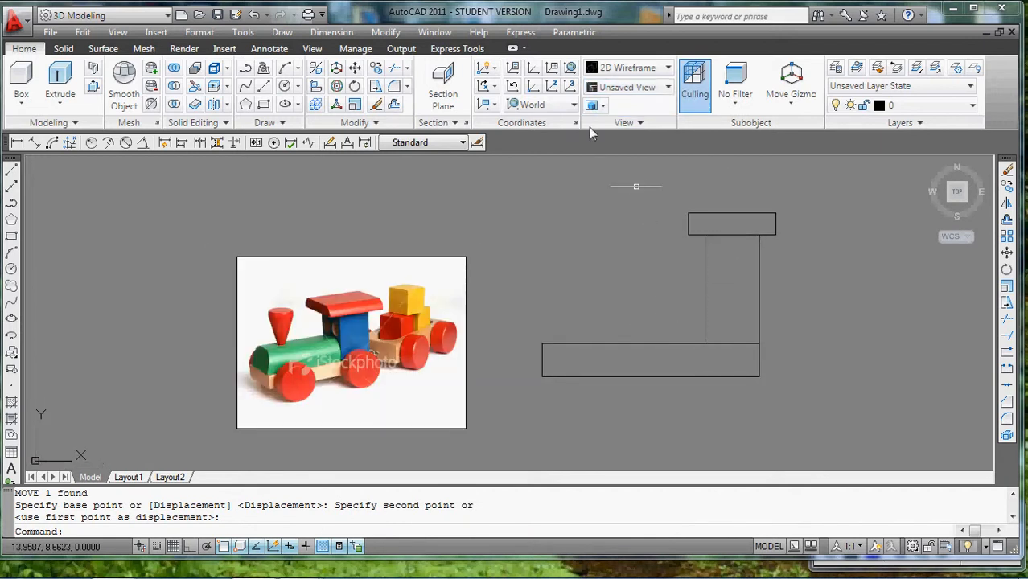
pyautogui.moveTo(985, 312)
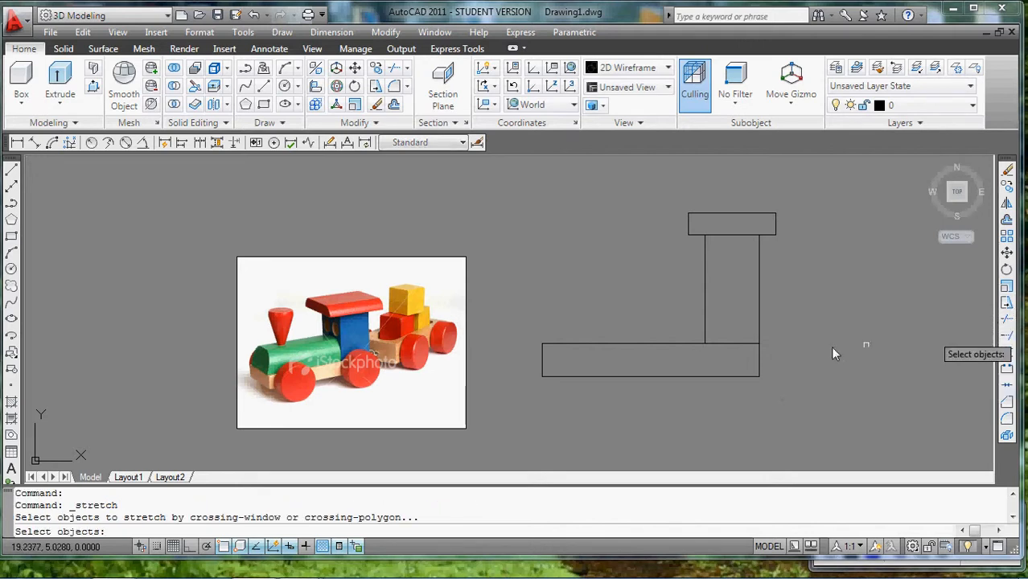
# Crossing-select the base and cab bottom and stretch them 0.5 units upward
pyautogui.moveTo(865, 345); pyautogui.dragTo(523, 379)
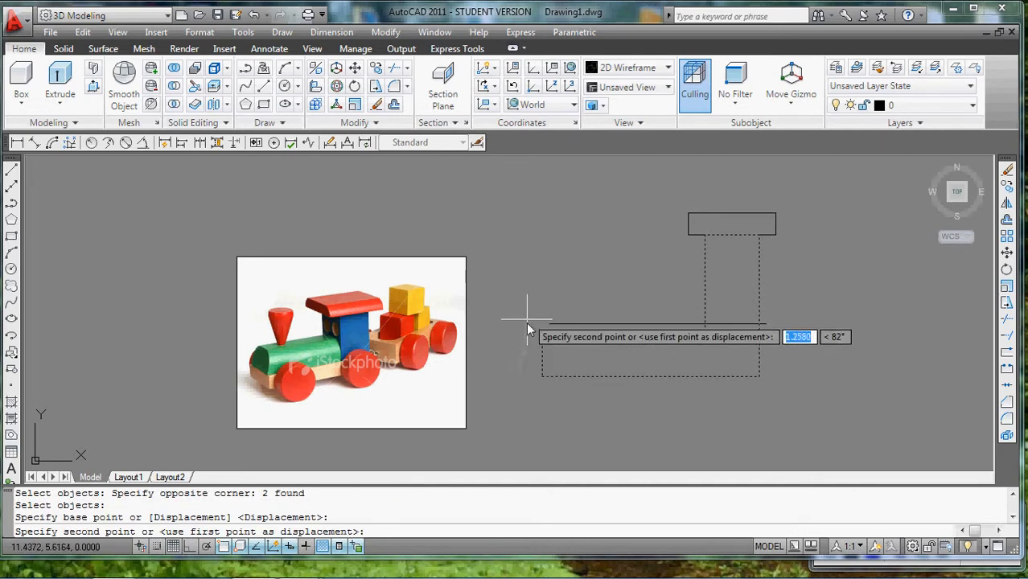
pyautogui.moveTo(467, 319)
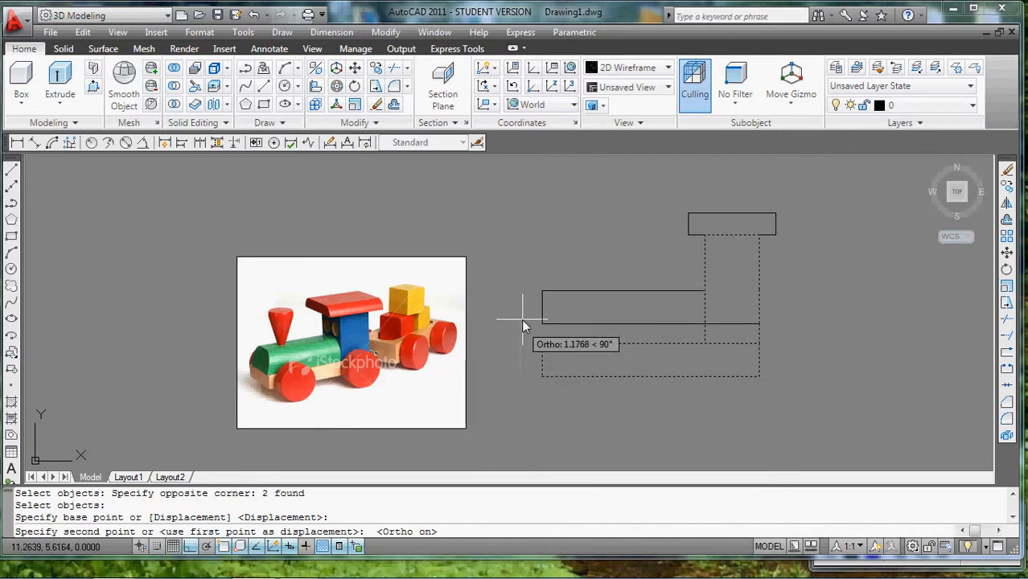
pyautogui.write('.5')
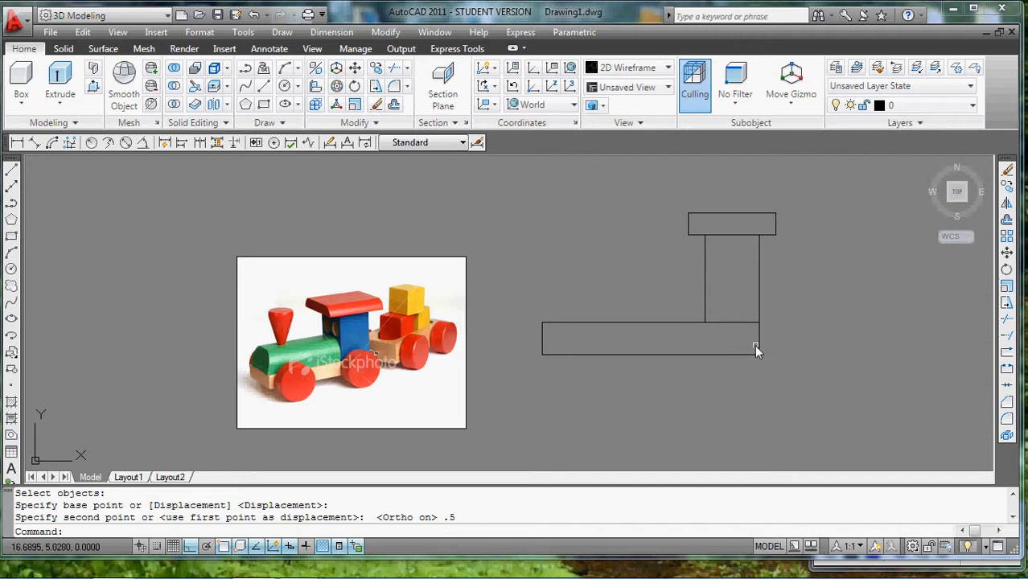
pyautogui.moveTo(674, 280)
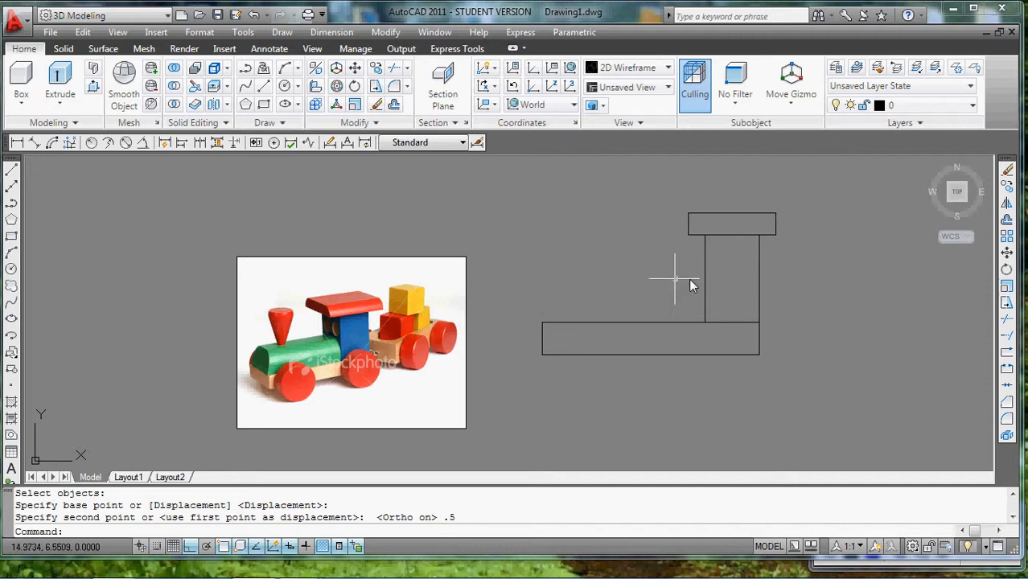
pyautogui.moveTo(249, 354)
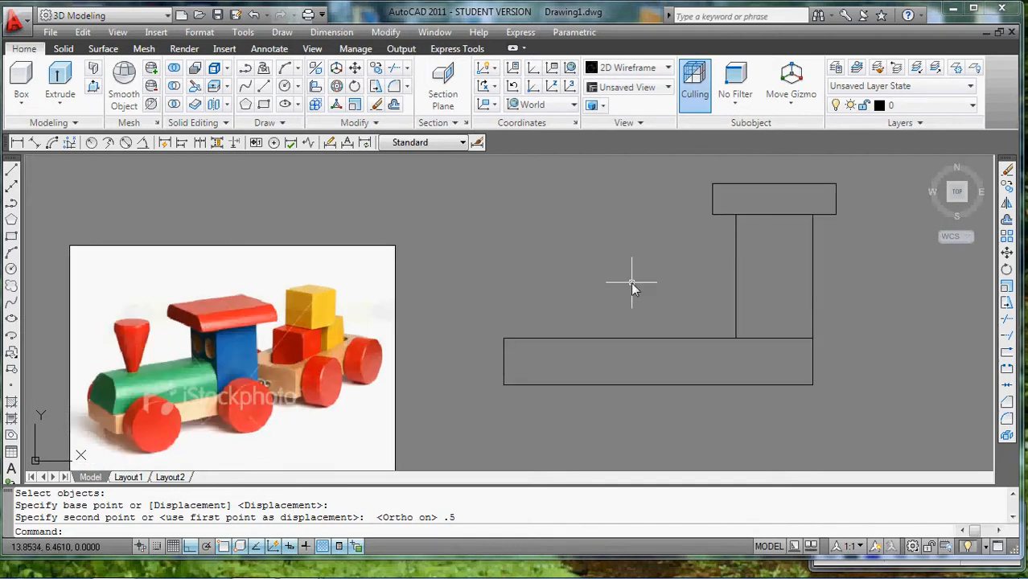
pyautogui.moveTo(72, 225)
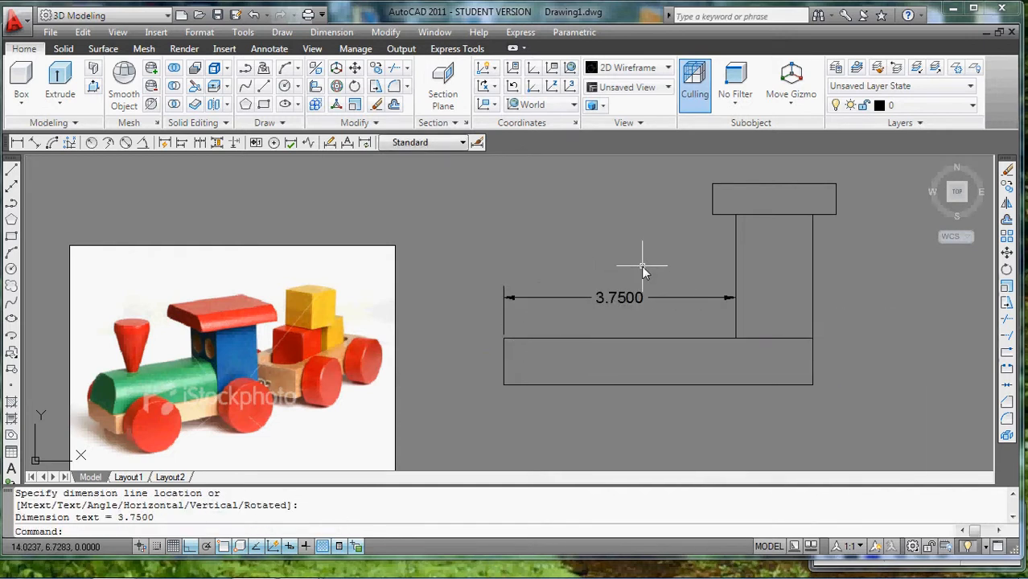
# Pick the point for the 3.75 span dimension above the base beside the cab
pyautogui.click(644, 266)
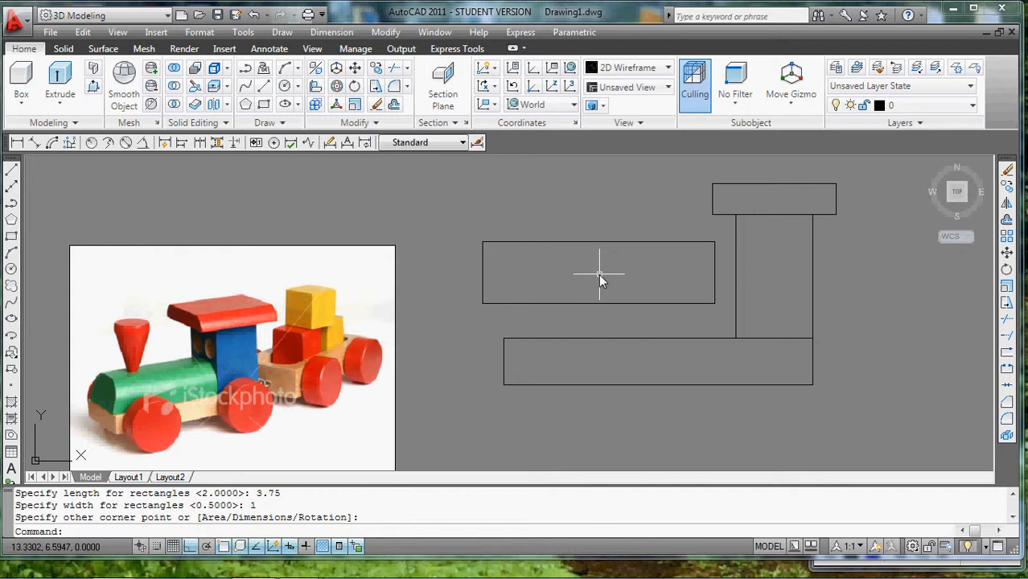
pyautogui.scroll(-3)
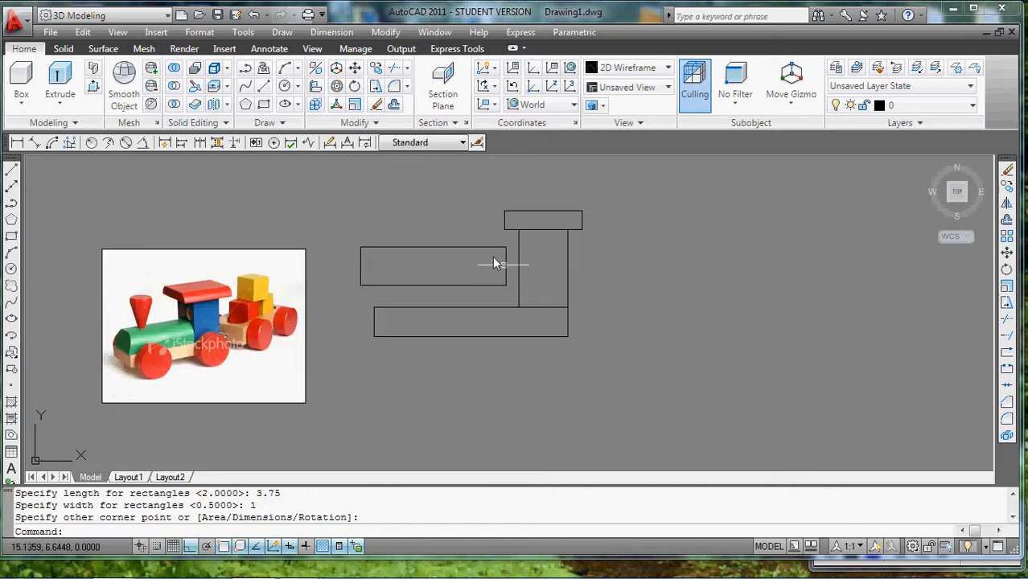
pyautogui.moveTo(372, 305)
pyautogui.write('1')
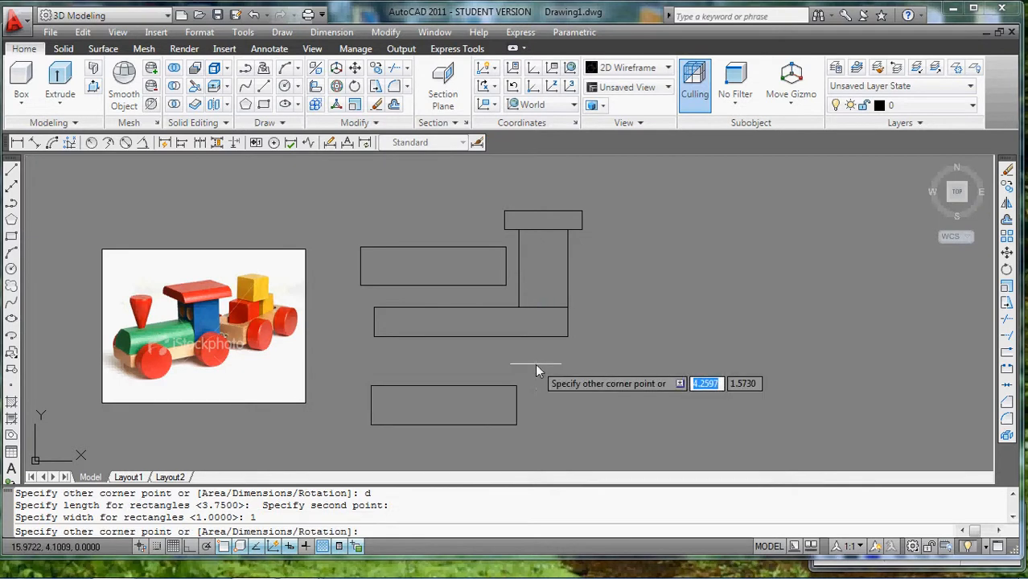
# Place the 3.75 by 1 rectangle and select it to move onto the base against the cab
pyautogui.click(486, 305)
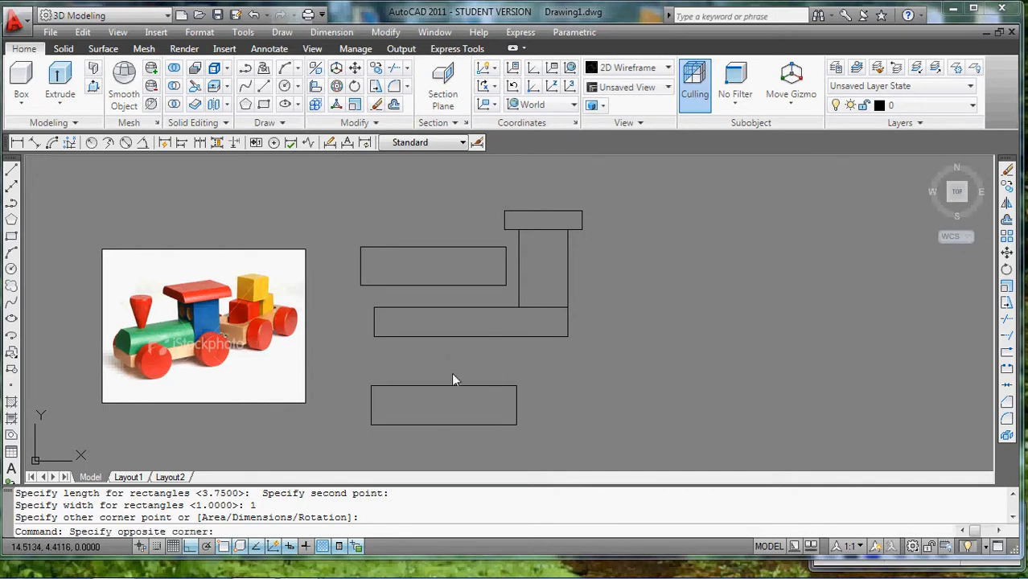
pyautogui.click(433, 265)
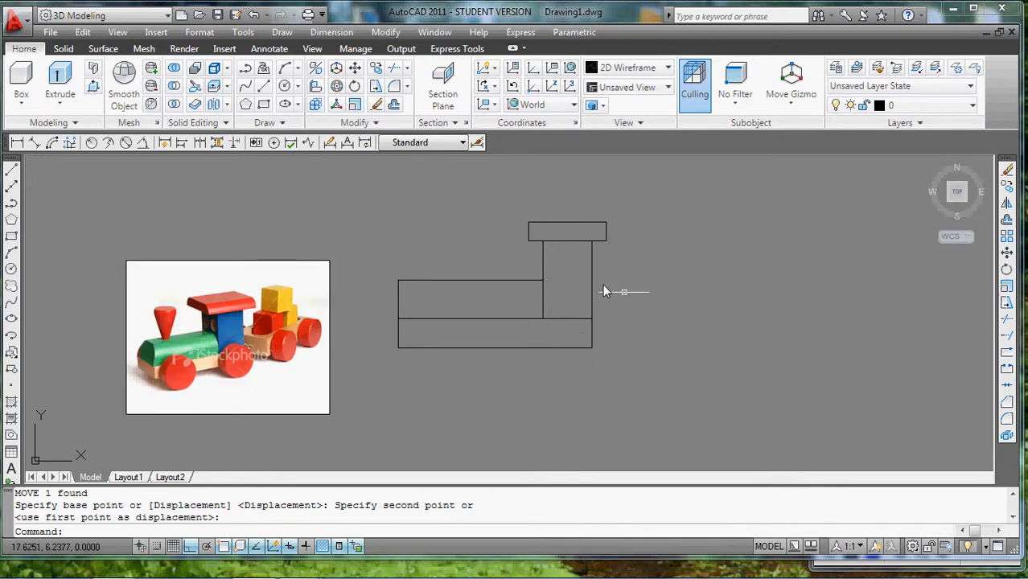
pyautogui.moveTo(559, 270)
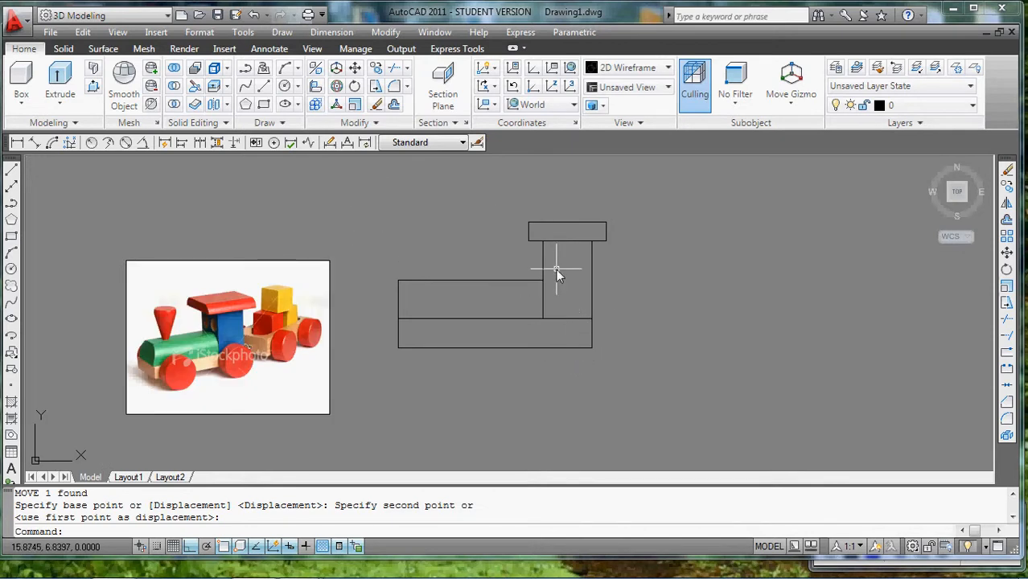
pyautogui.moveTo(559, 264)
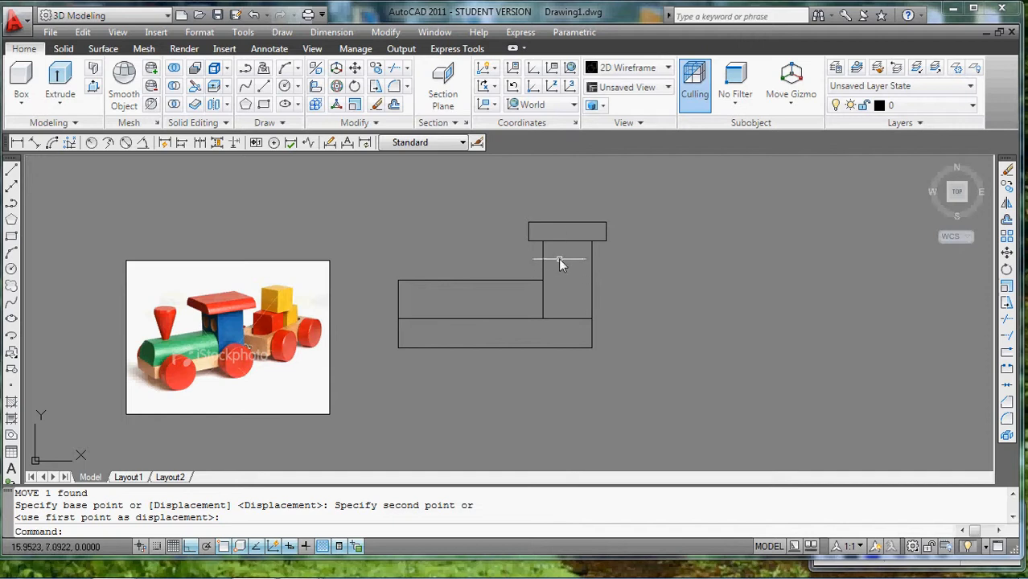
pyautogui.moveTo(171, 360)
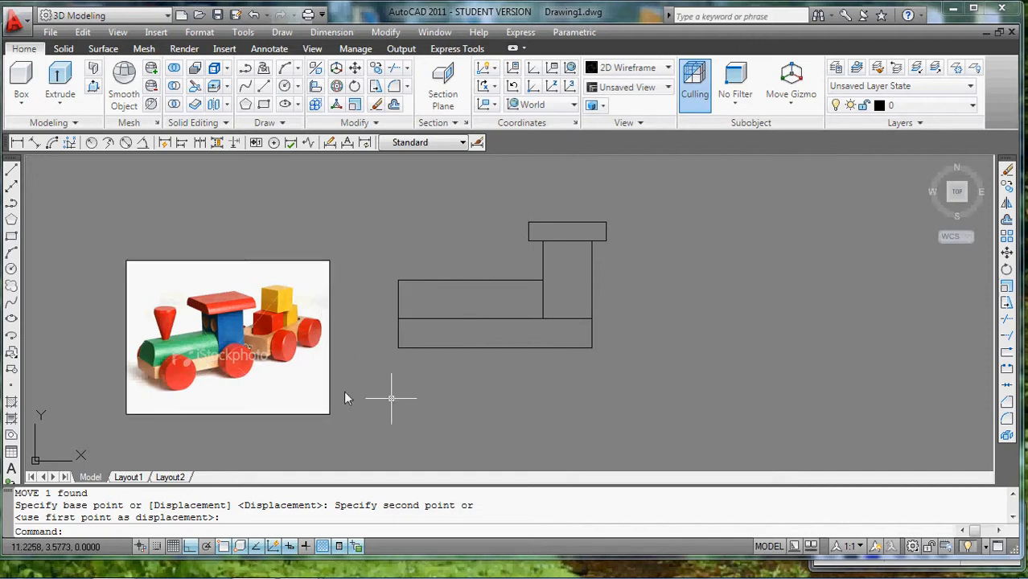
pyautogui.moveTo(163, 380)
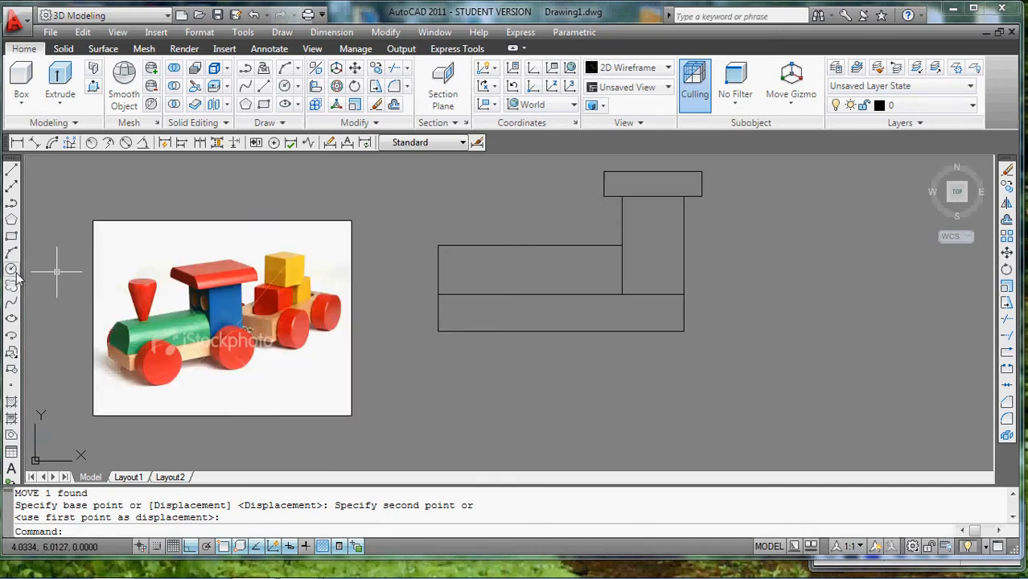
# Centre a 0.75-radius wheel circle on the base's lower-left corner and select it
pyautogui.click(437, 314)
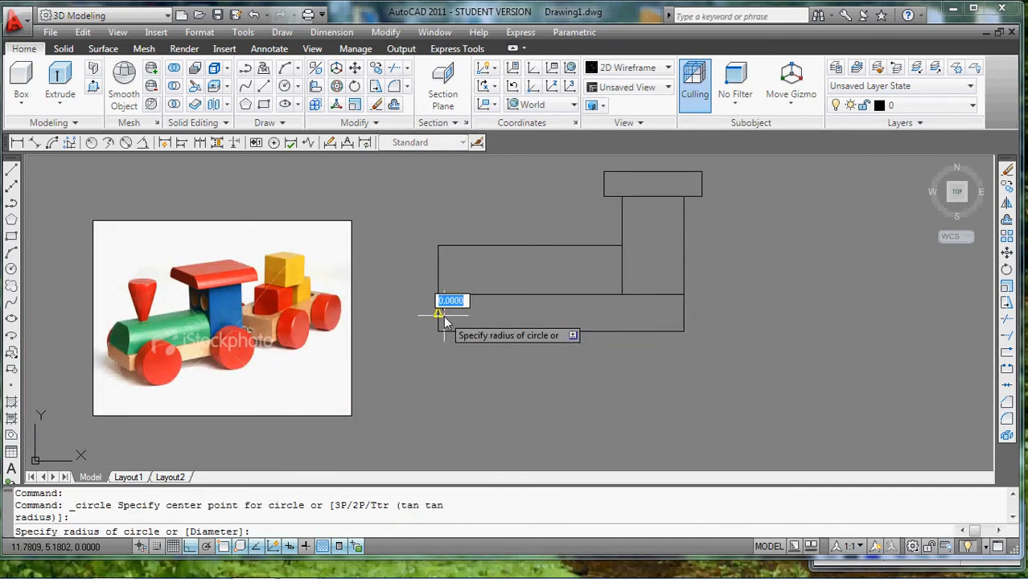
pyautogui.moveTo(480, 314)
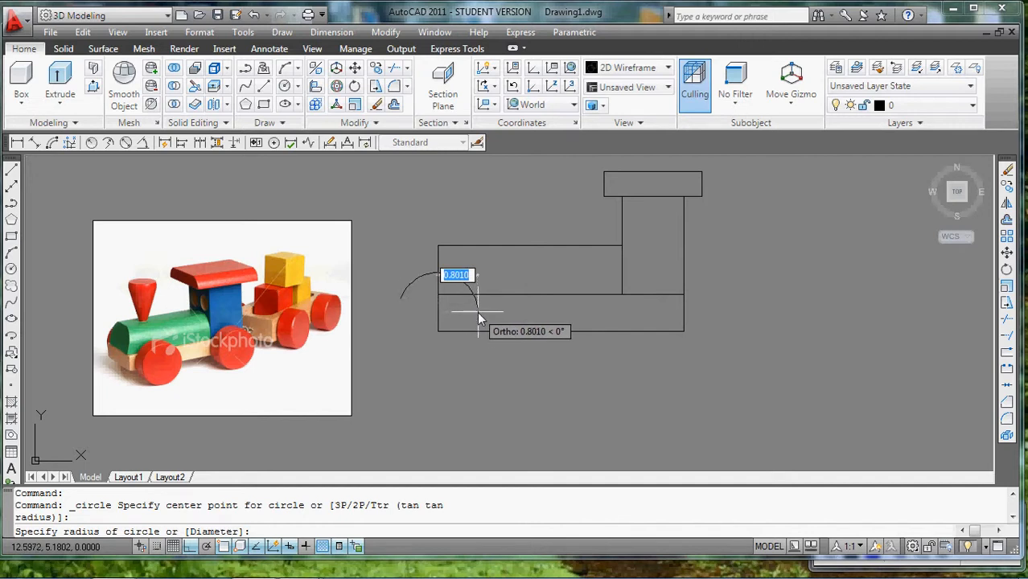
pyautogui.moveTo(473, 314)
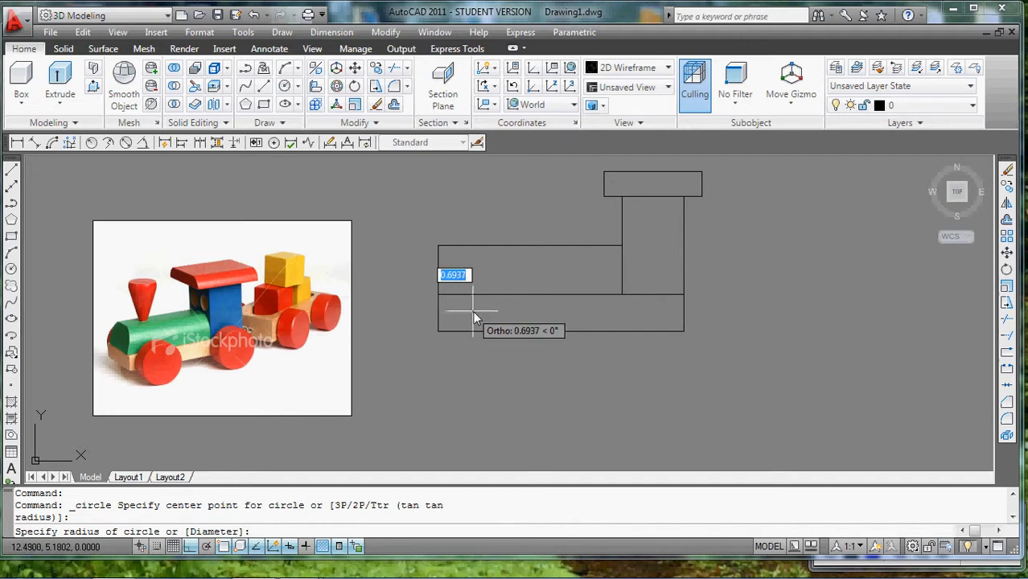
pyautogui.moveTo(474, 318)
pyautogui.write('.75')
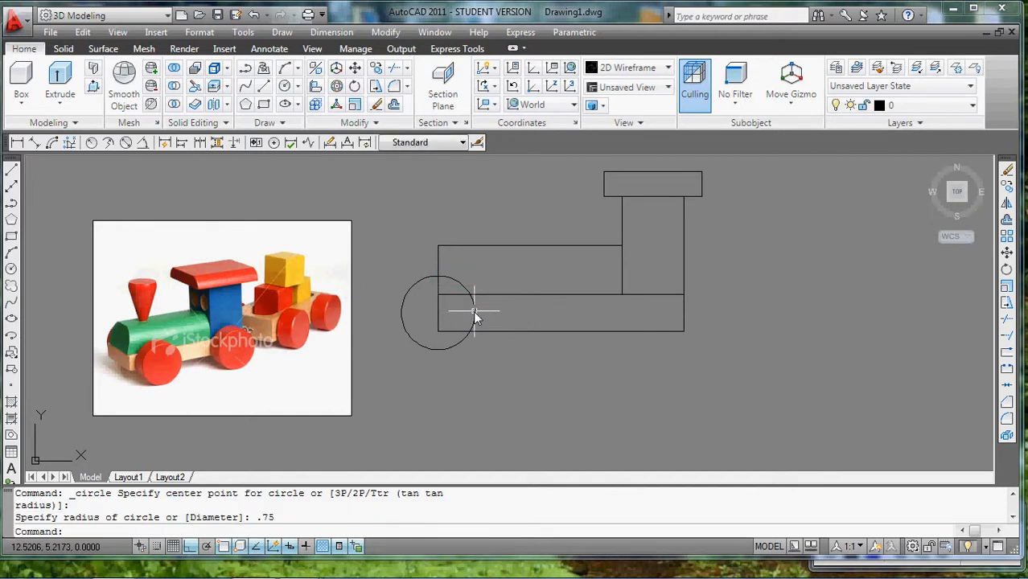
pyautogui.click(438, 312)
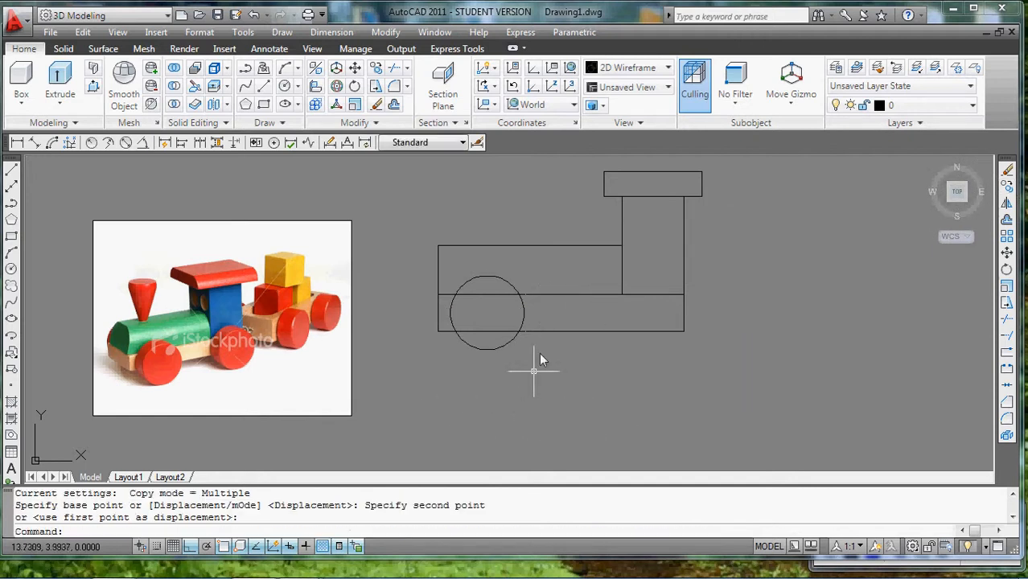
# Mirror the wheel circle across a vertical line to add a second wheel under the cab end
pyautogui.click(486, 312)
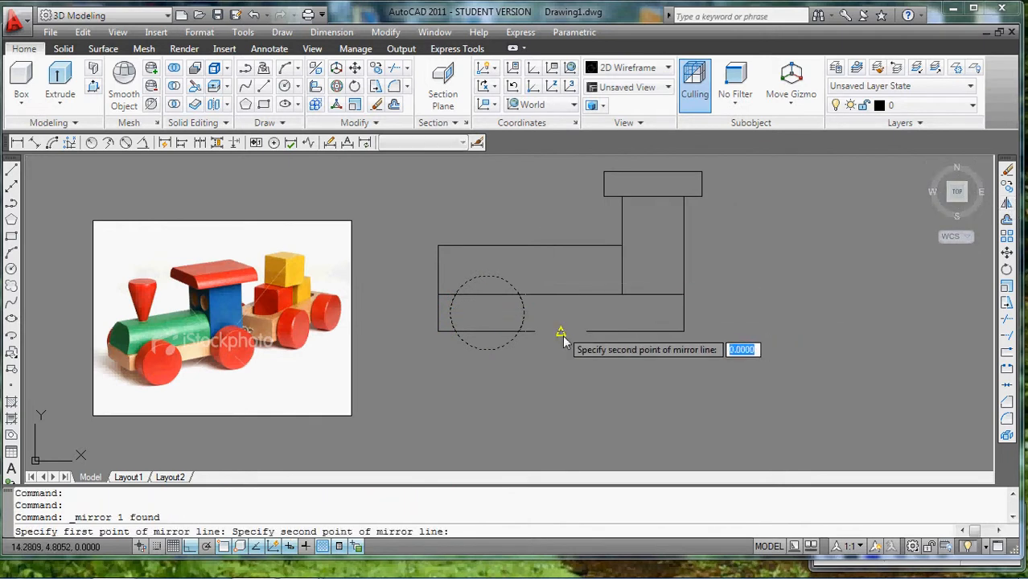
pyautogui.click(560, 332)
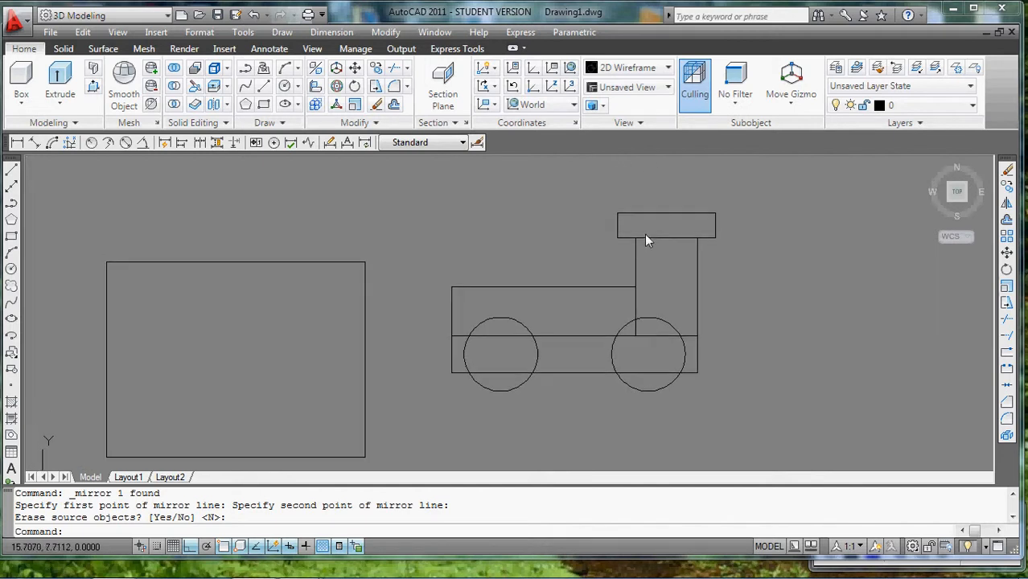
# Move part of the train's side profile by a displacement of 0.25 using Modify > Move
pyautogui.click(386, 33)
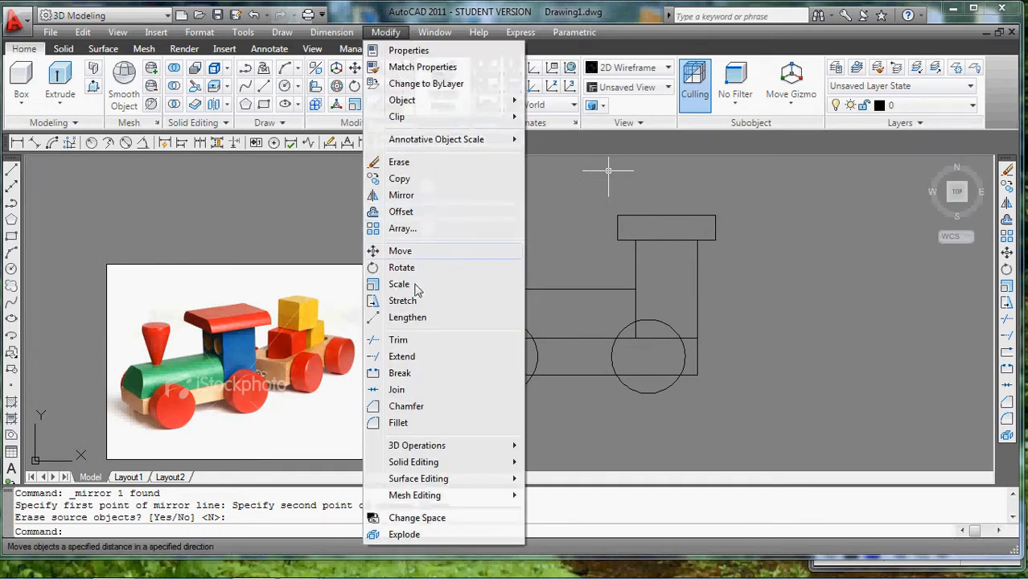
pyautogui.click(402, 301)
pyautogui.write('.25')
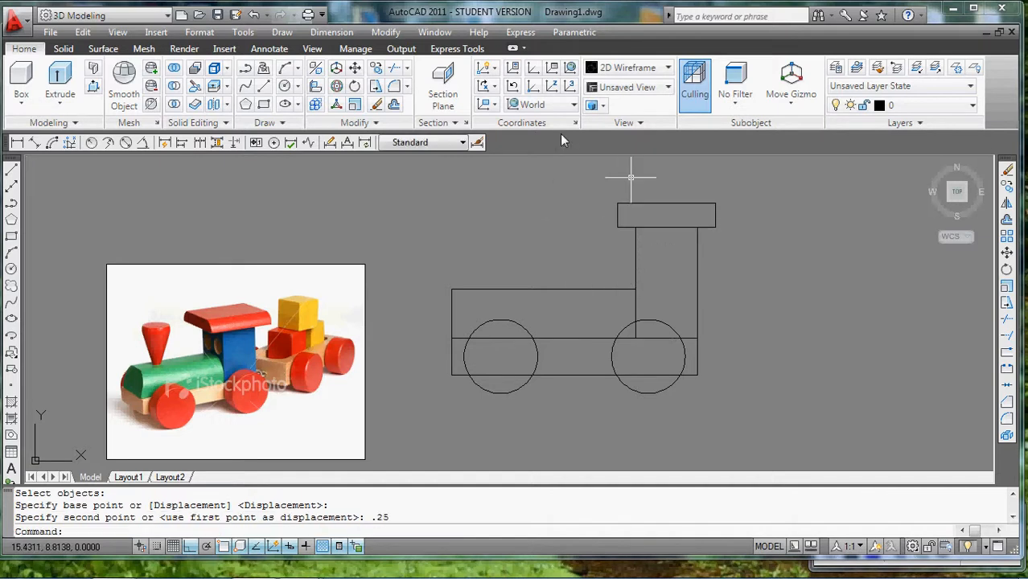
pyautogui.click(386, 32)
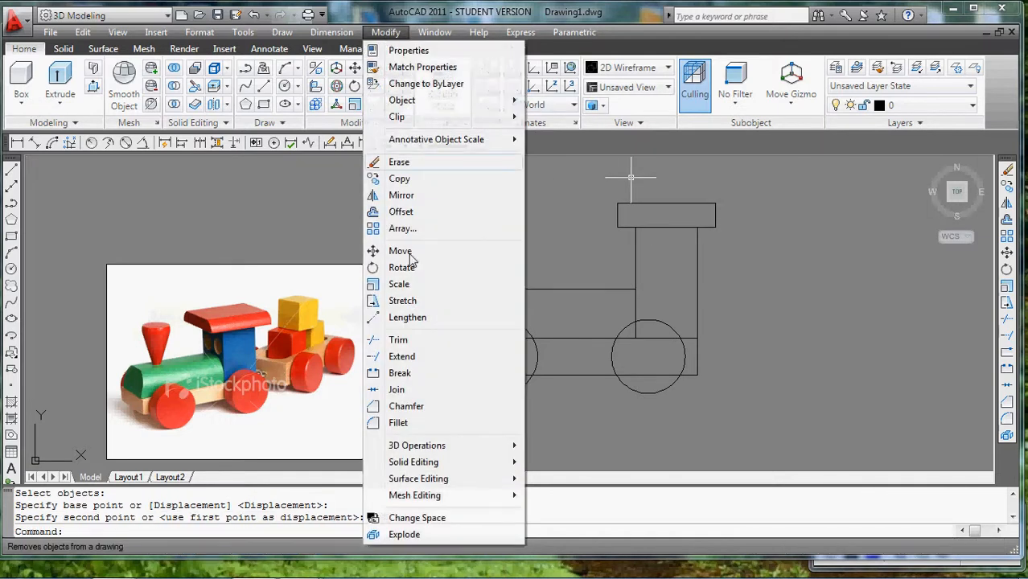
pyautogui.moveTo(427, 373)
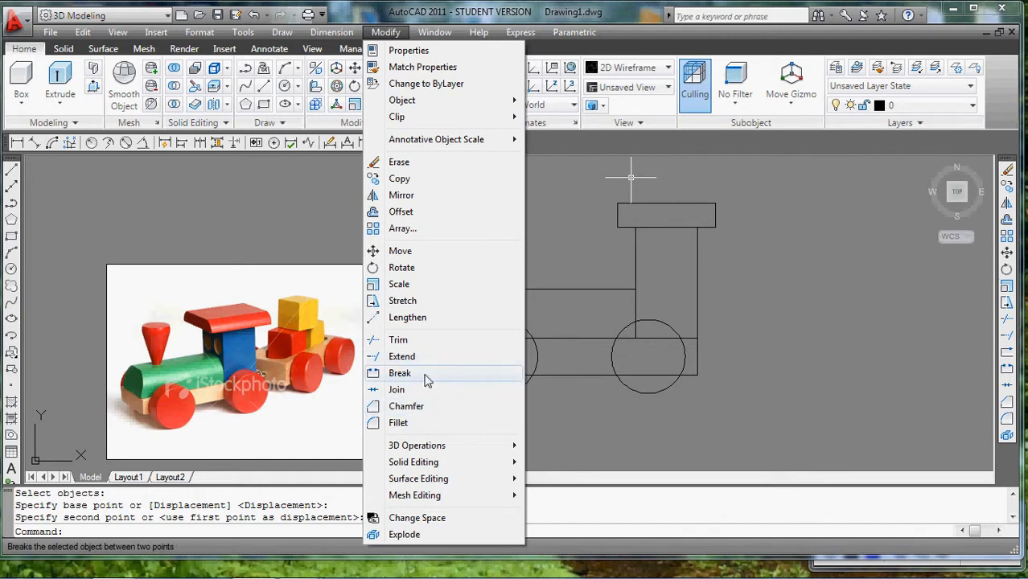
pyautogui.moveTo(402, 301)
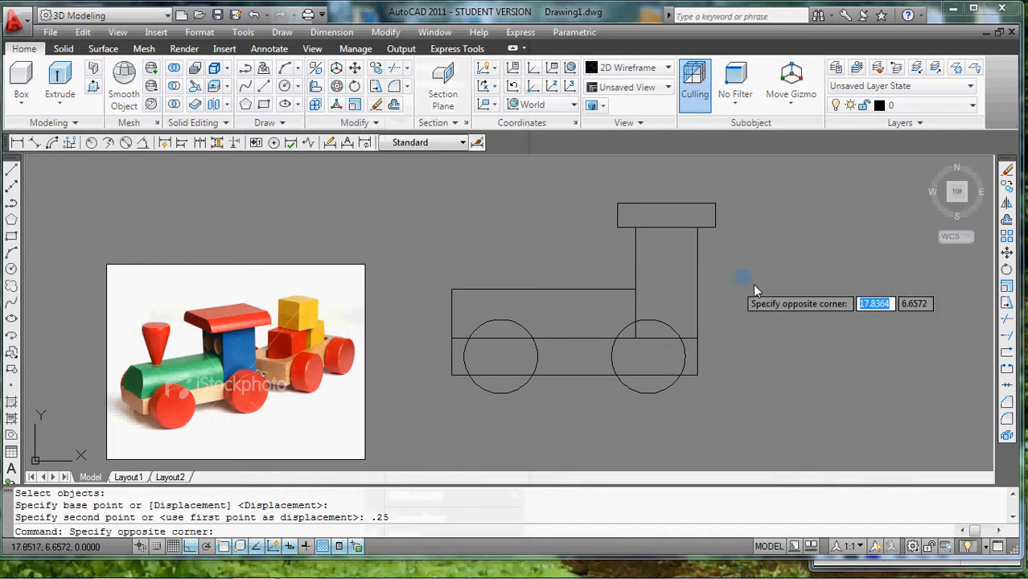
pyautogui.click(618, 357)
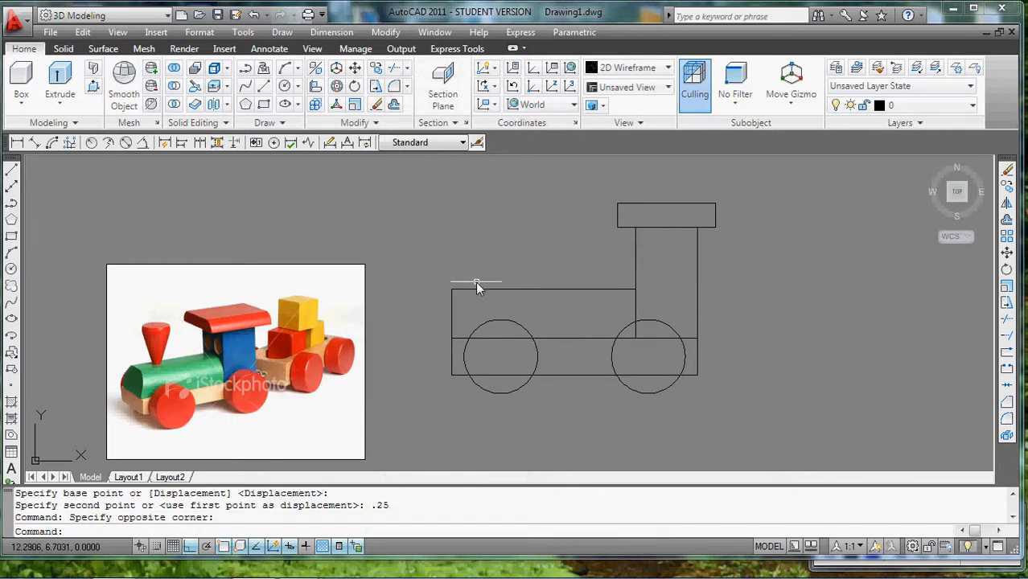
pyautogui.moveTo(169, 367)
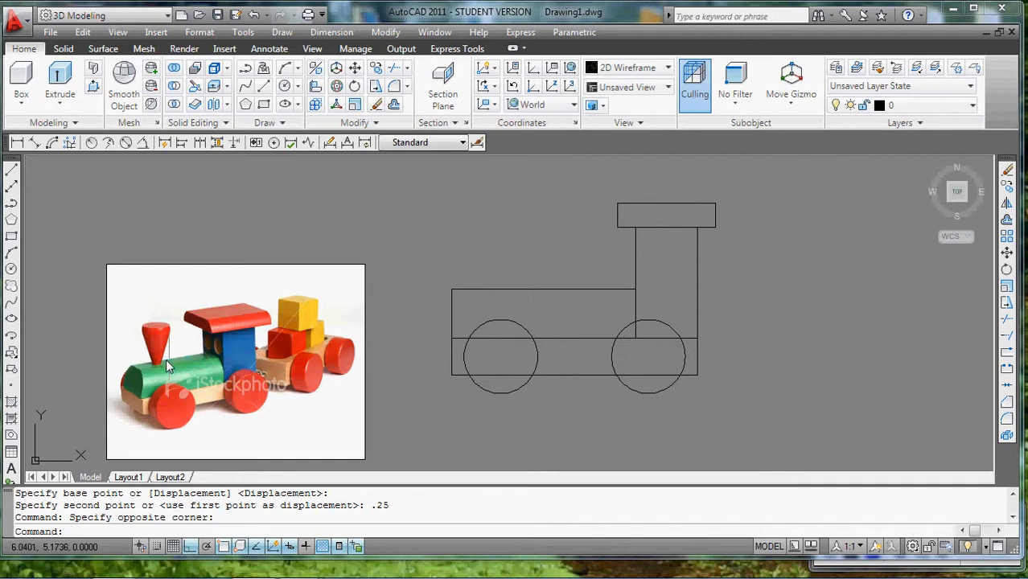
pyautogui.moveTo(682, 270)
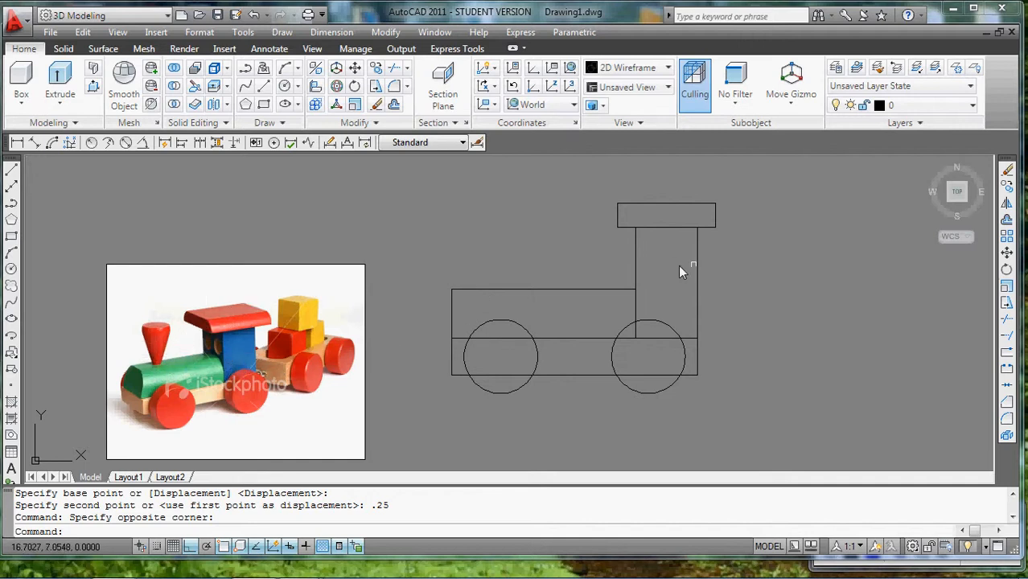
pyautogui.moveTo(505, 280)
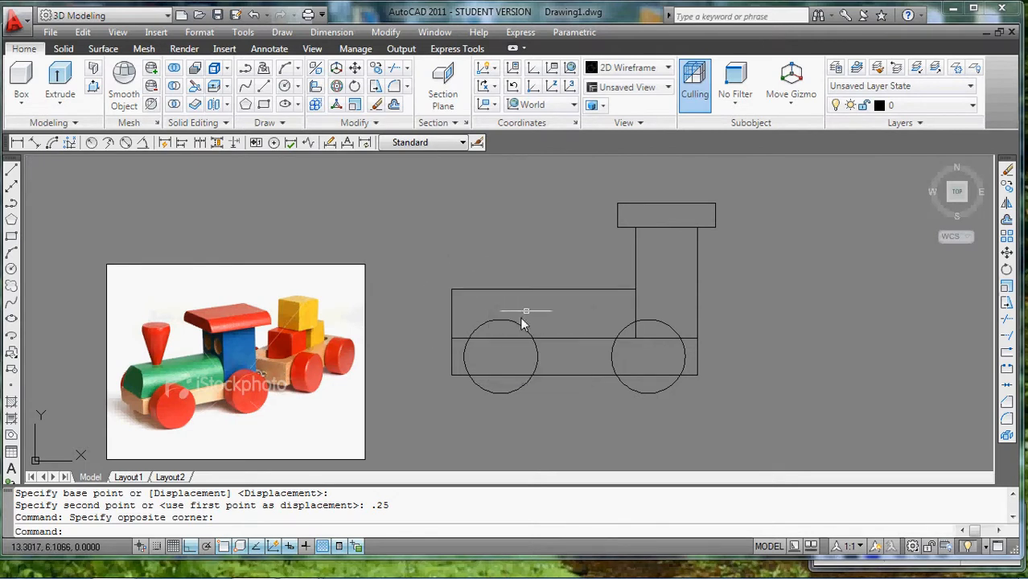
pyautogui.moveTo(541, 270)
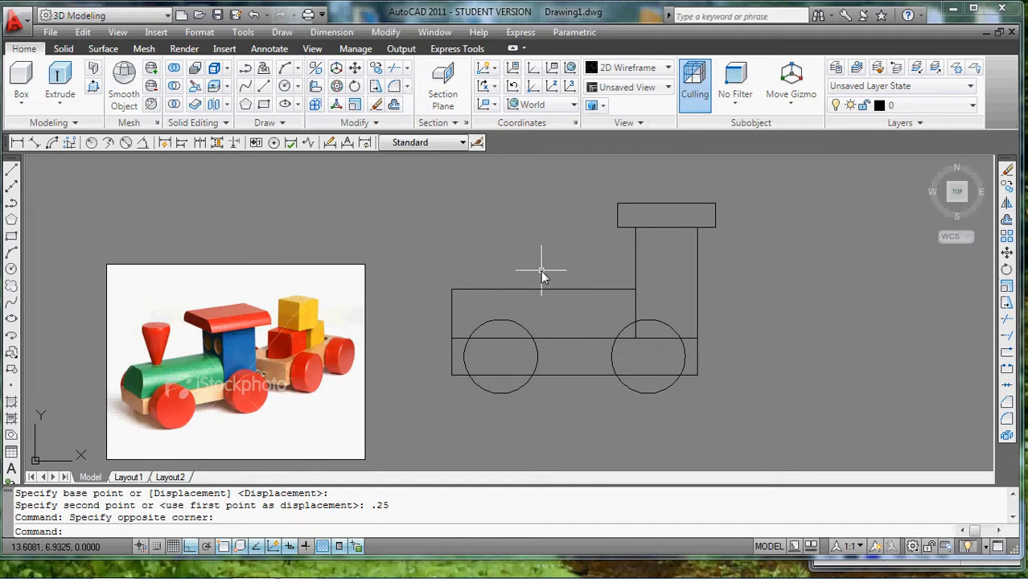
pyautogui.moveTo(533, 282)
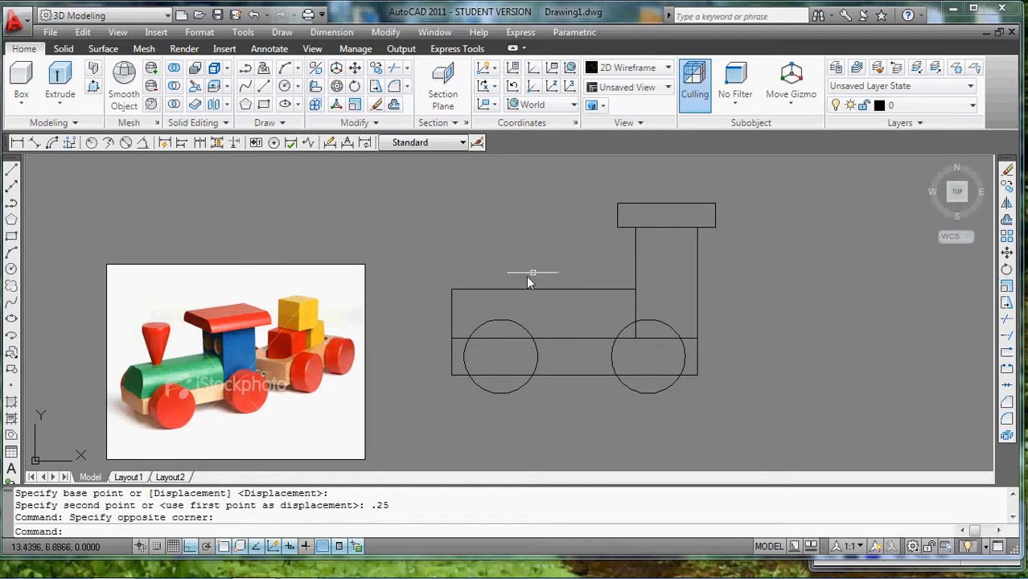
pyautogui.moveTo(312, 48)
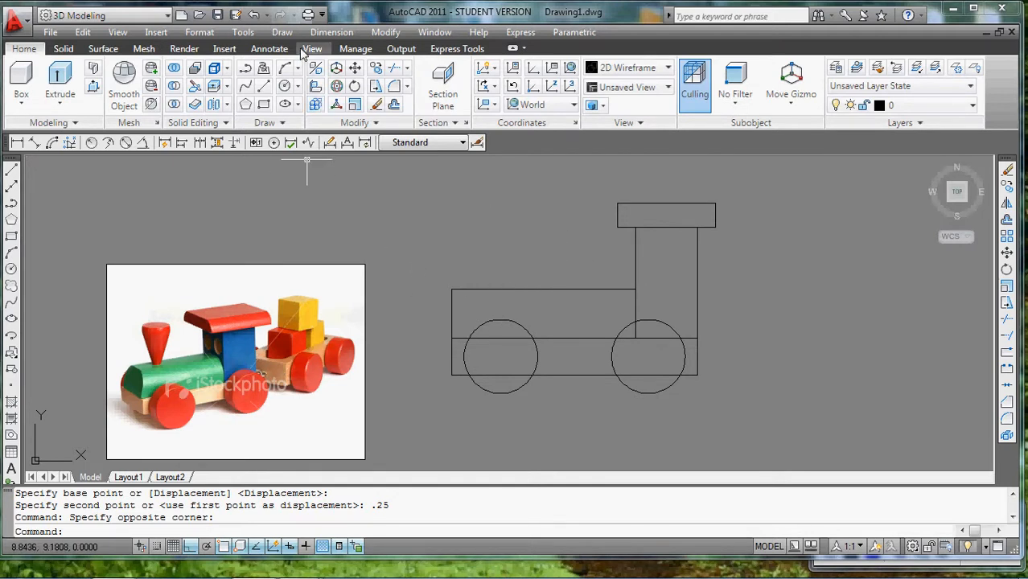
pyautogui.moveTo(332, 126)
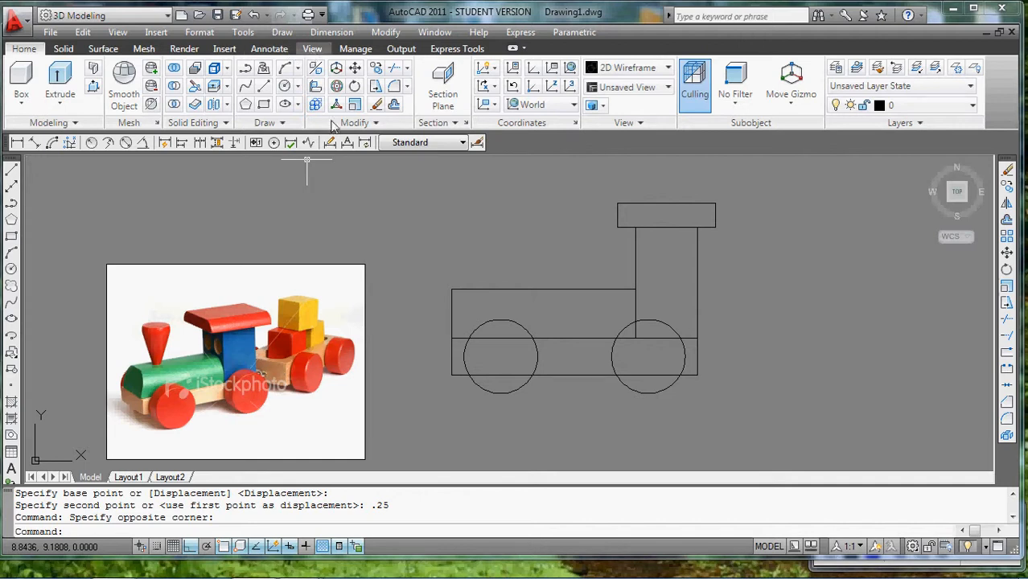
# Switch to the SE Isometric preset view from the View ribbon
pyautogui.click(312, 49)
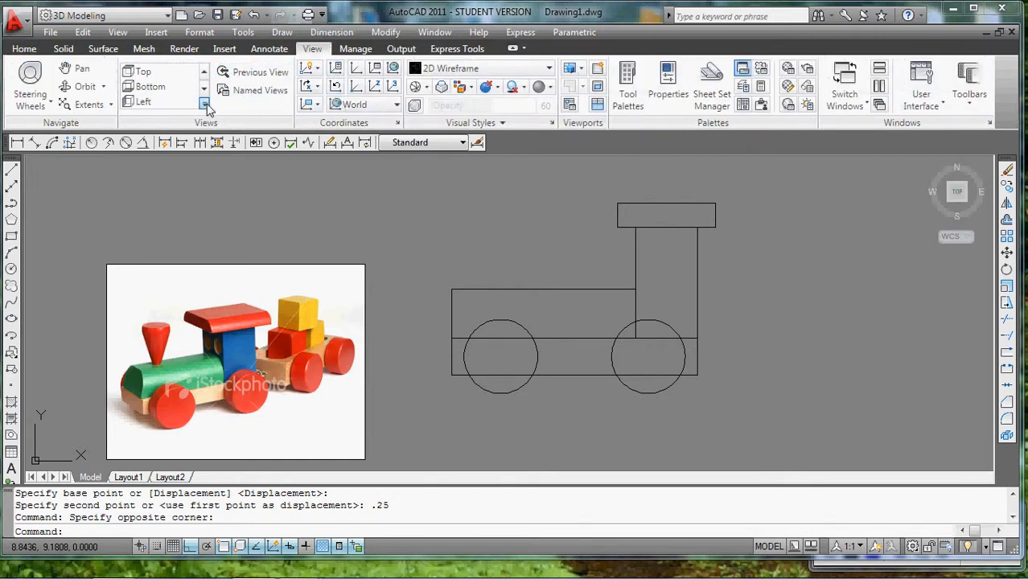
pyautogui.click(206, 102)
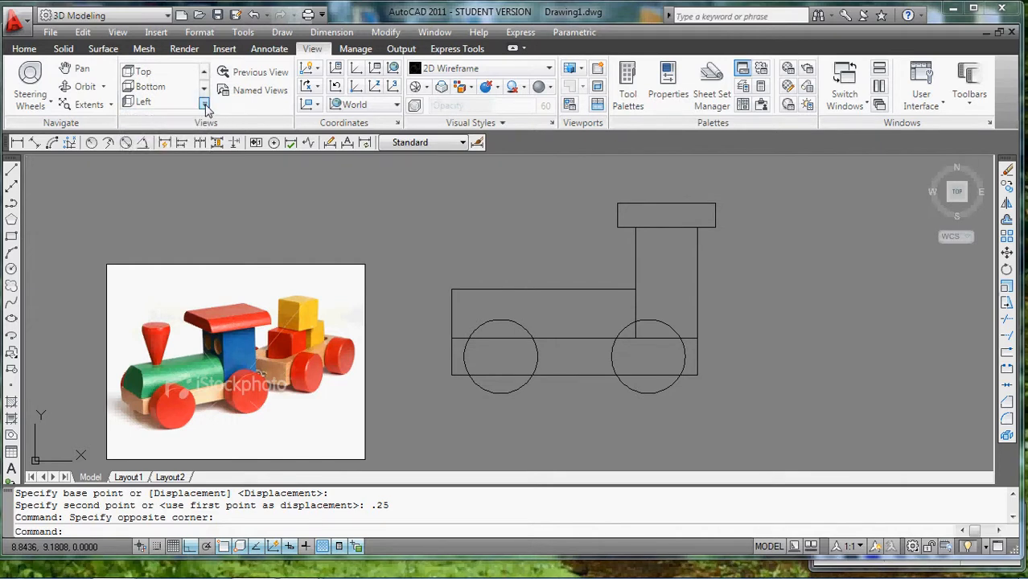
pyautogui.click(204, 103)
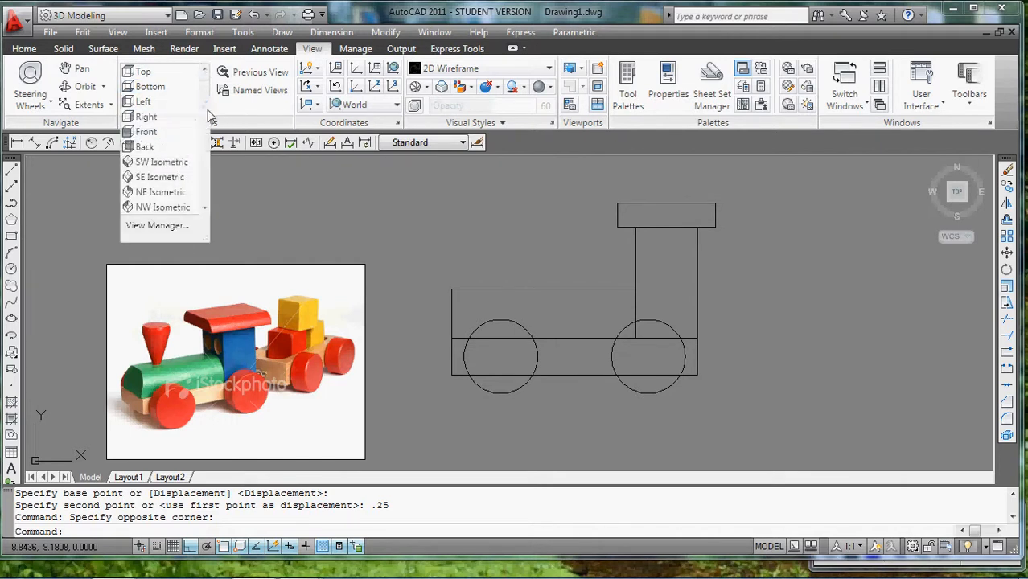
pyautogui.click(161, 191)
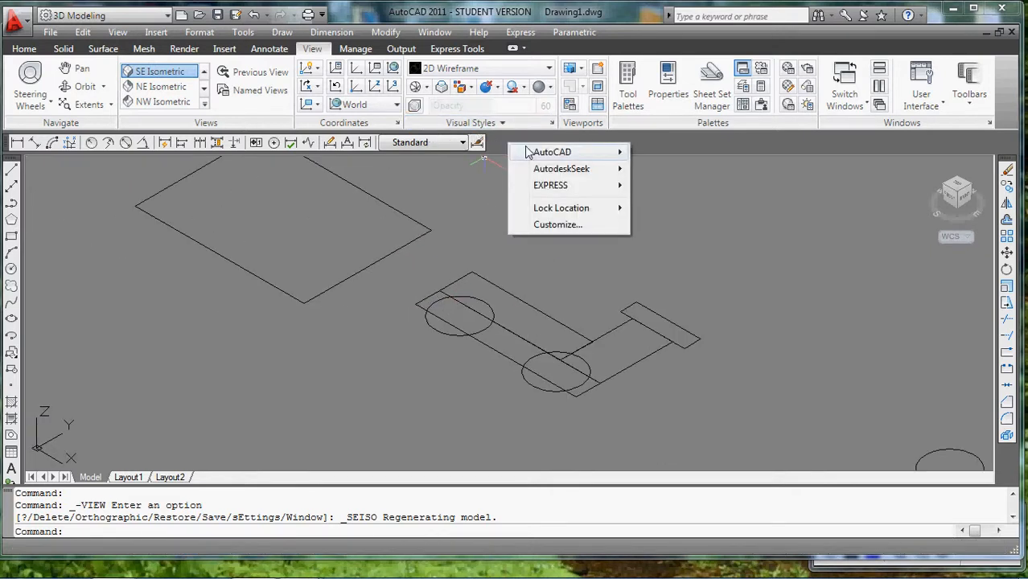
# Bring up the View toolbar from the AutoCAD toolbar list
pyautogui.click(553, 151)
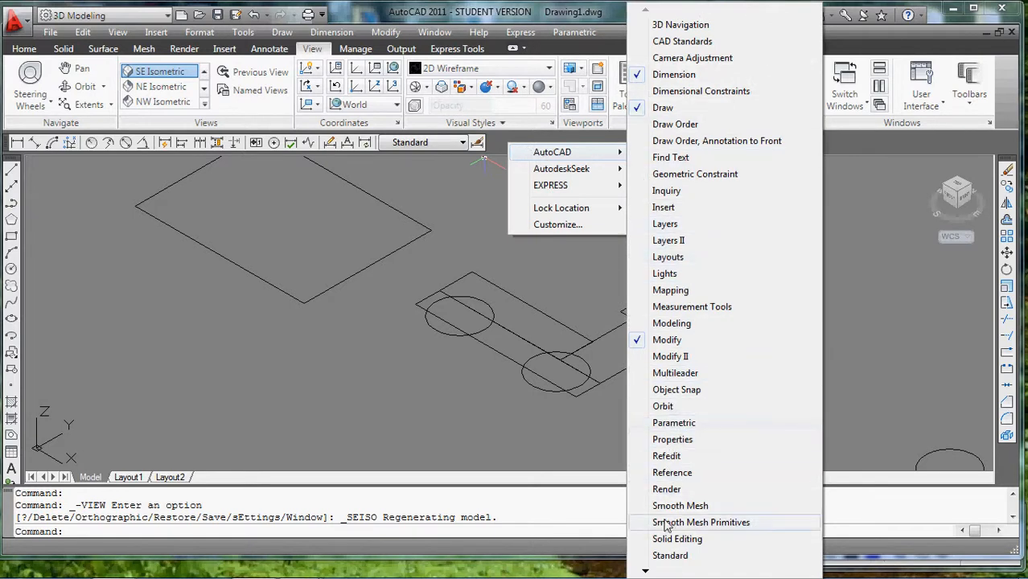
pyautogui.scroll(-3)
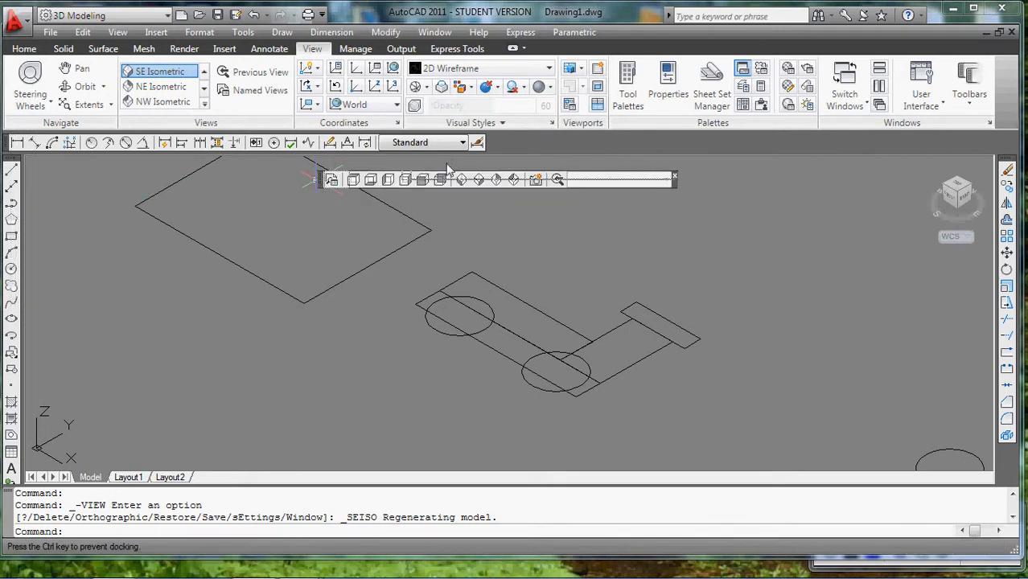
pyautogui.moveTo(523, 207)
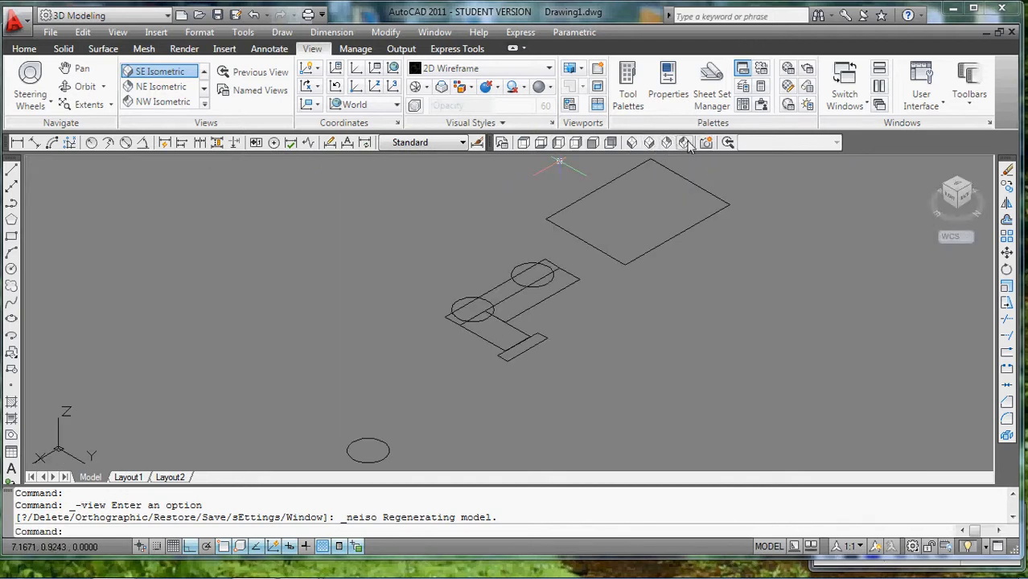
# Switch to SW Isometric and window-select the stray circle and leftover rectangle
pyautogui.click(650, 141)
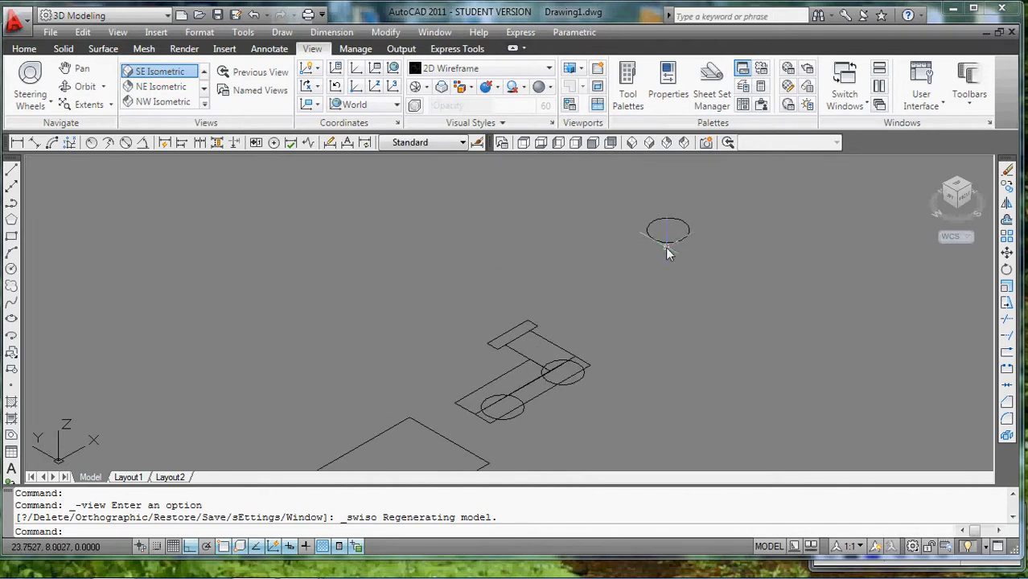
pyautogui.moveTo(668, 234); pyautogui.dragTo(599, 322)
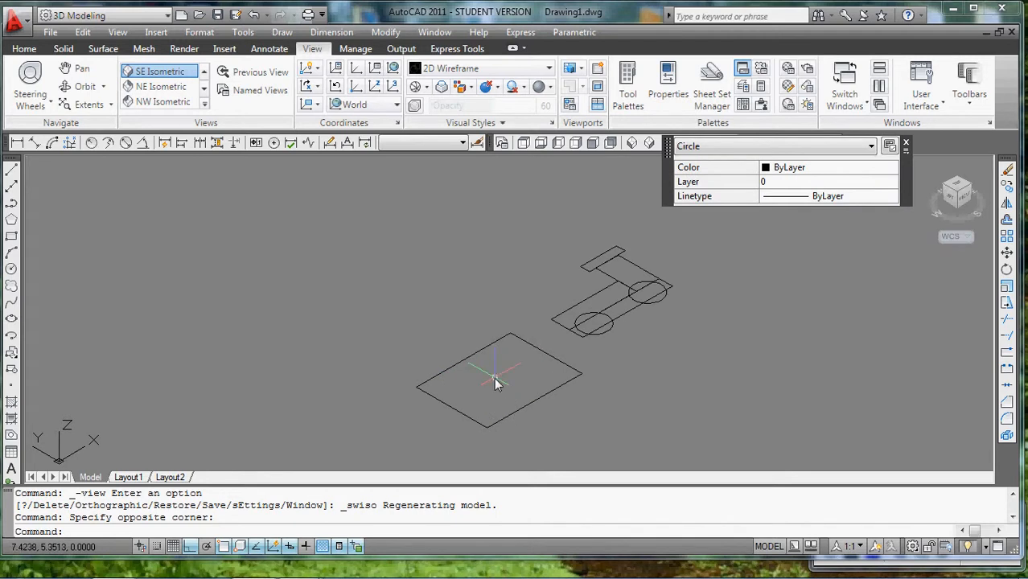
pyautogui.moveTo(513, 307)
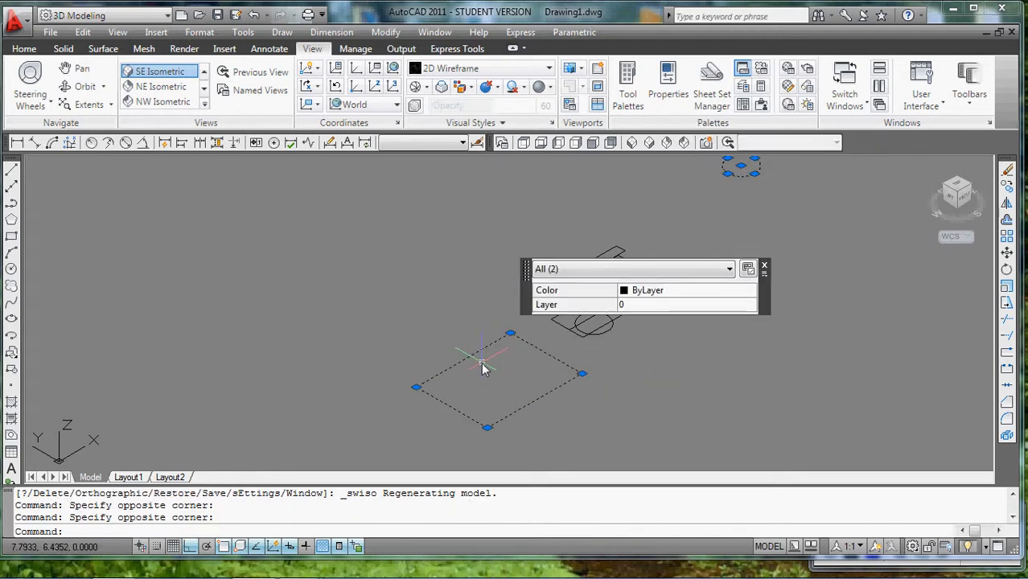
# Erase the stray rectangle and circle, then start extruding the base outline
pyautogui.press('Delete')
pyautogui.write('ext')
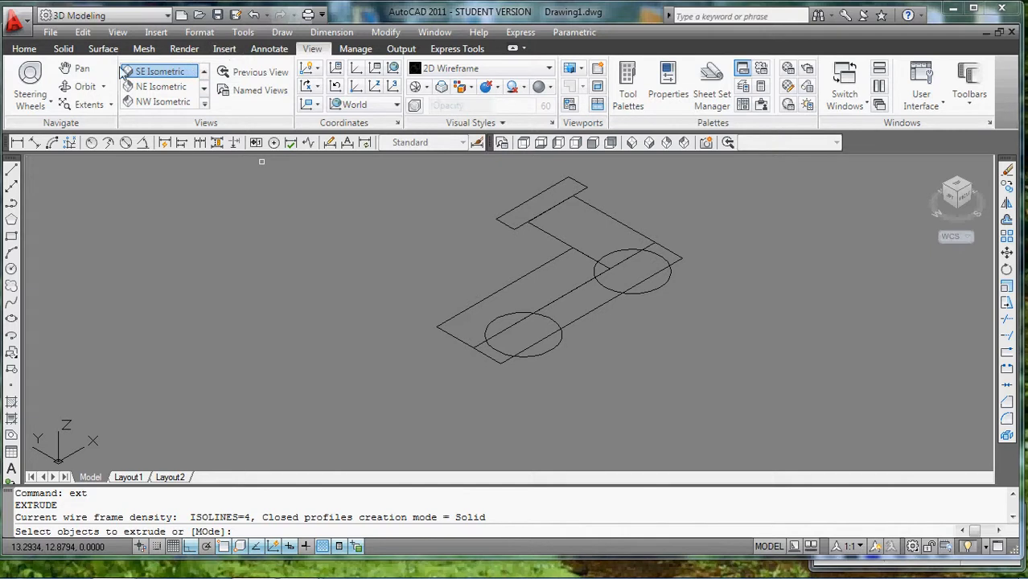
pyautogui.click(63, 48)
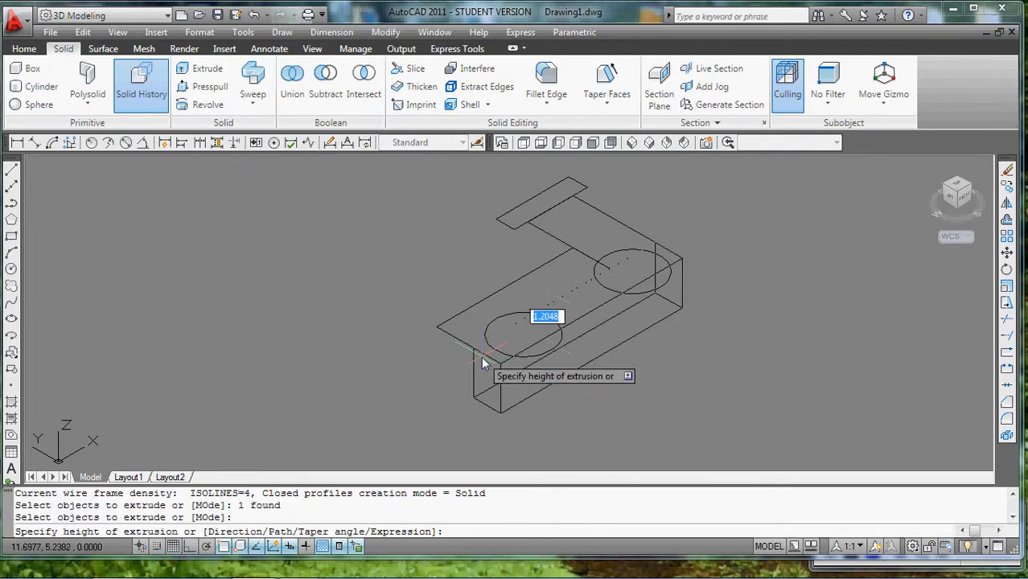
pyautogui.moveTo(484, 366)
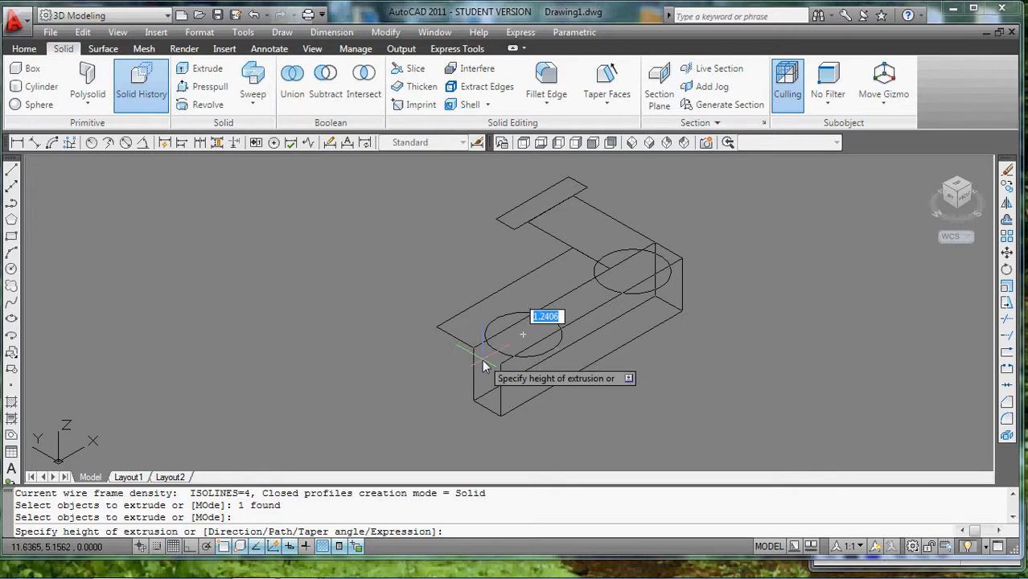
pyautogui.moveTo(483, 378)
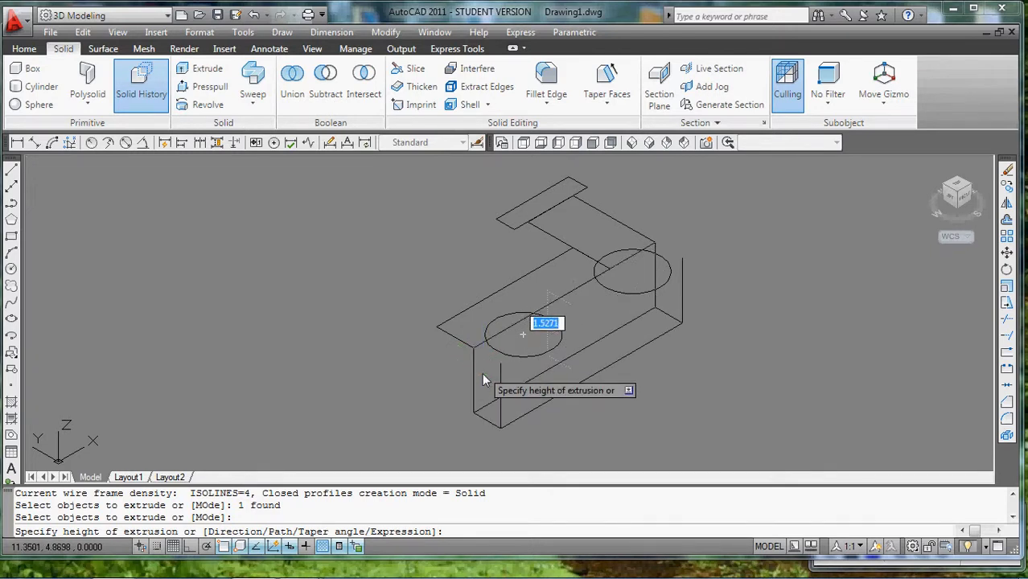
# Extrude the base 1 unit, undo it, and re-extrude the cab rectangle to height 1
pyautogui.write('1')
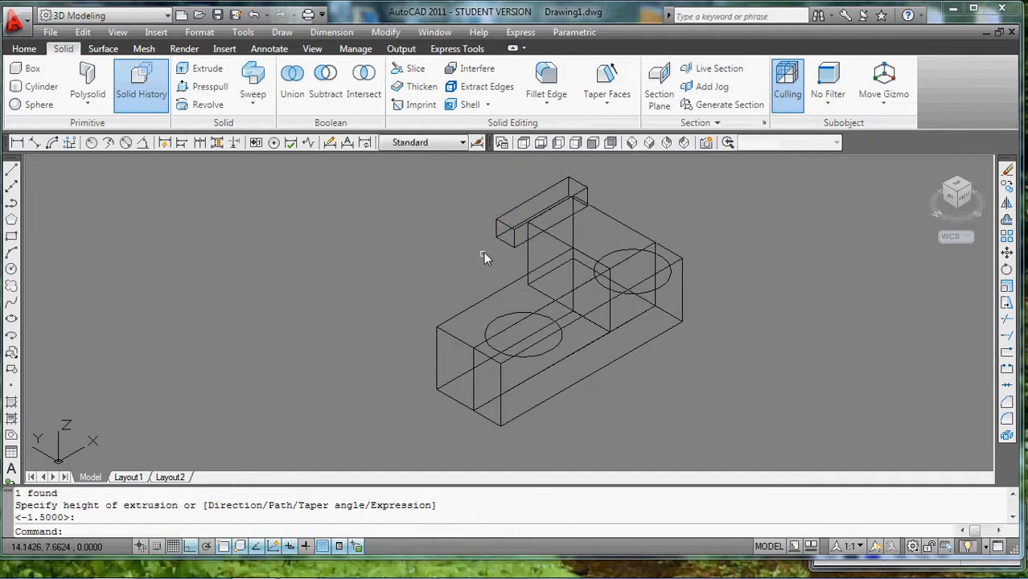
pyautogui.press('ctrl+z')
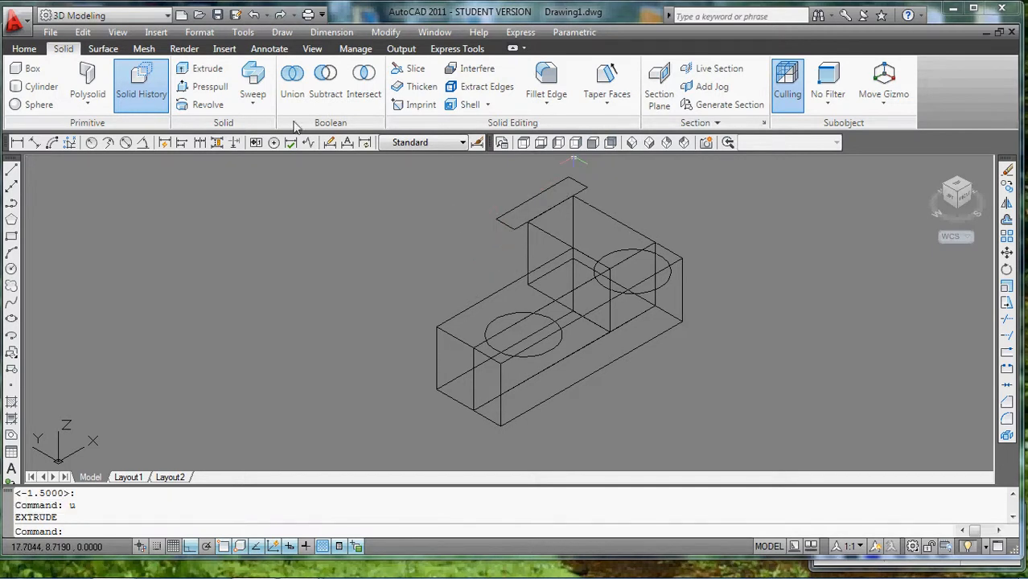
pyautogui.click(206, 67)
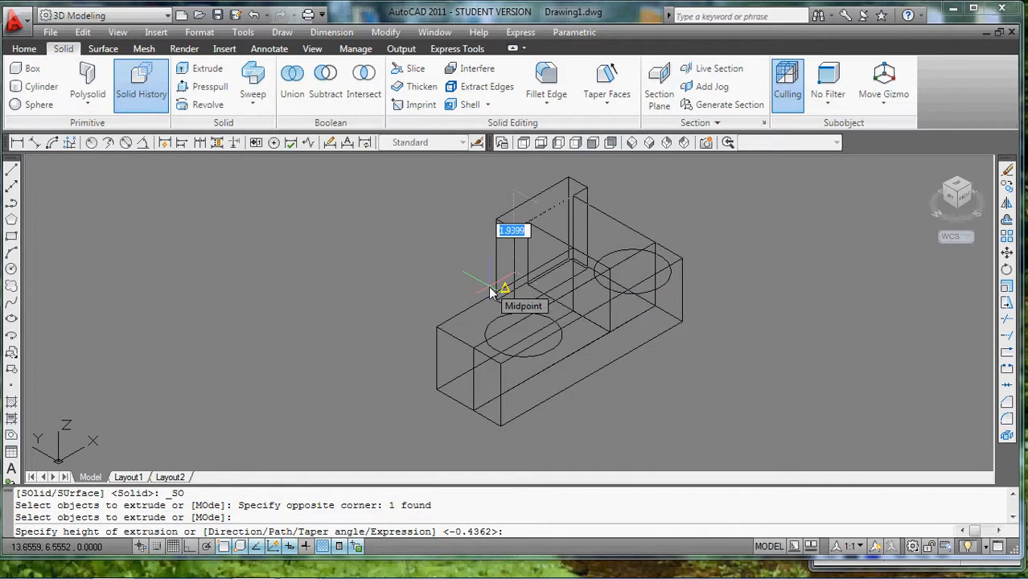
pyautogui.write('1.')
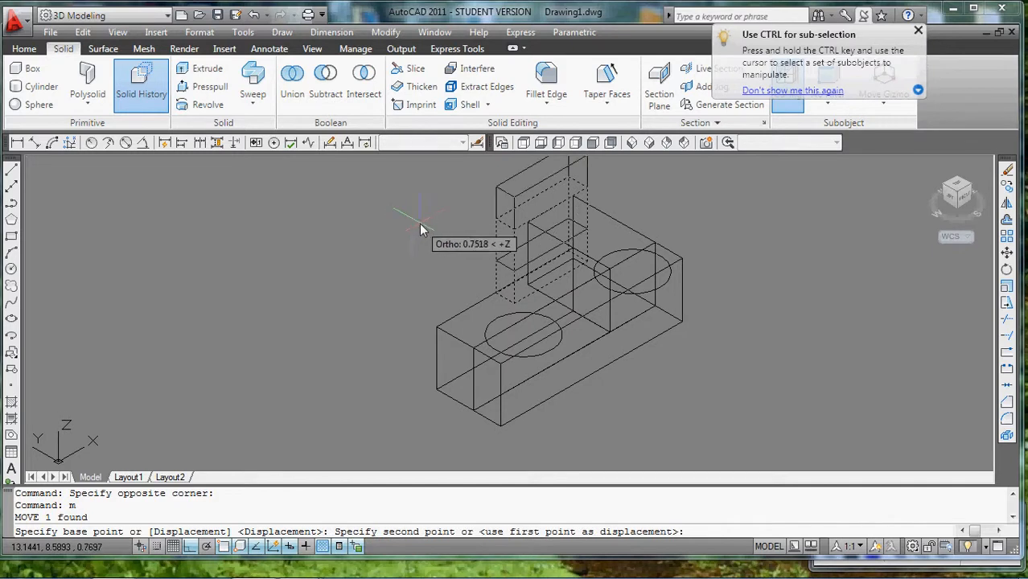
pyautogui.moveTo(418, 233)
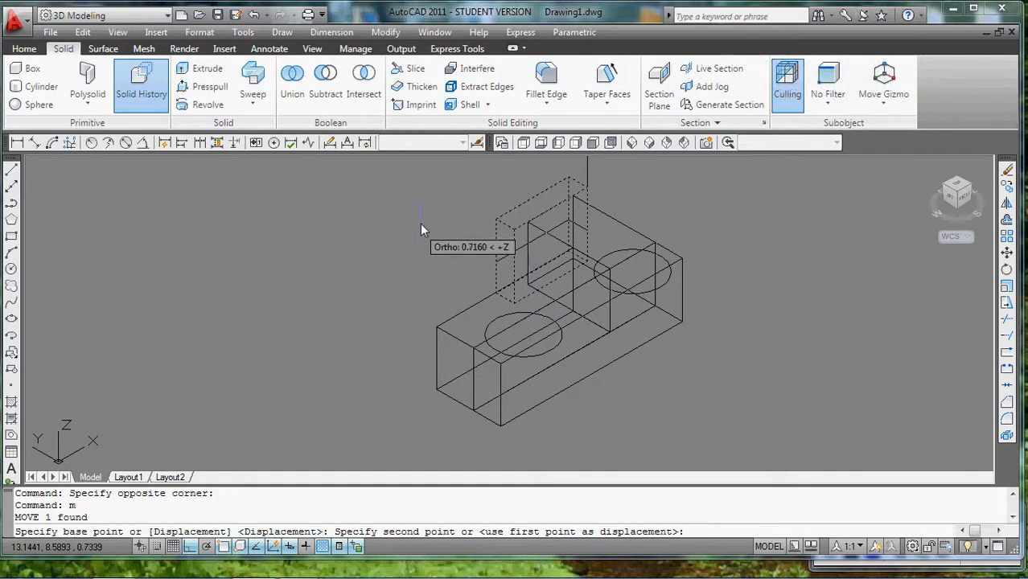
# Move the roof cap 0.125 units along Z onto the top of the cab
pyautogui.click(418, 224)
pyautogui.write('.125')
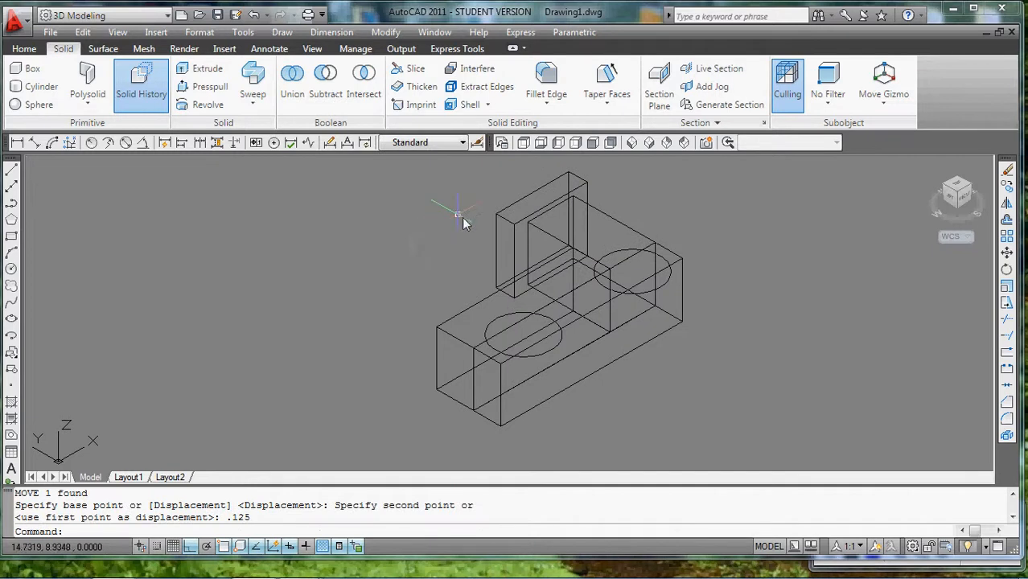
pyautogui.moveTo(464, 222); pyautogui.dragTo(541, 385)
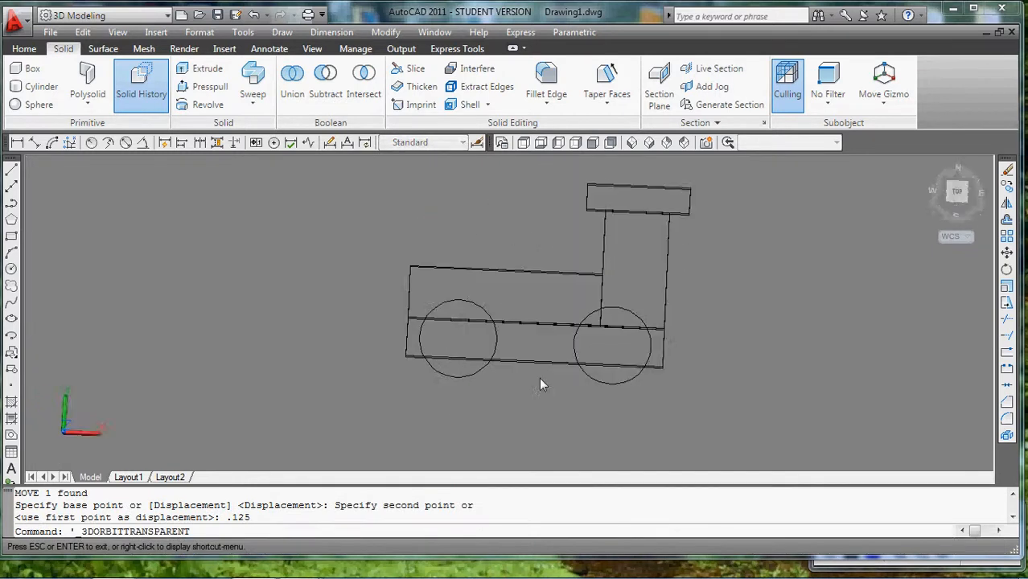
pyautogui.moveTo(539, 384); pyautogui.dragTo(704, 244)
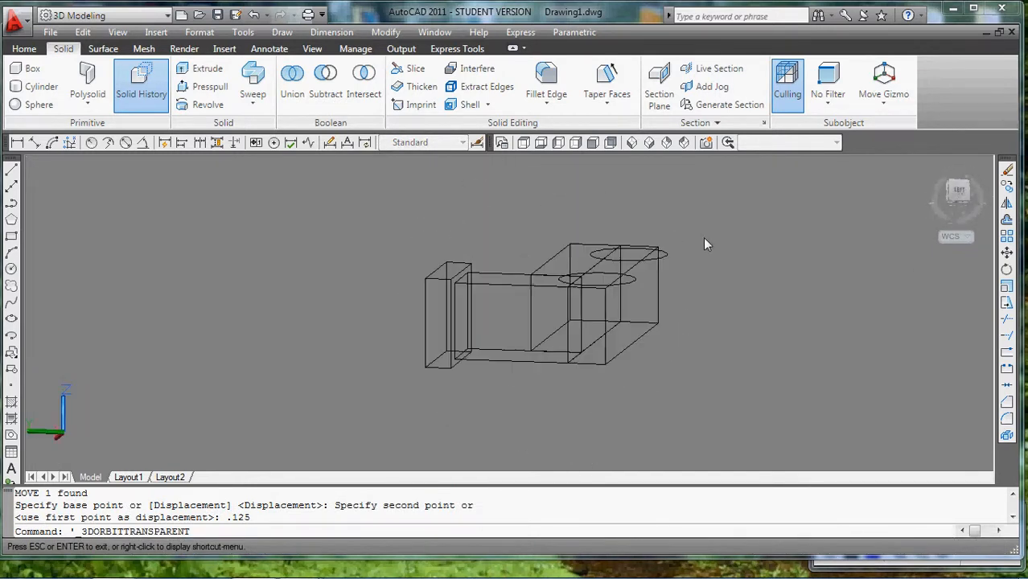
pyautogui.moveTo(706, 245); pyautogui.dragTo(503, 467)
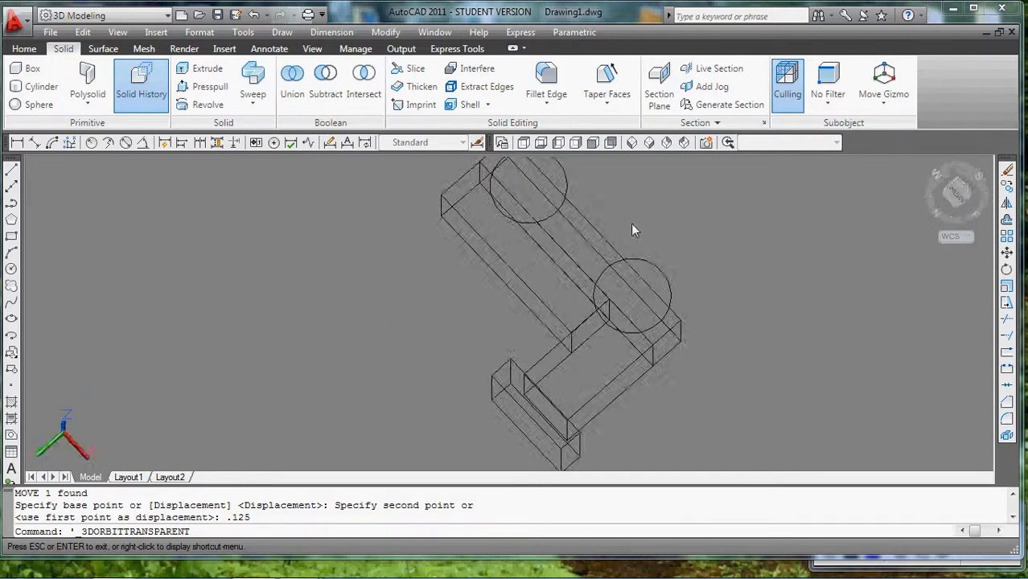
pyautogui.moveTo(630, 228); pyautogui.dragTo(636, 418)
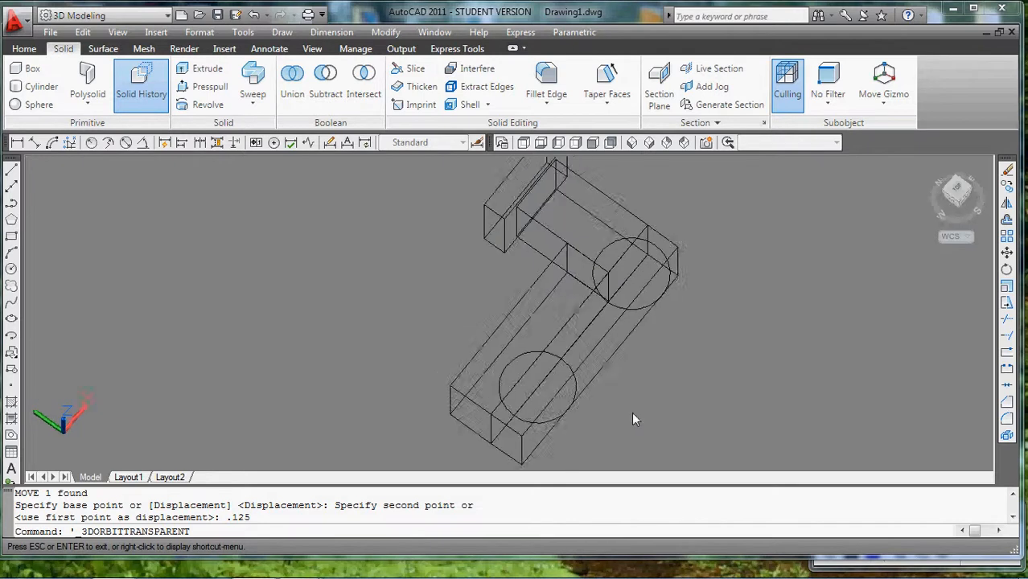
pyautogui.moveTo(635, 418); pyautogui.dragTo(727, 333)
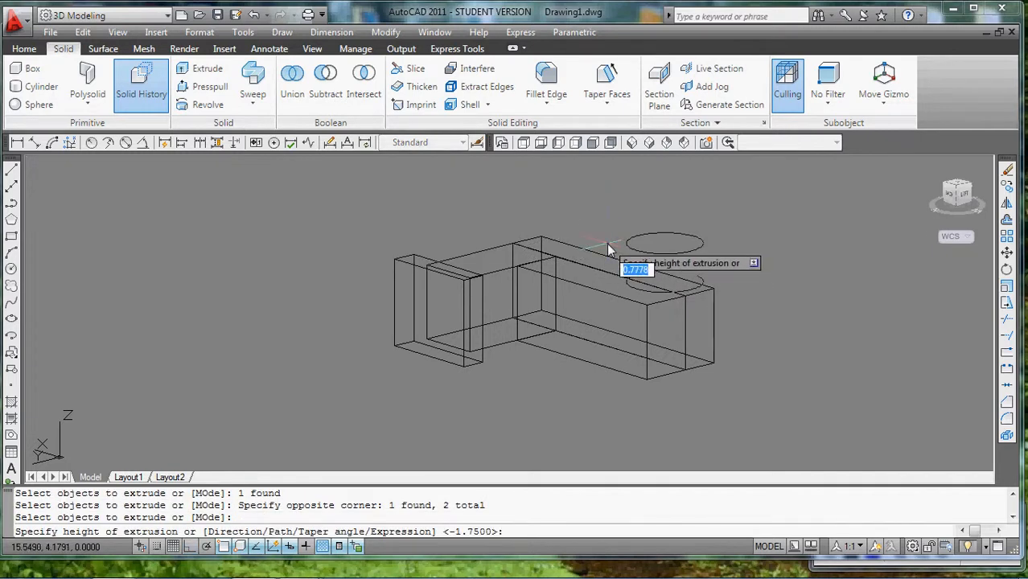
pyautogui.moveTo(604, 261)
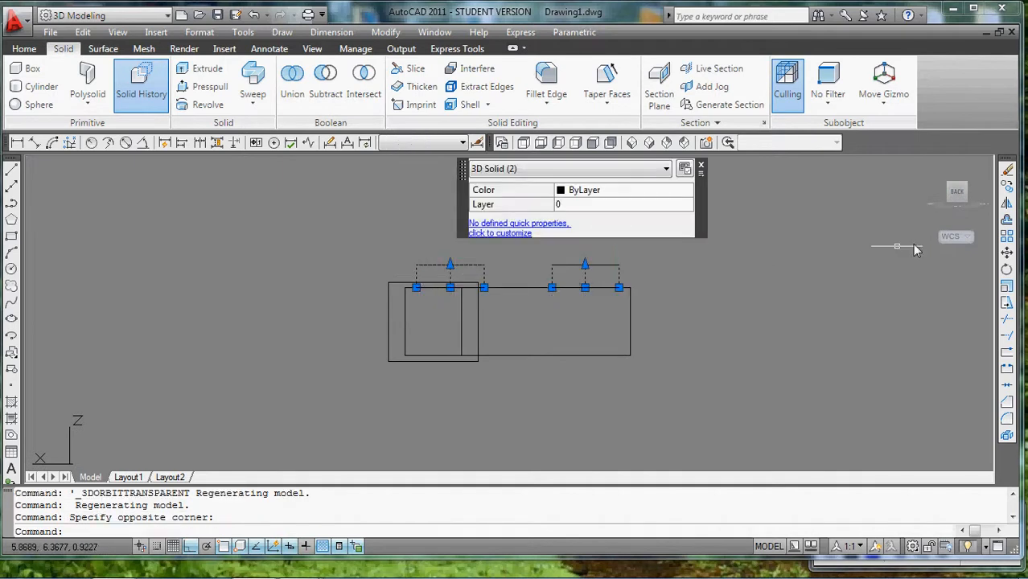
pyautogui.moveTo(405, 348)
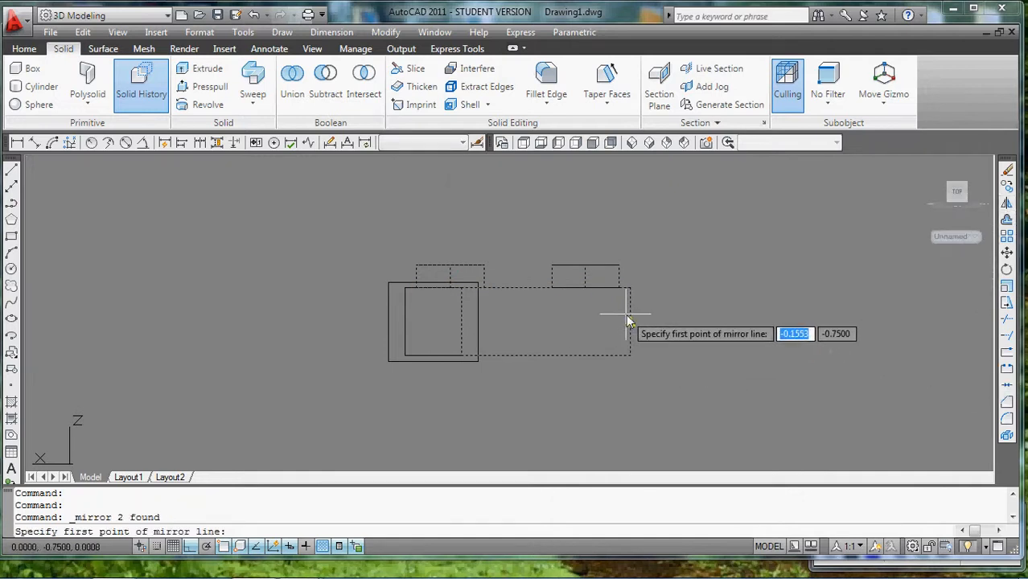
# Mirror the two wheels to the opposite side, keeping the originals for four wheels
pyautogui.click(629, 313)
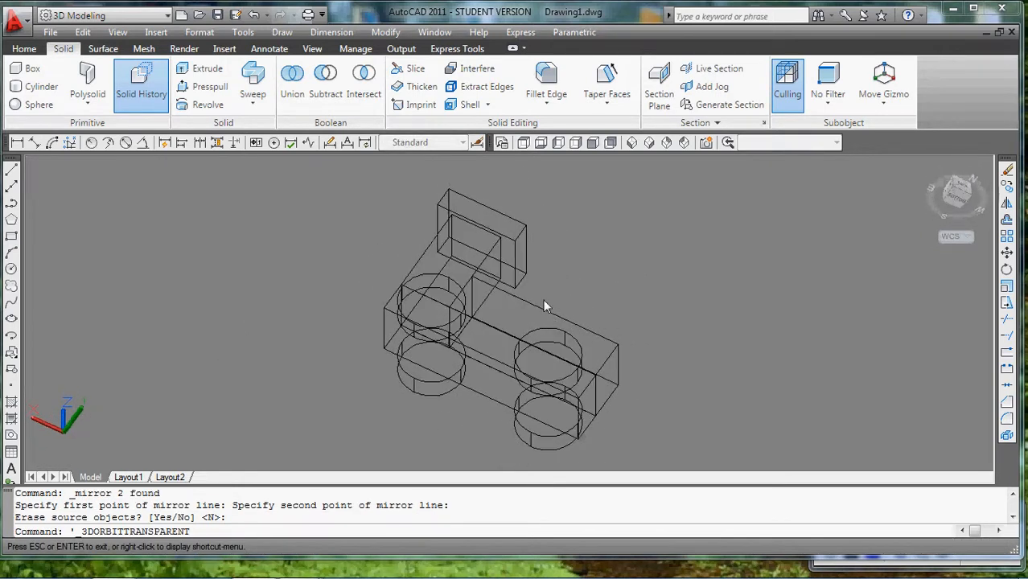
# Inspect all four wheels by orbiting, then shade the train in the Conceptual visual style
pyautogui.moveTo(544, 306); pyautogui.dragTo(587, 233)
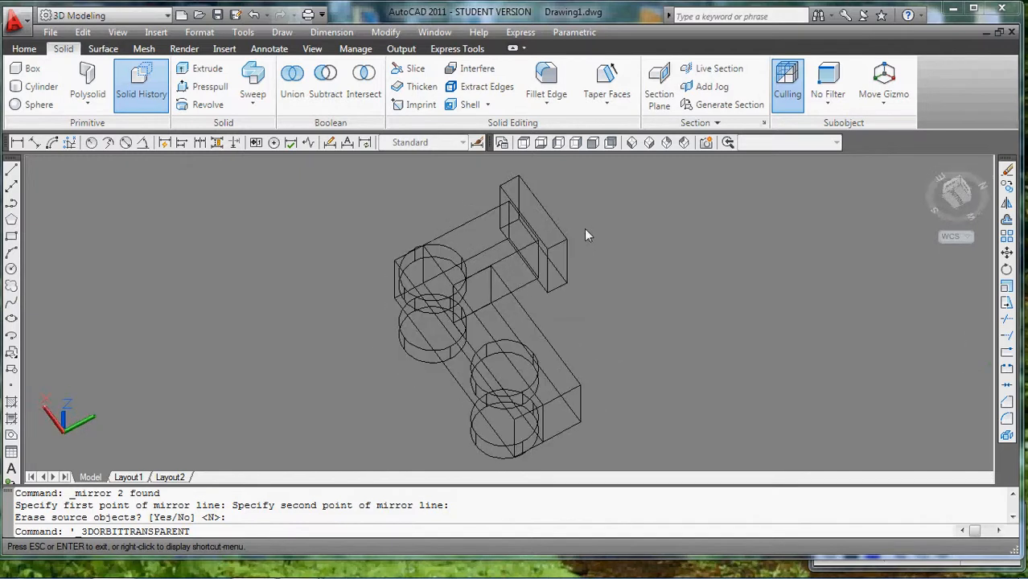
pyautogui.moveTo(587, 235); pyautogui.dragTo(550, 207)
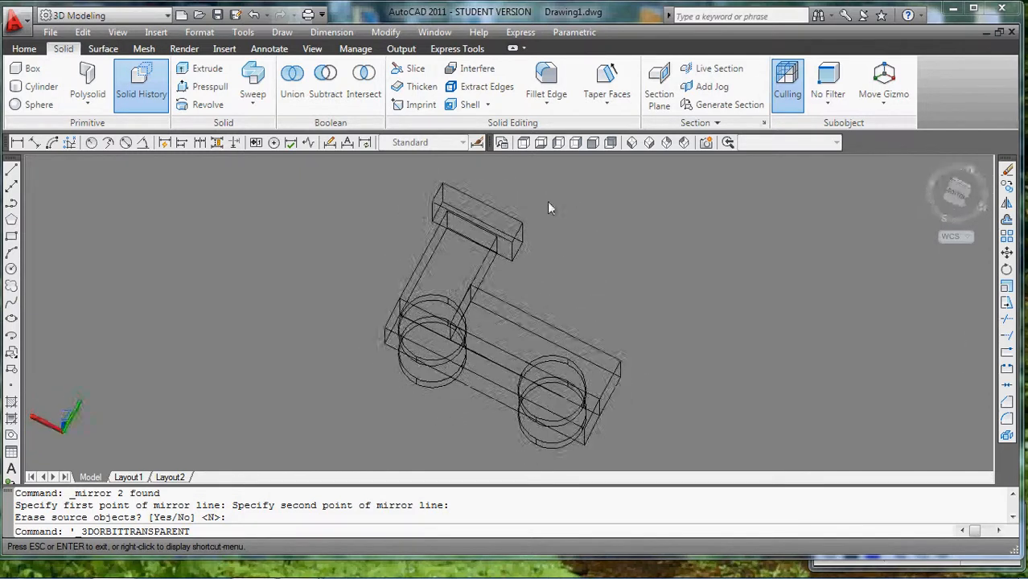
pyautogui.moveTo(550, 207); pyautogui.dragTo(634, 337)
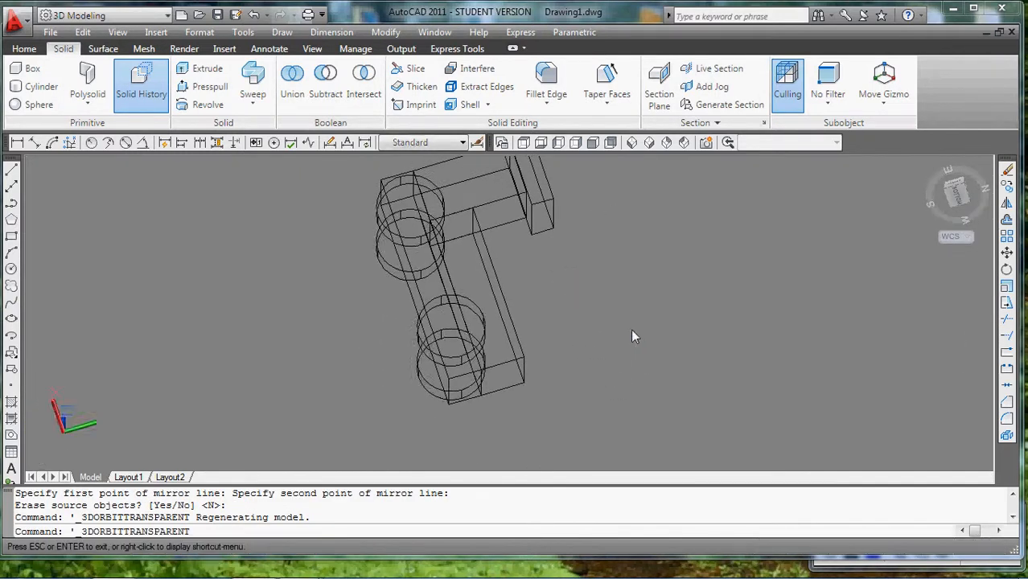
pyautogui.moveTo(635, 336); pyautogui.dragTo(576, 181)
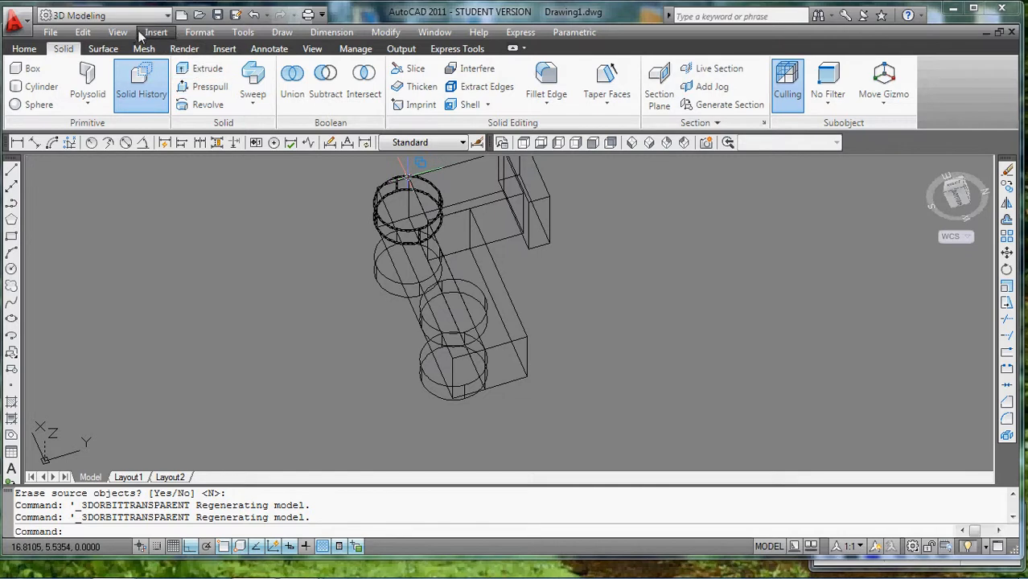
pyautogui.click(118, 32)
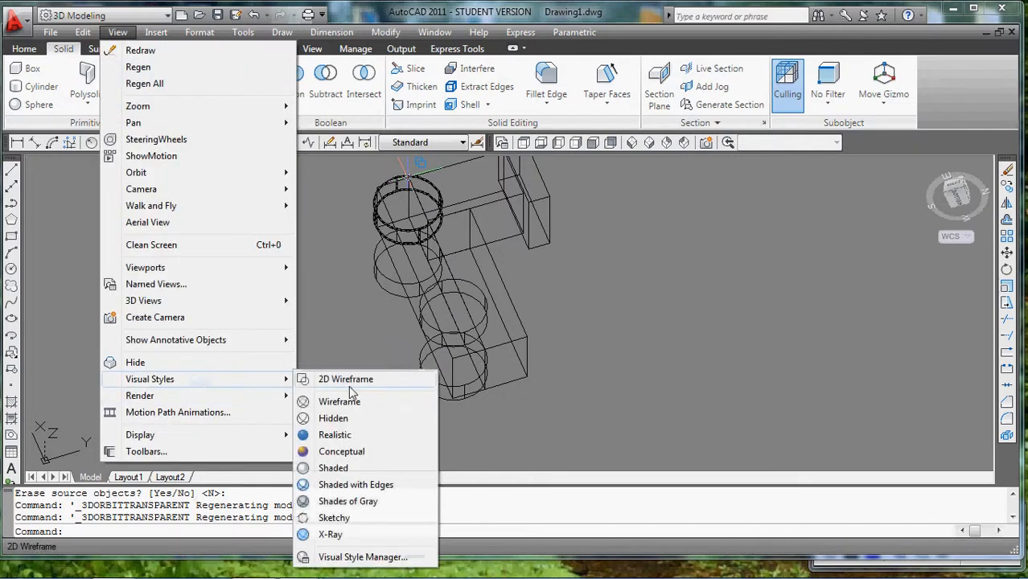
pyautogui.moveTo(341, 450)
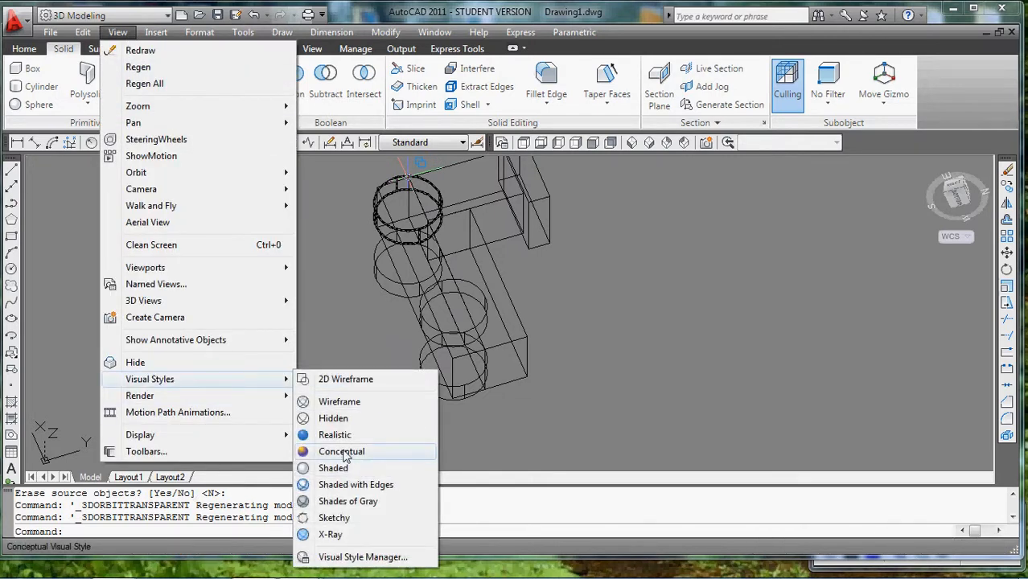
pyautogui.click(341, 451)
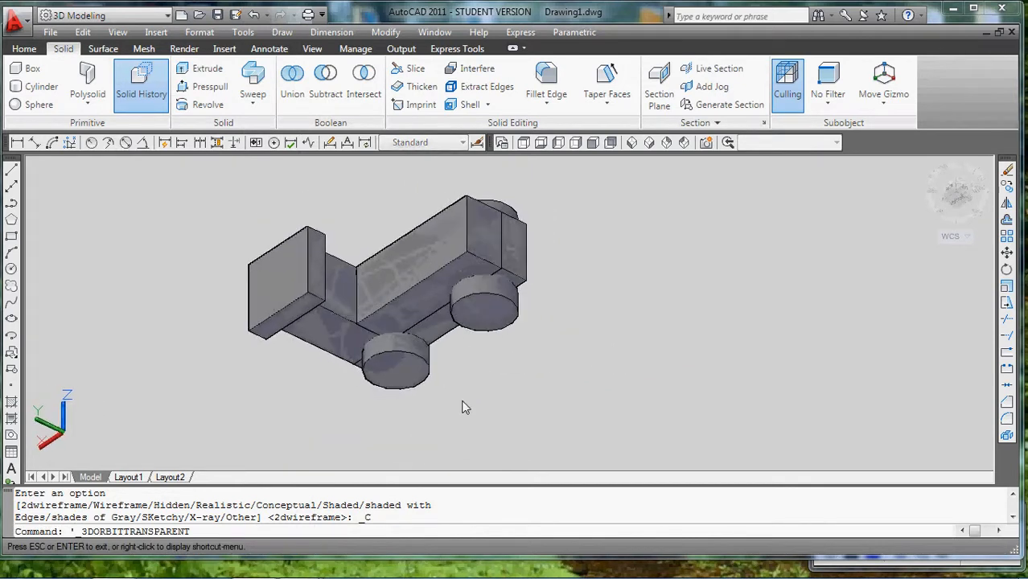
pyautogui.moveTo(467, 406); pyautogui.dragTo(528, 387)
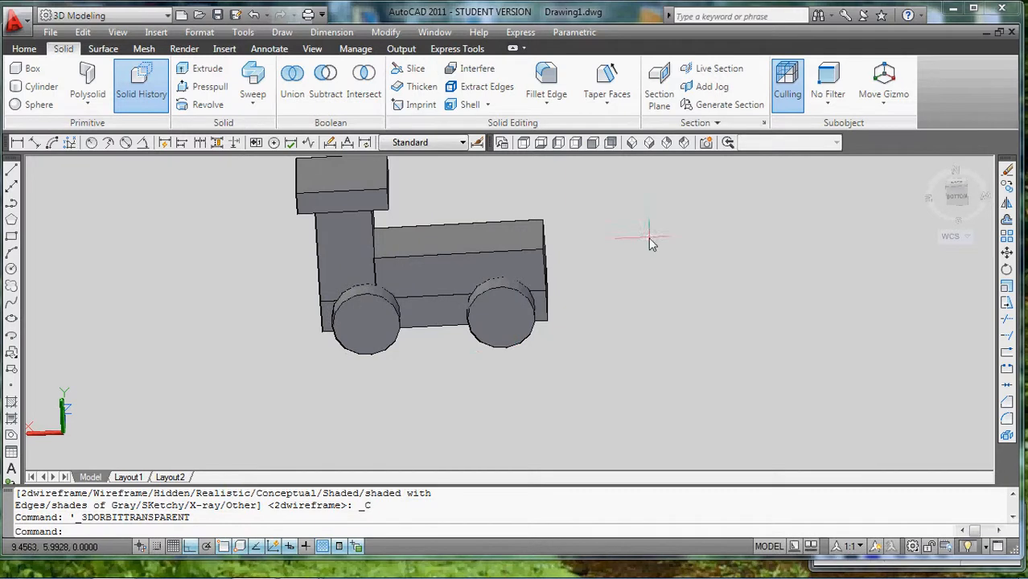
pyautogui.moveTo(727, 296)
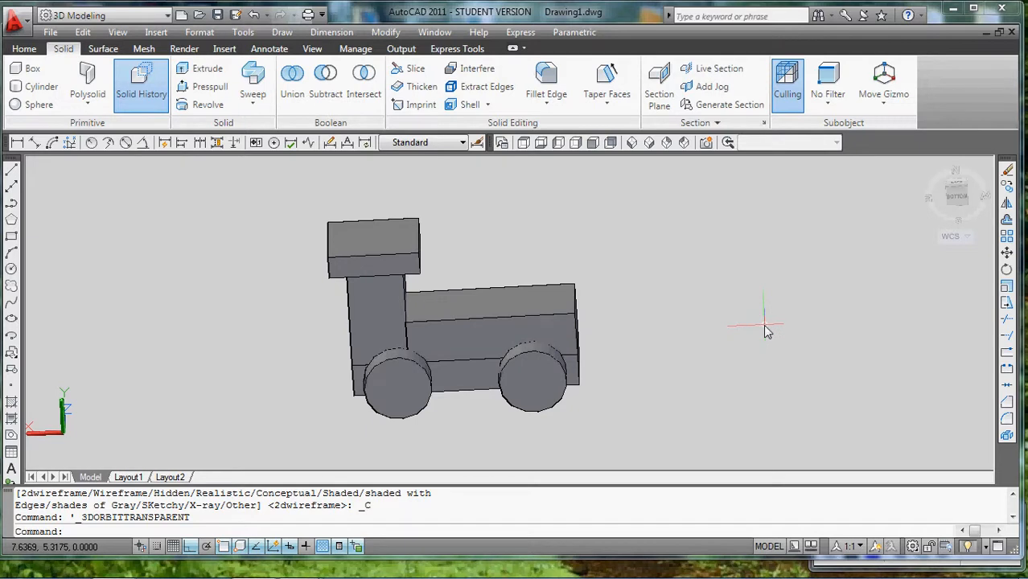
pyautogui.moveTo(770, 312)
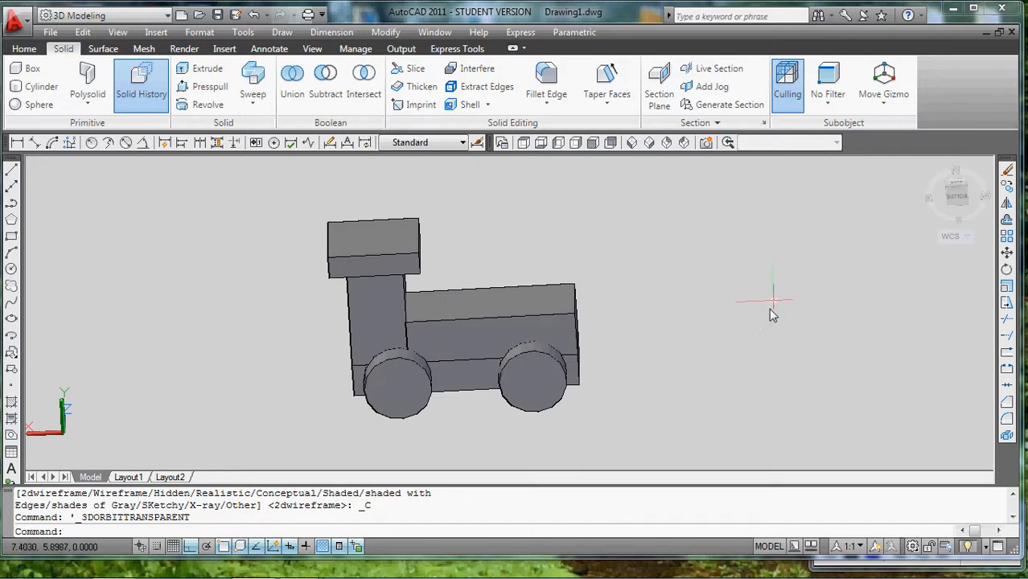
pyautogui.moveTo(856, 458)
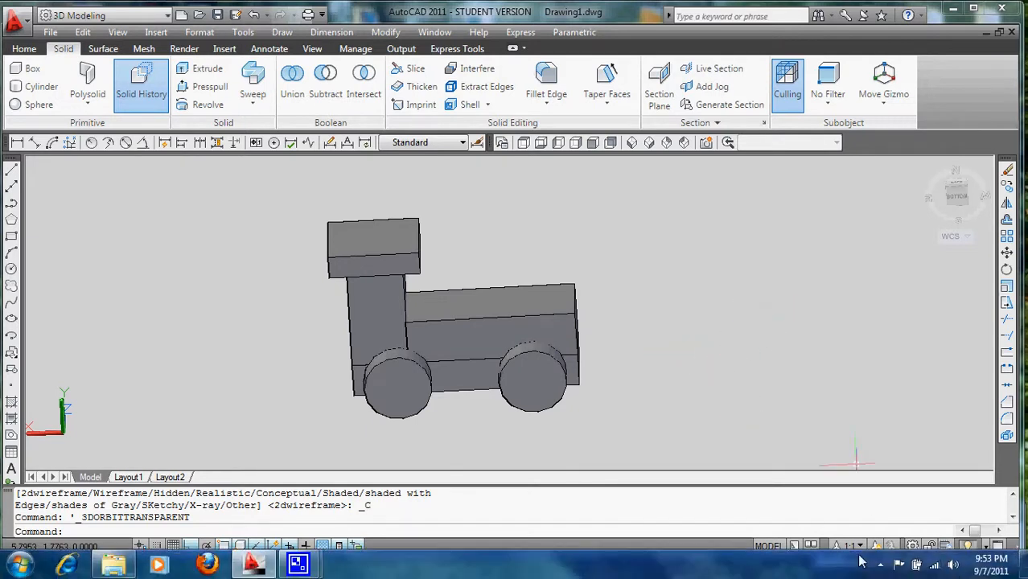